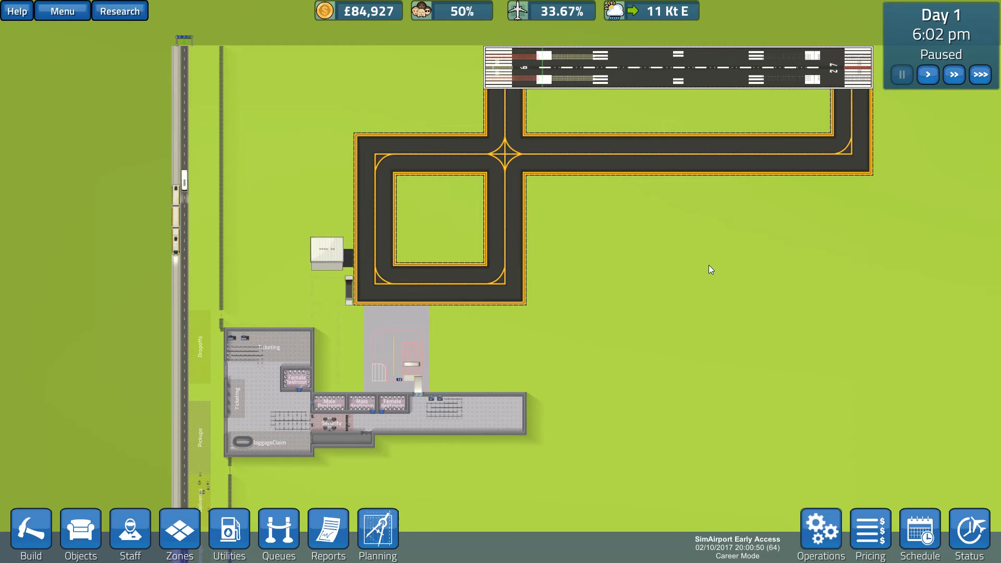
mouse_move(712, 268)
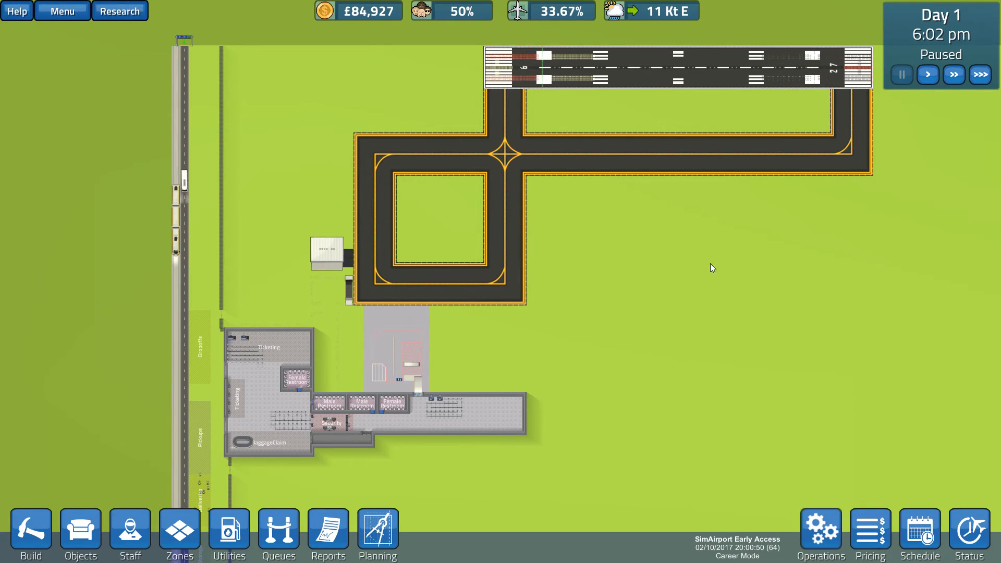
mouse_move(713, 273)
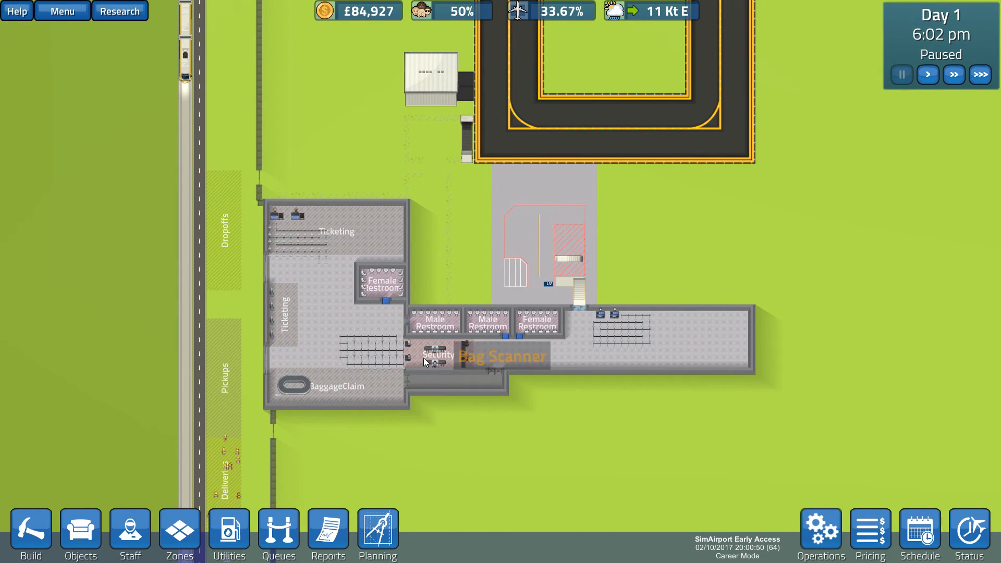
mouse_move(425, 372)
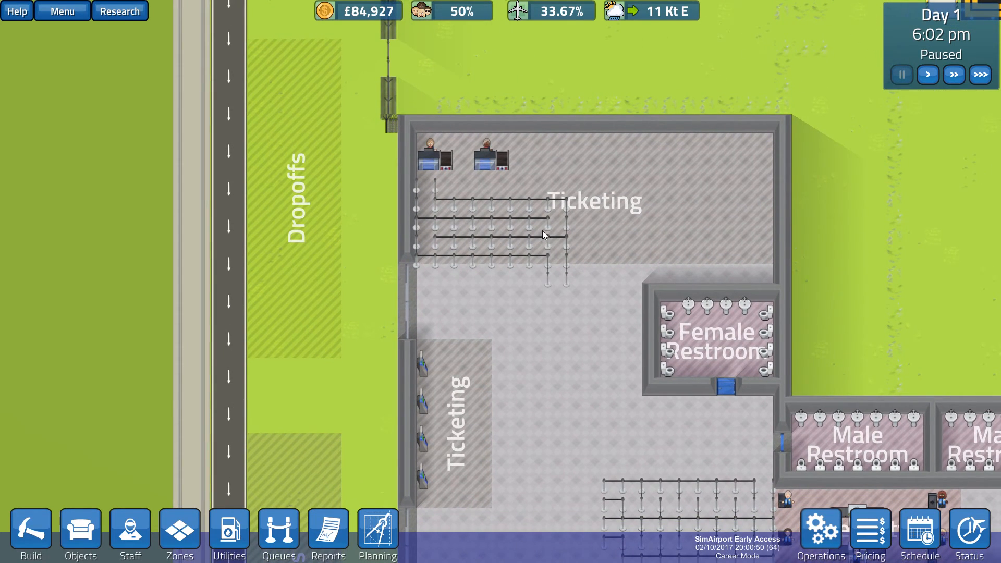
Step: Inspect the security staff area and the ticketing desk
click(488, 148)
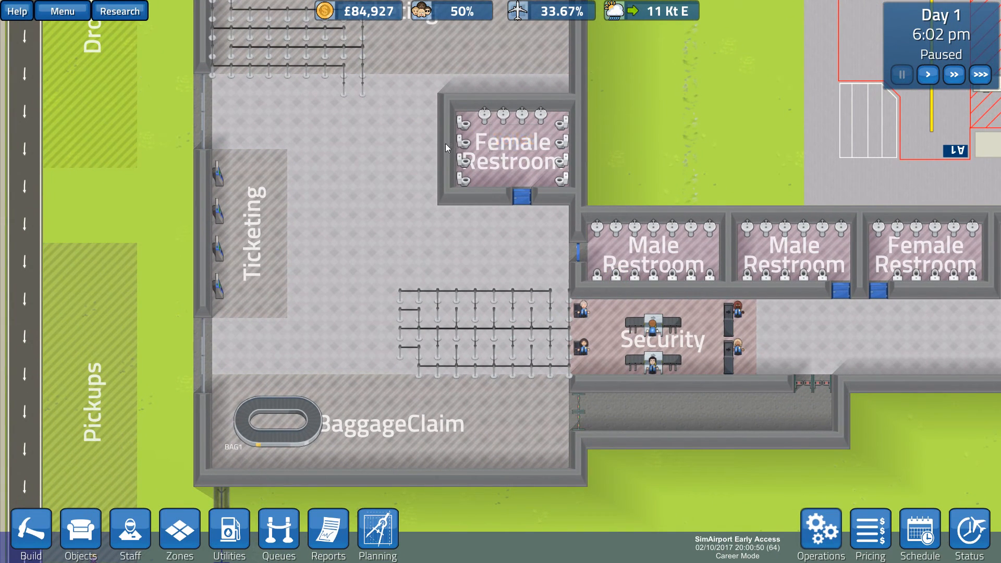
mouse_move(259, 226)
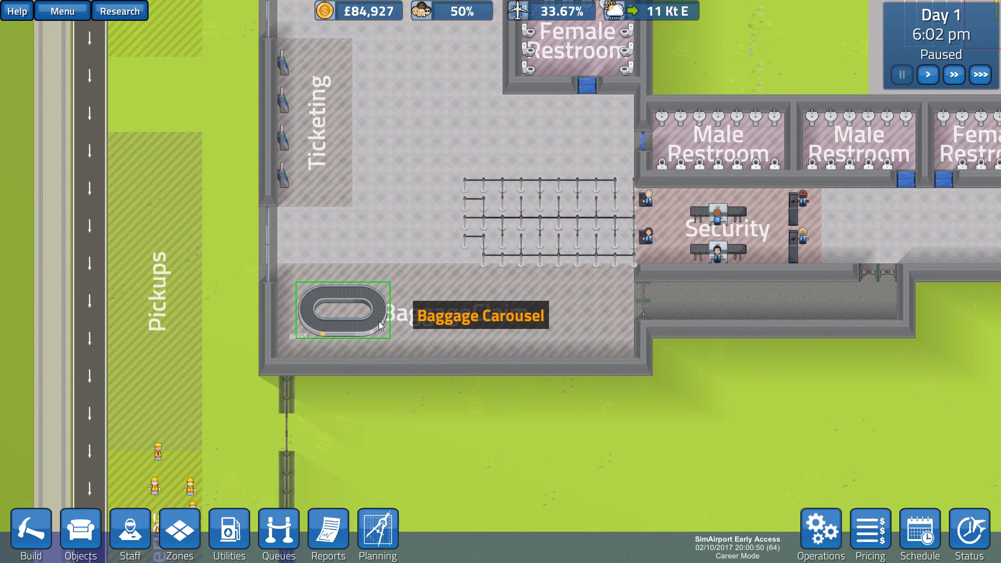
scroll(up, 3)
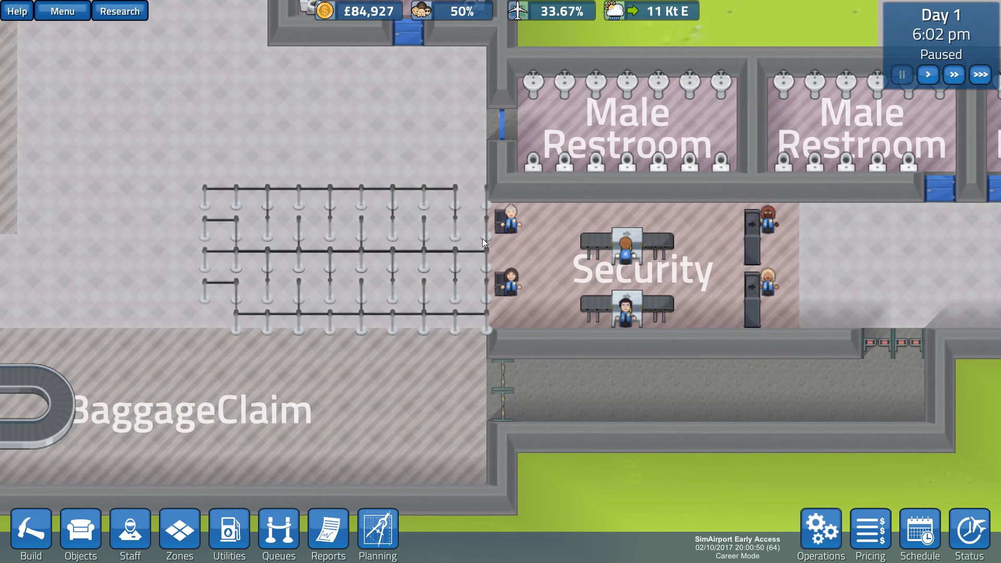
mouse_move(501, 327)
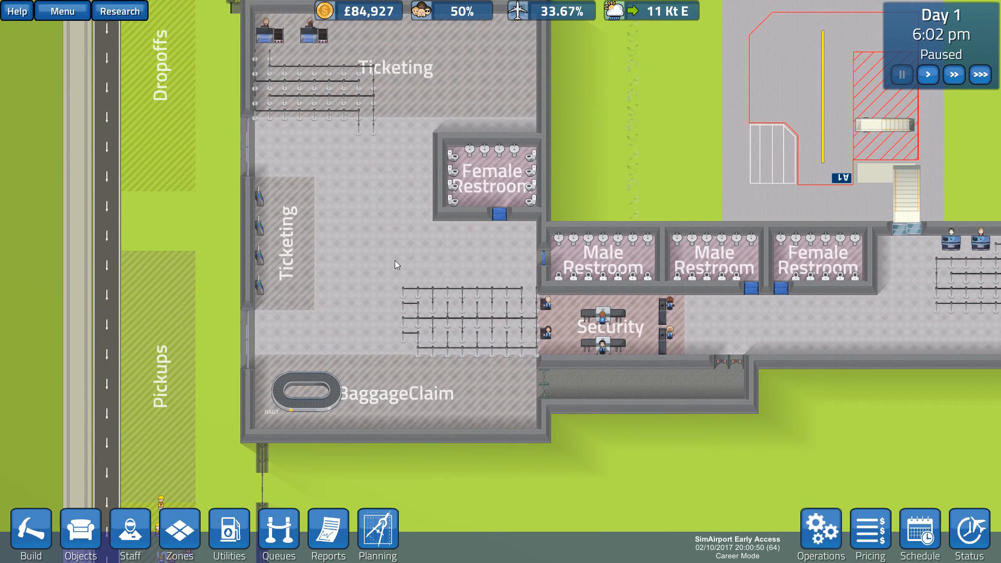
mouse_move(385, 216)
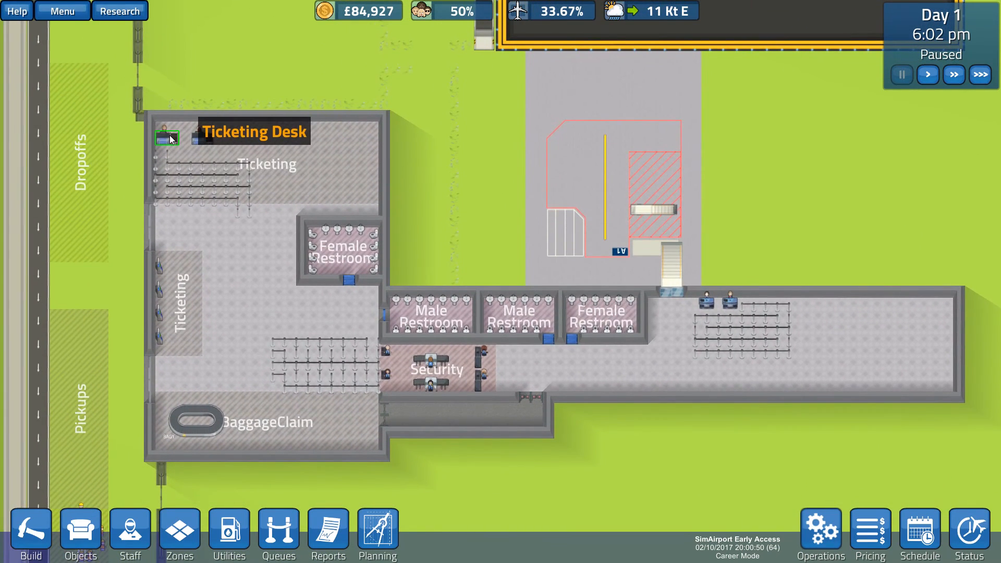
click(167, 137)
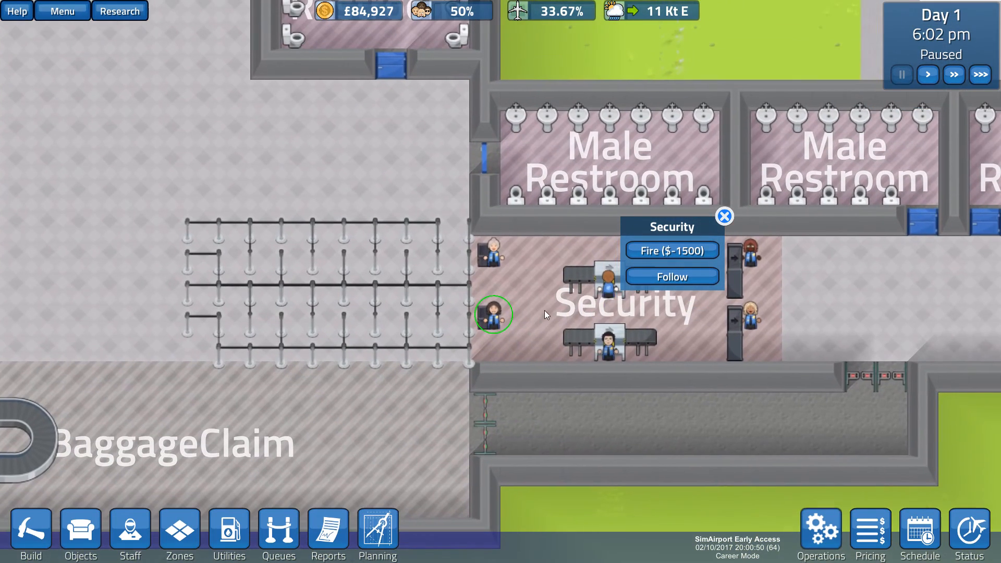
mouse_move(491, 316)
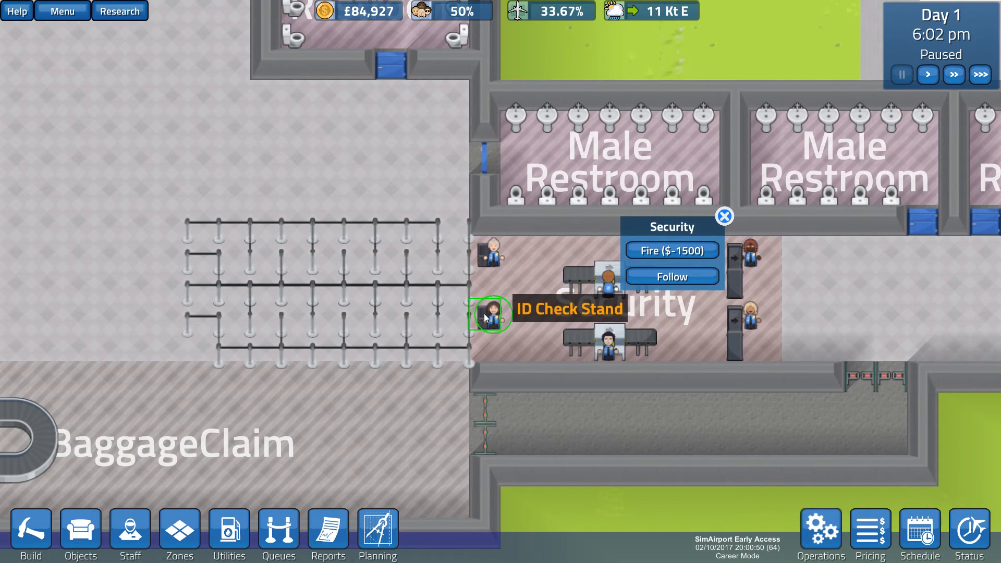
Step: Review the ID check stand's linked queues, then inspect the gate agent desk
click(488, 316)
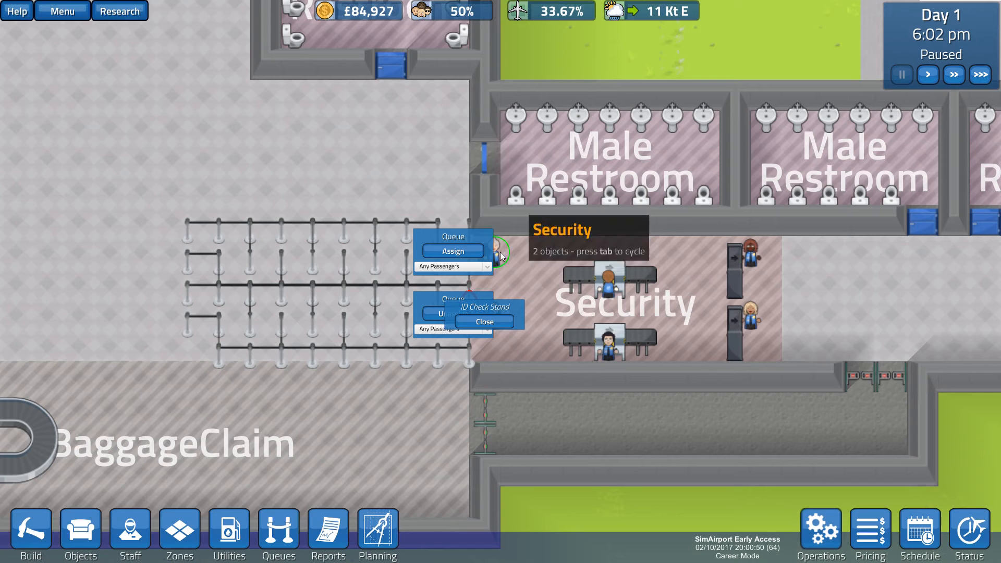
click(486, 322)
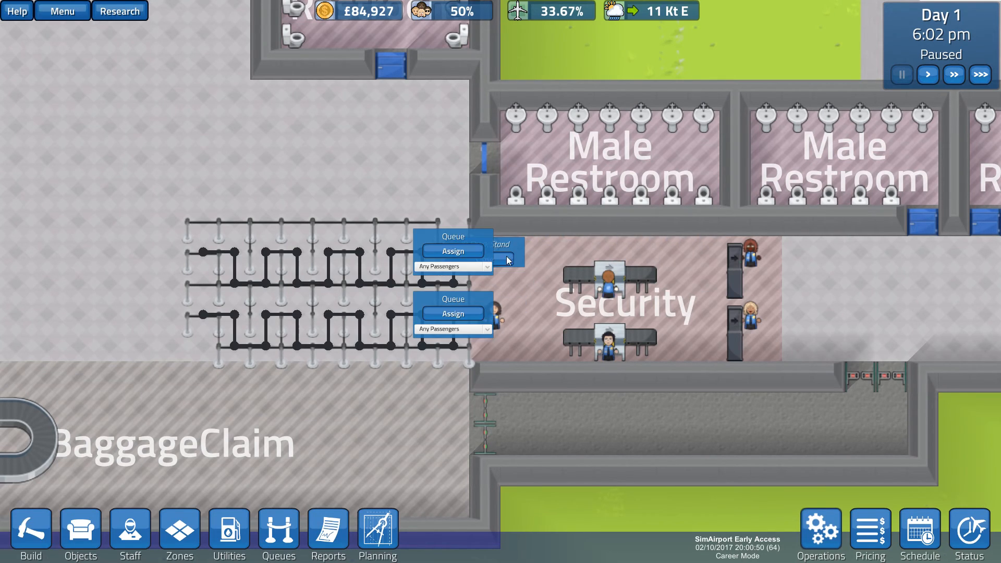
click(452, 251)
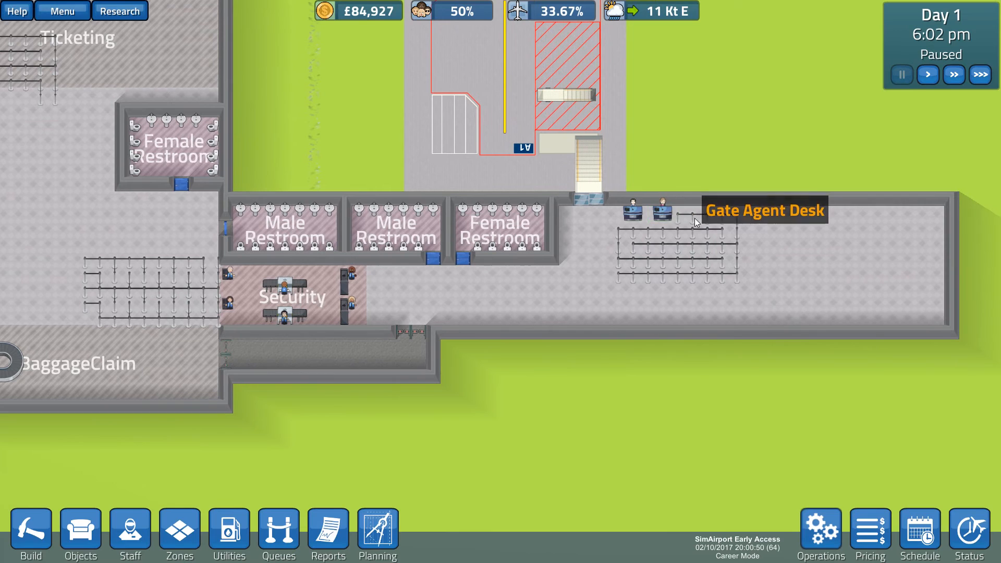
click(644, 212)
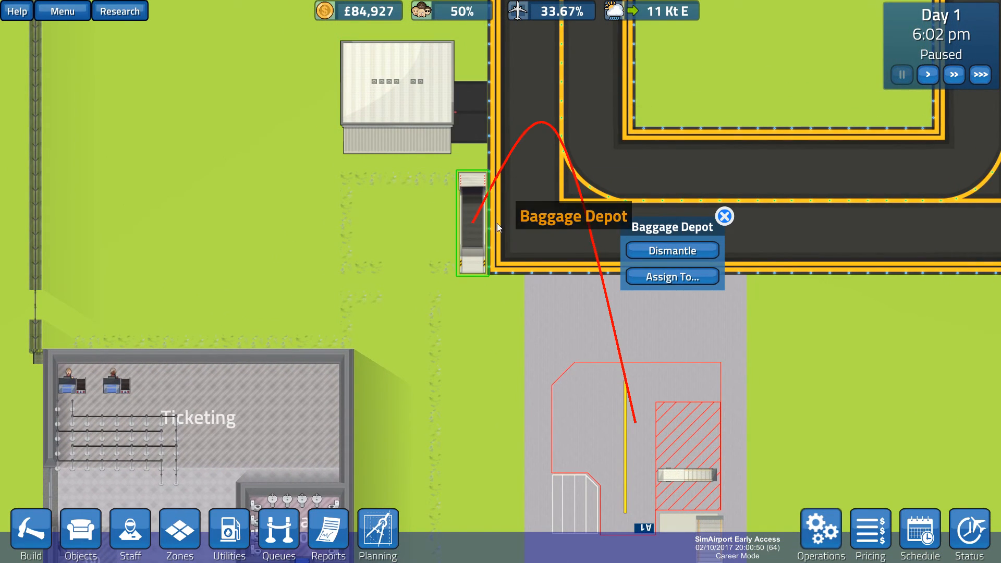
Step: Select the Small Hangar and view its vehicle slots holding one baggage car
click(413, 89)
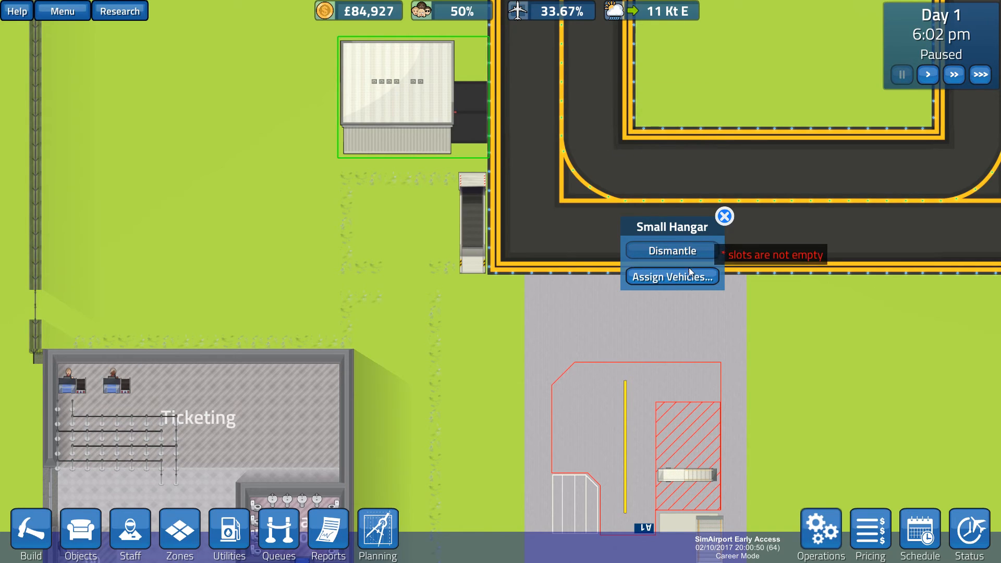
click(670, 276)
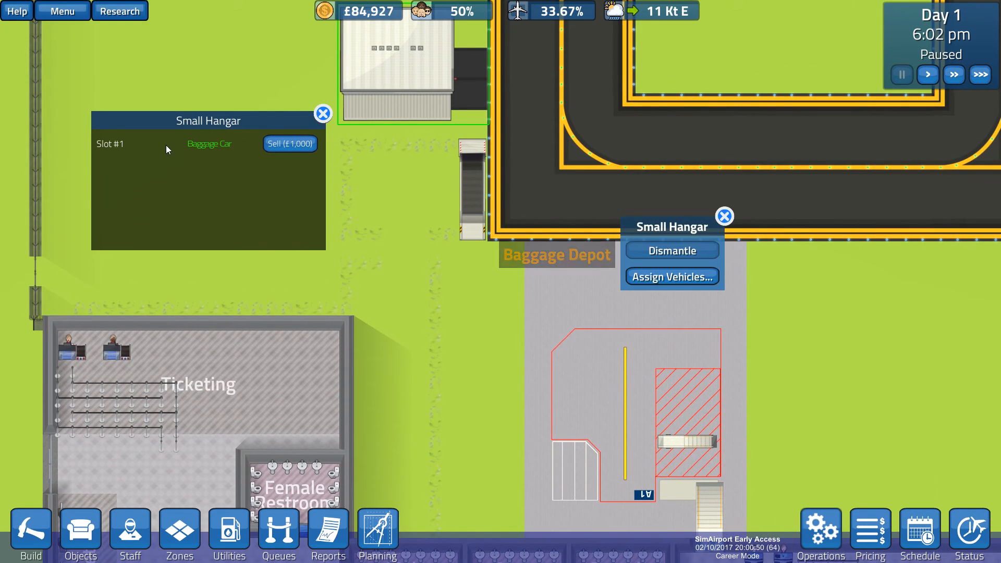
click(670, 249)
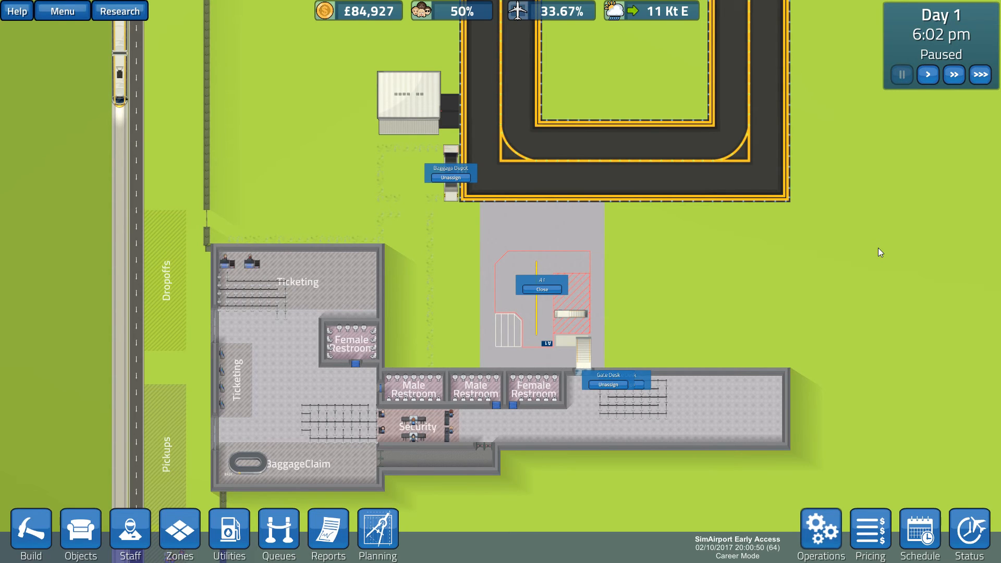
mouse_move(789, 235)
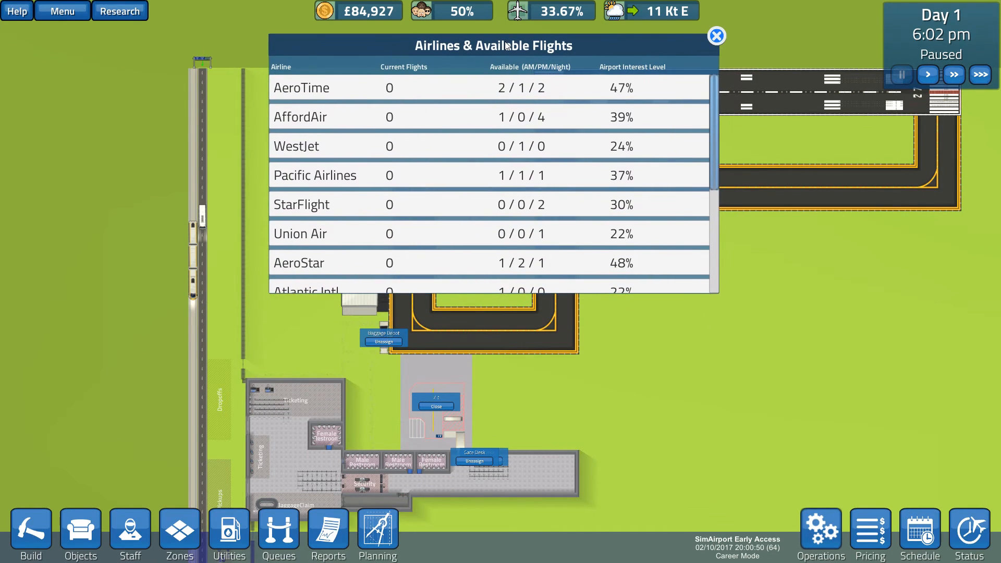
Step: Bring up the Master Flight Schedule and AeroTime's details with its new available flights
click(918, 533)
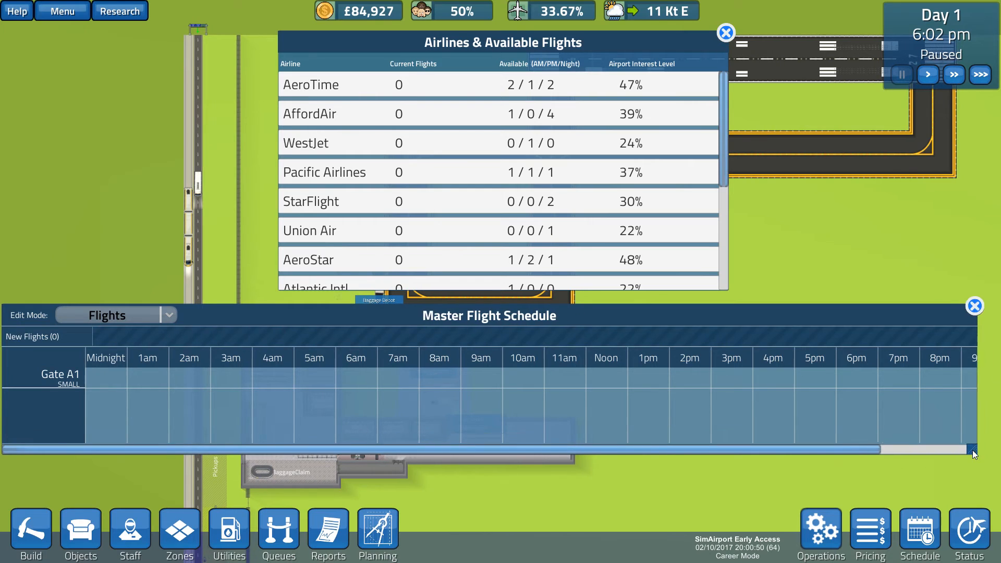
mouse_move(469, 111)
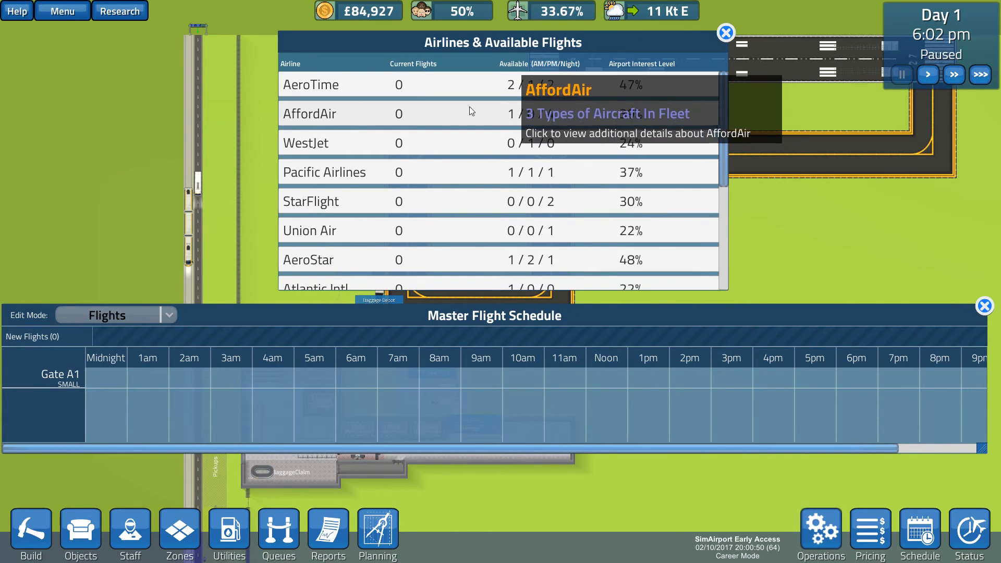
click(310, 84)
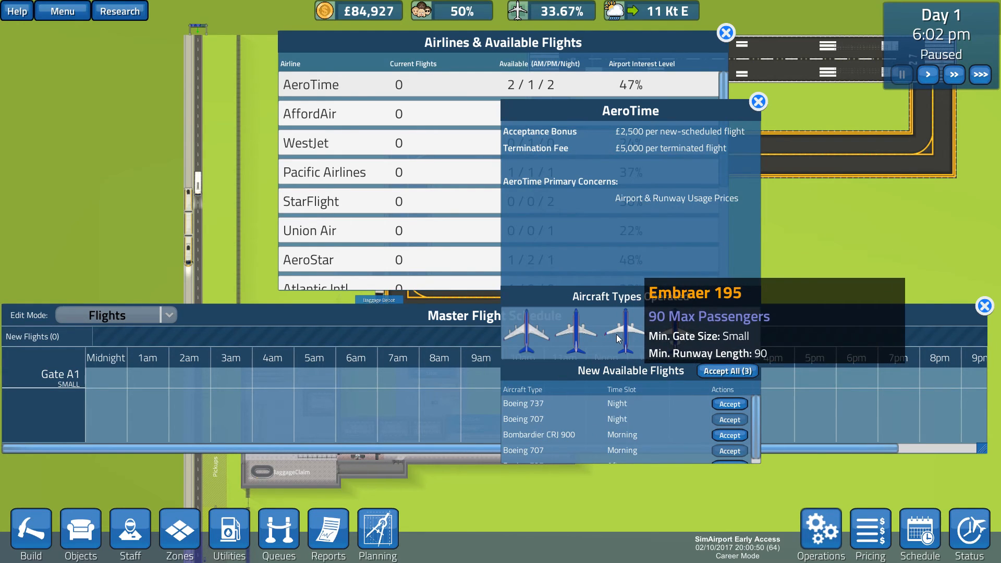
mouse_move(574, 427)
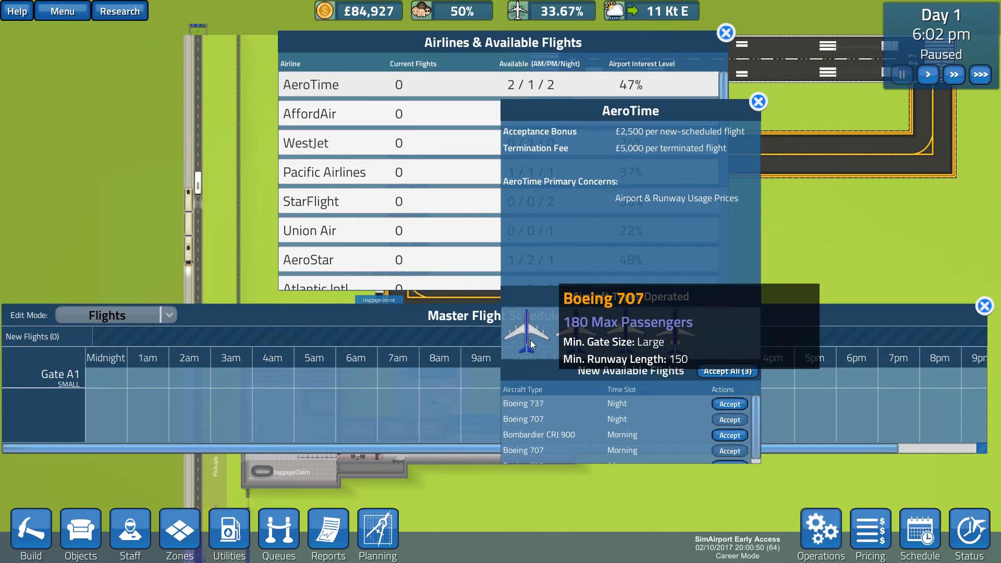
mouse_move(575, 332)
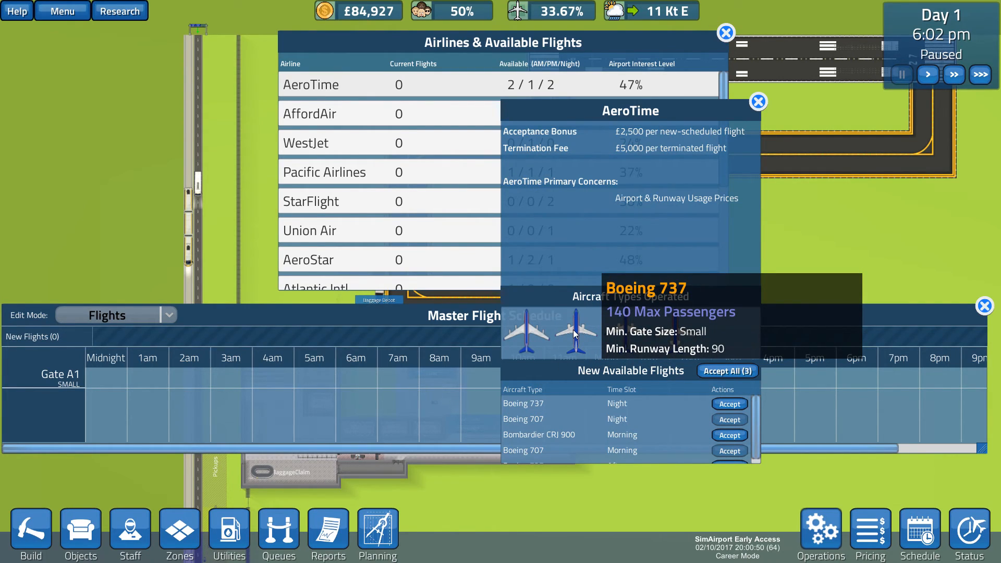
mouse_move(622, 331)
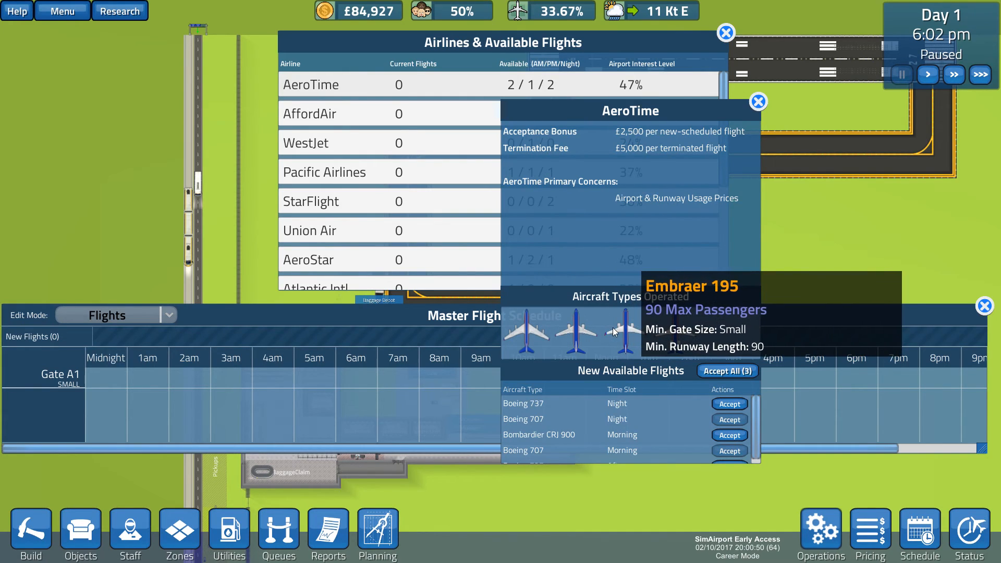
mouse_move(669, 330)
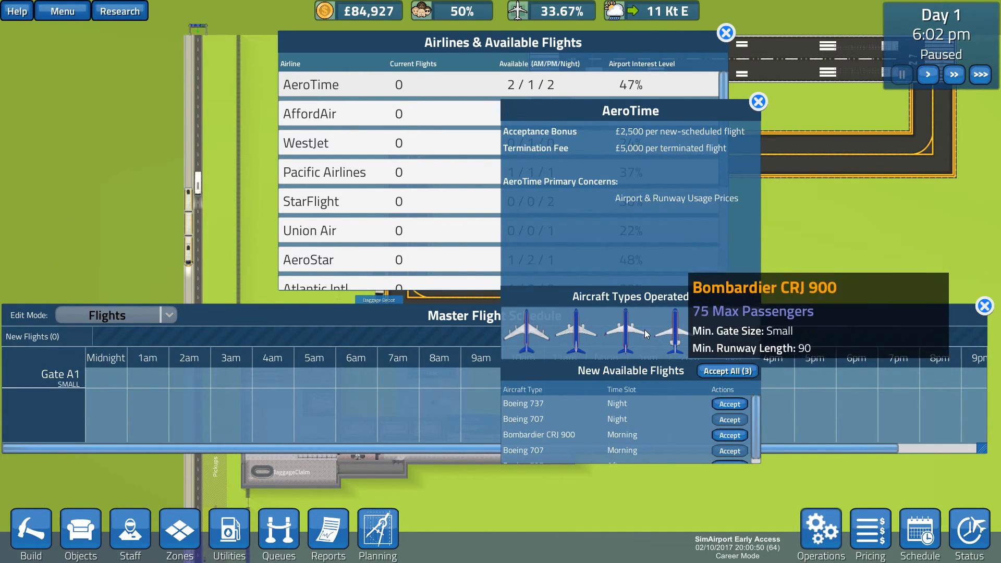
mouse_move(666, 239)
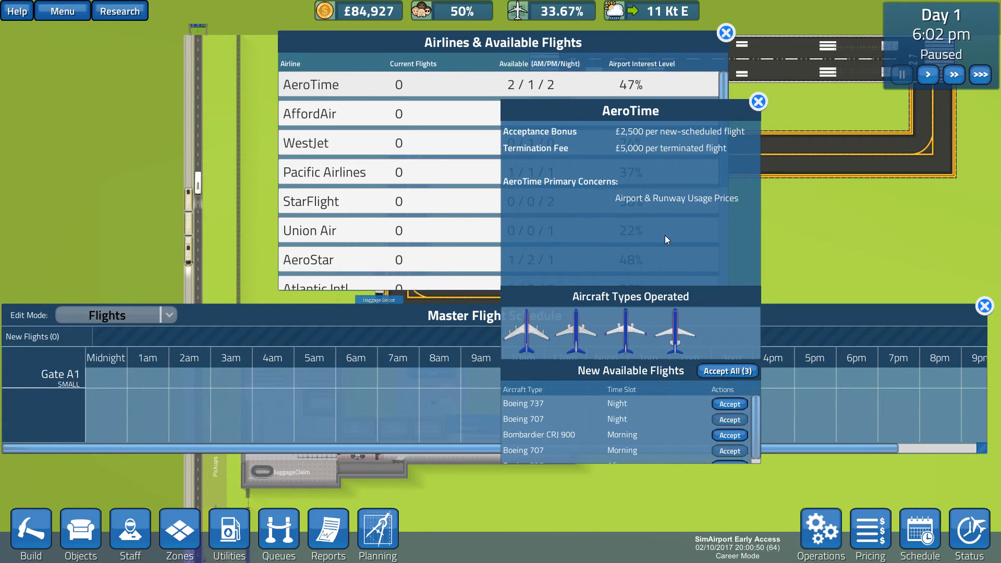
mouse_move(578, 334)
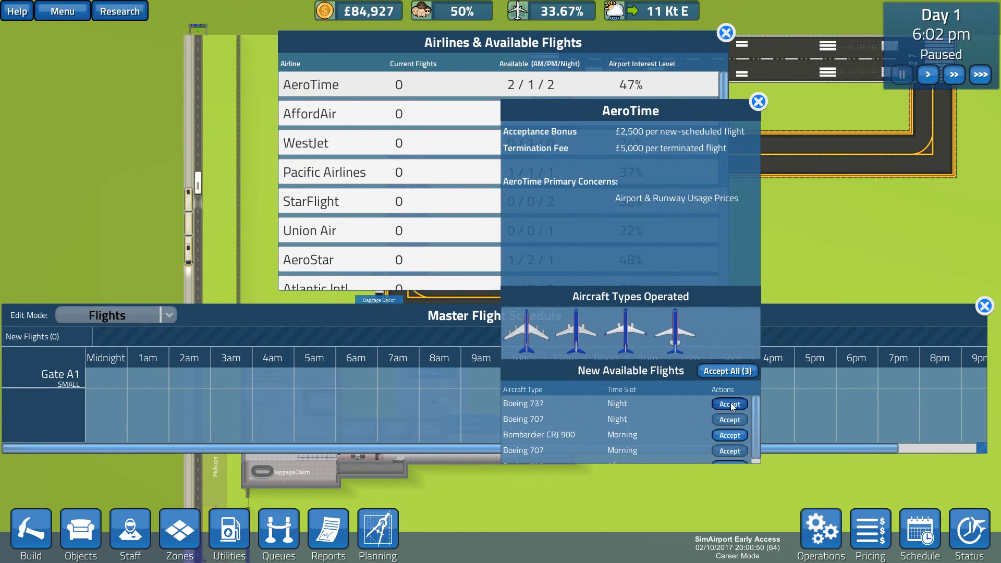
Step: Accept AeroTime's night Boeing 737 and place flight 1098 at 6pm on Gate A1
click(728, 403)
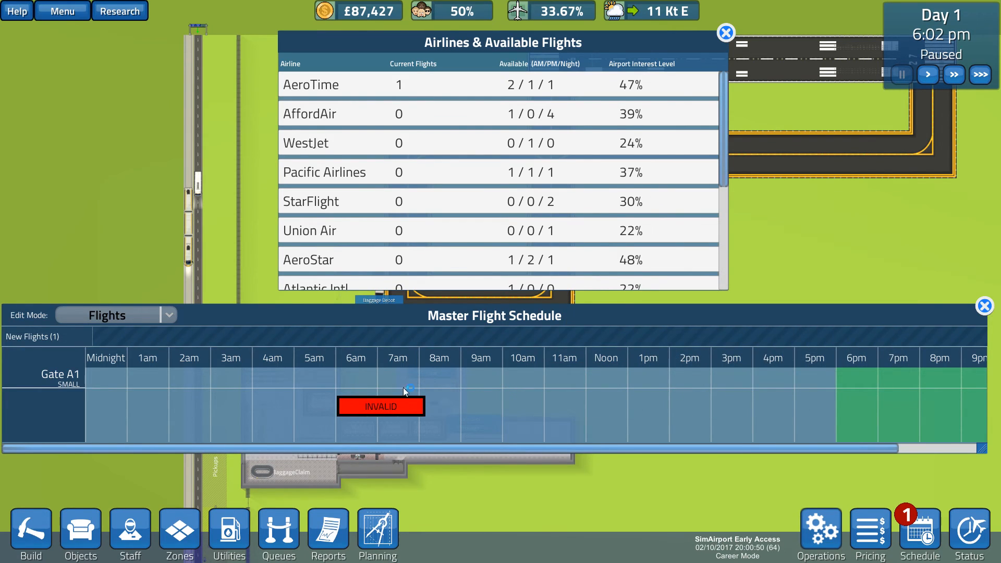
drag(381, 405, 411, 402)
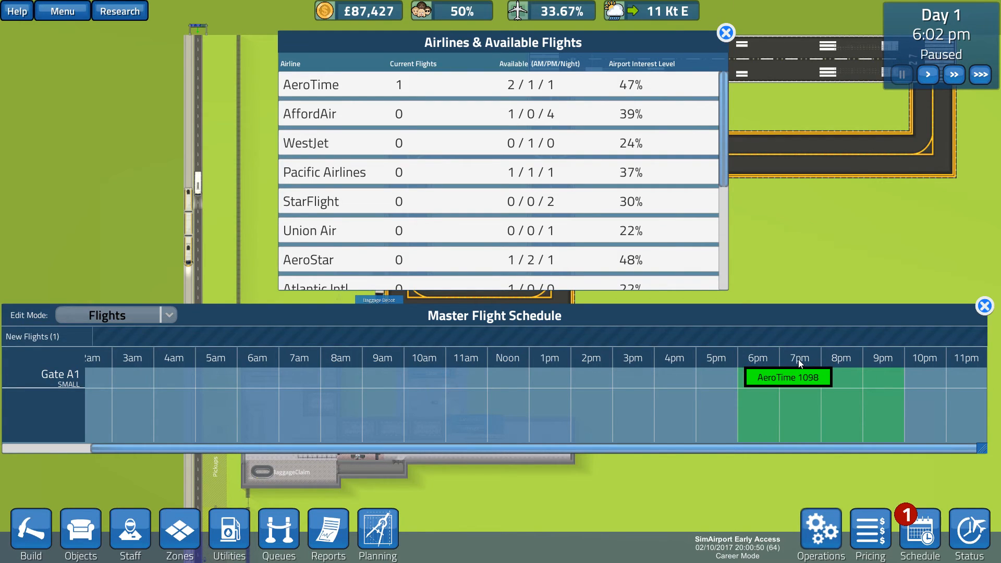
drag(788, 377, 948, 377)
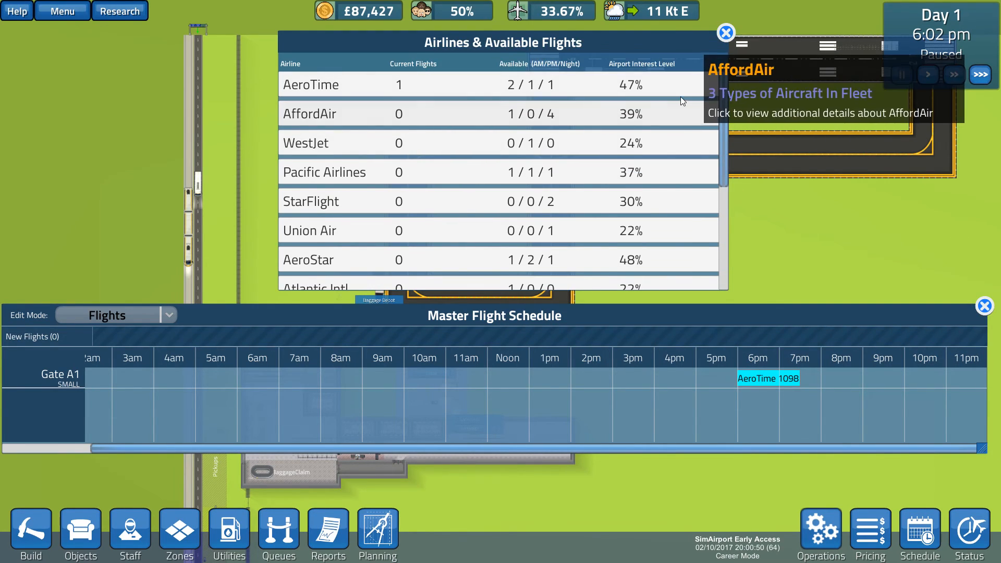
mouse_move(593, 85)
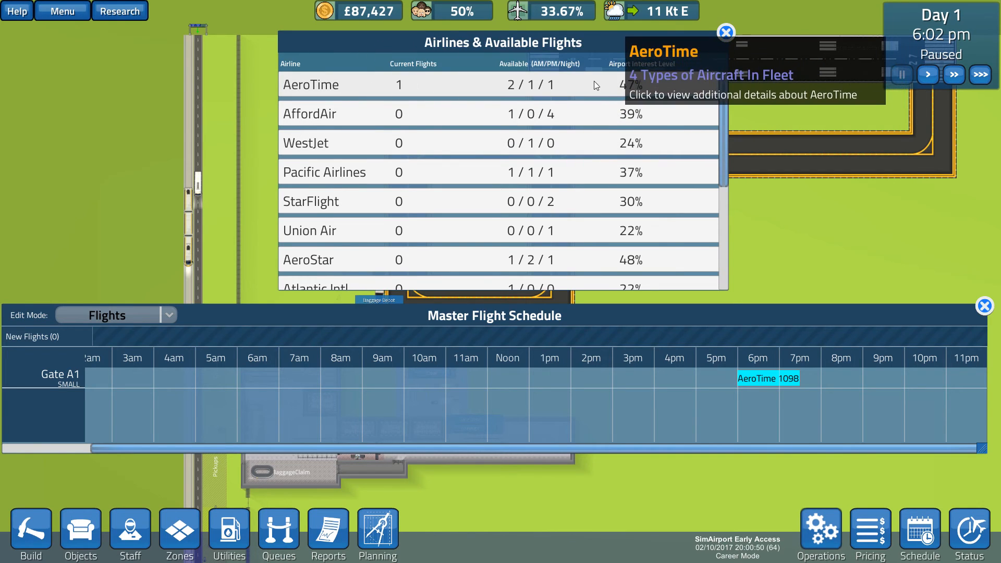
Step: Accept AeroTime's afternoon Boeing 737 flight 6579 for Gate A1 around noon
click(310, 84)
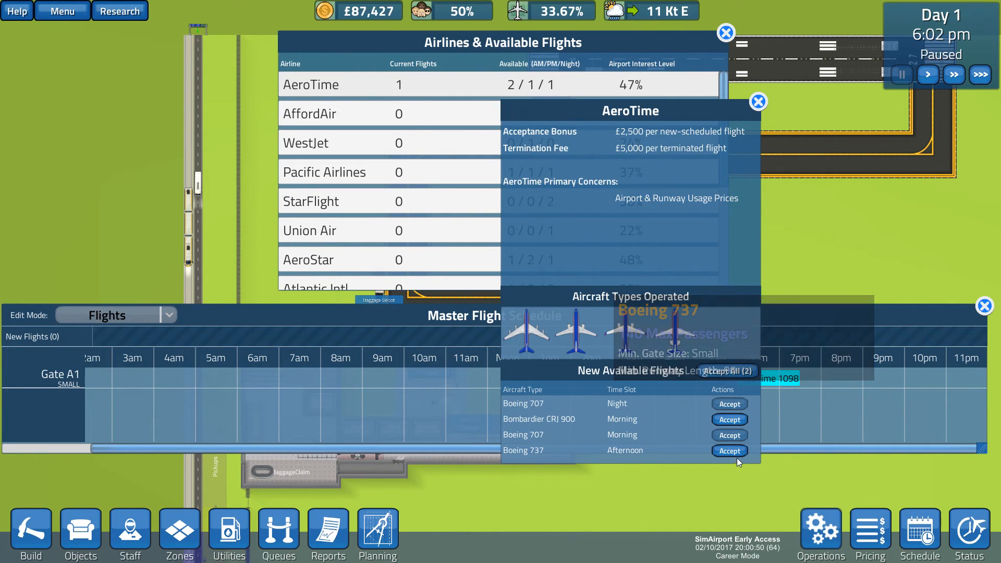
click(728, 450)
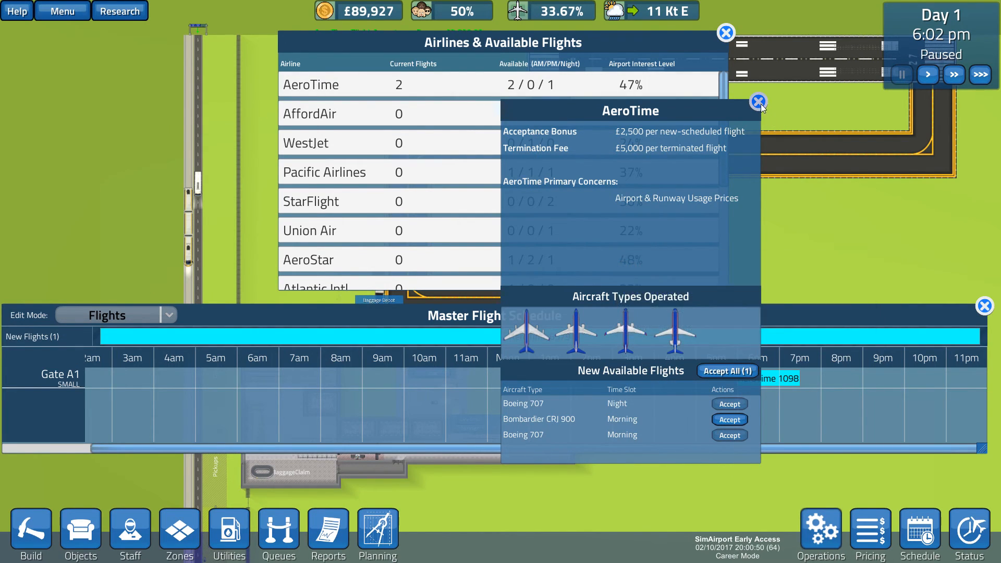
click(726, 371)
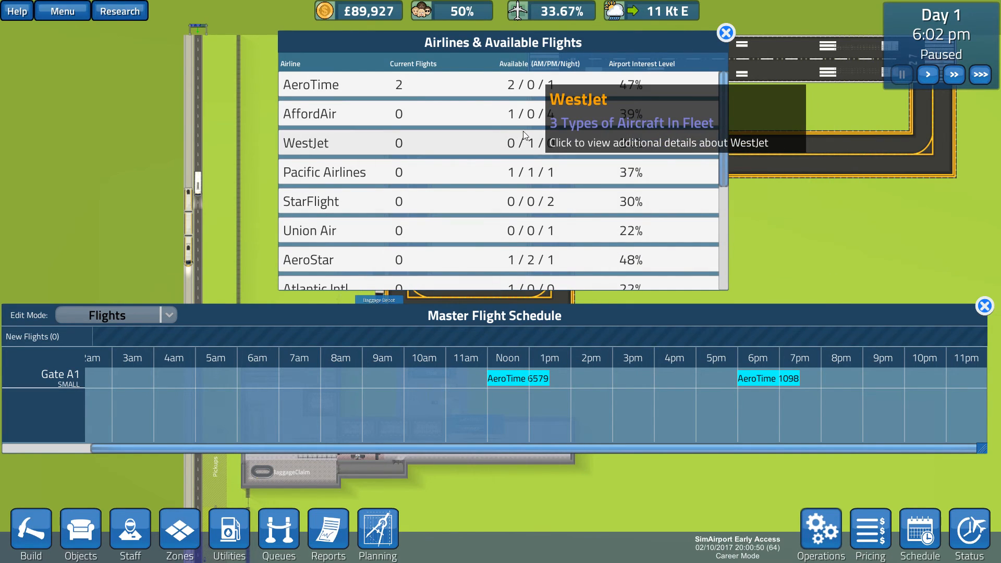
click(311, 85)
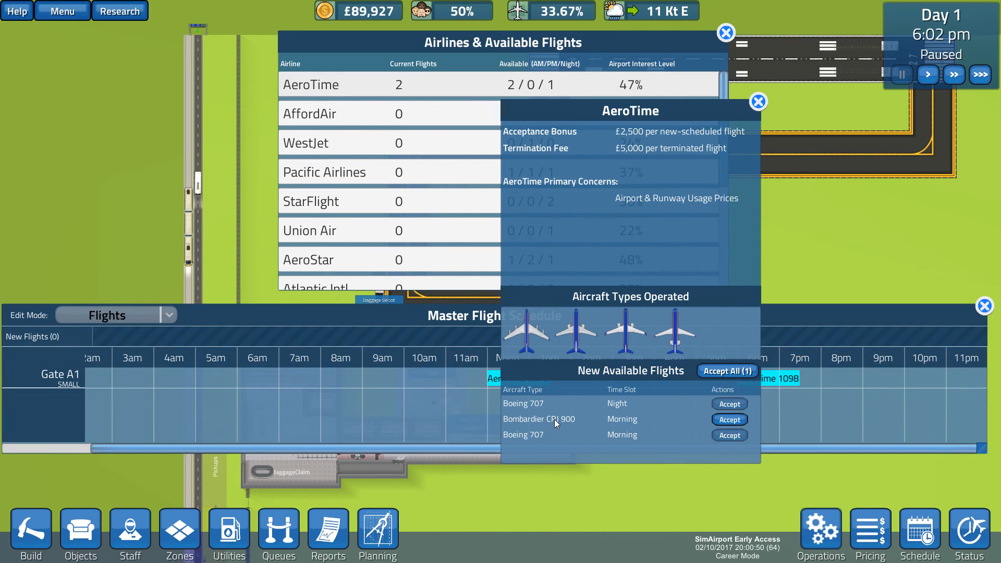
mouse_move(625, 328)
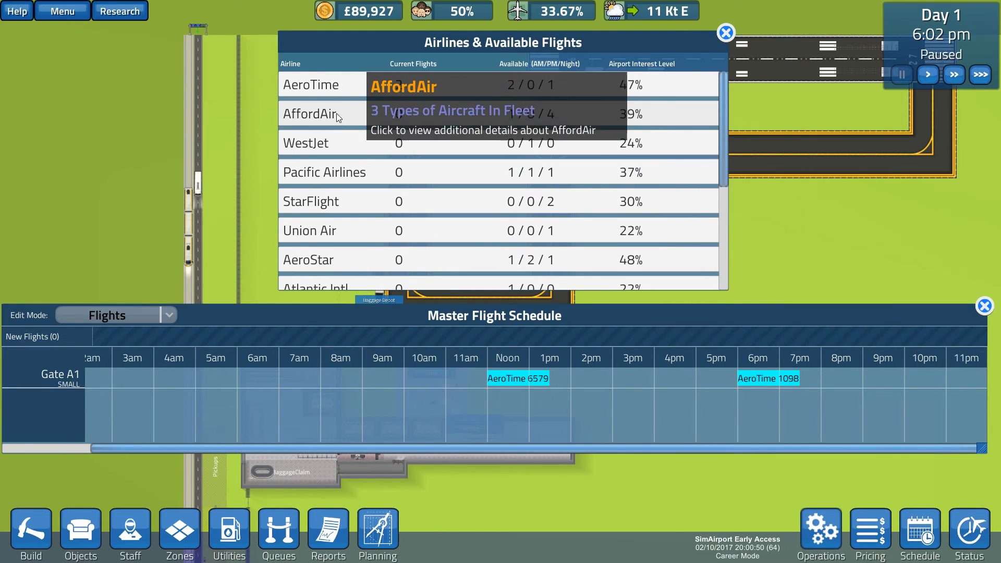
Step: Accept AffordAir's night Boeing 737 and slot flight 9806 on Gate A1 around 9pm
click(311, 113)
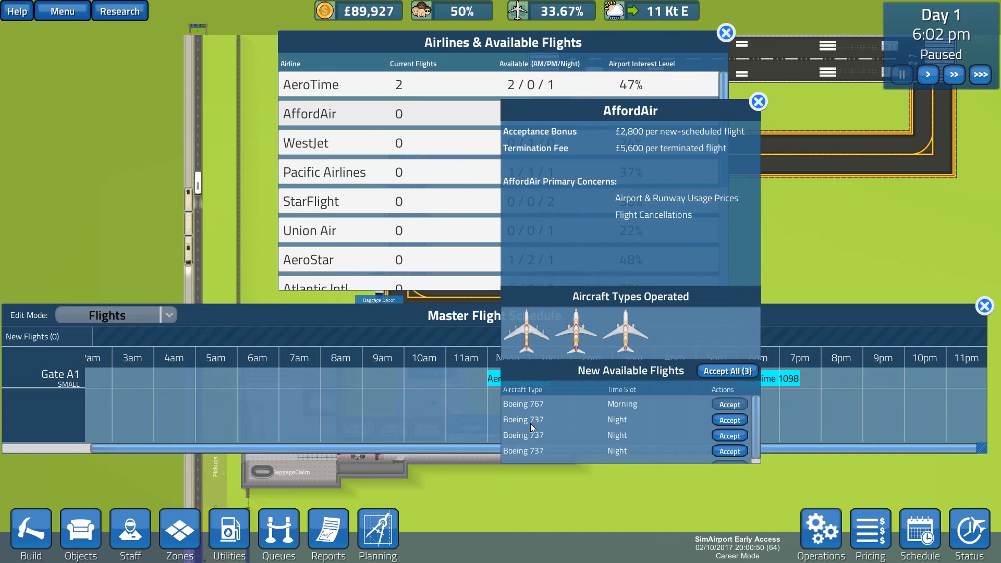
mouse_move(578, 333)
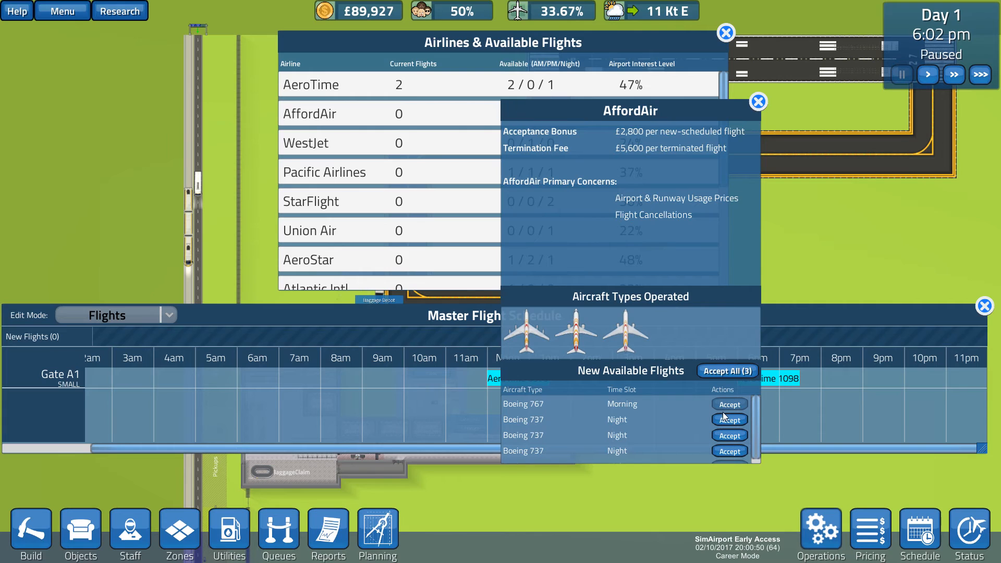
click(728, 404)
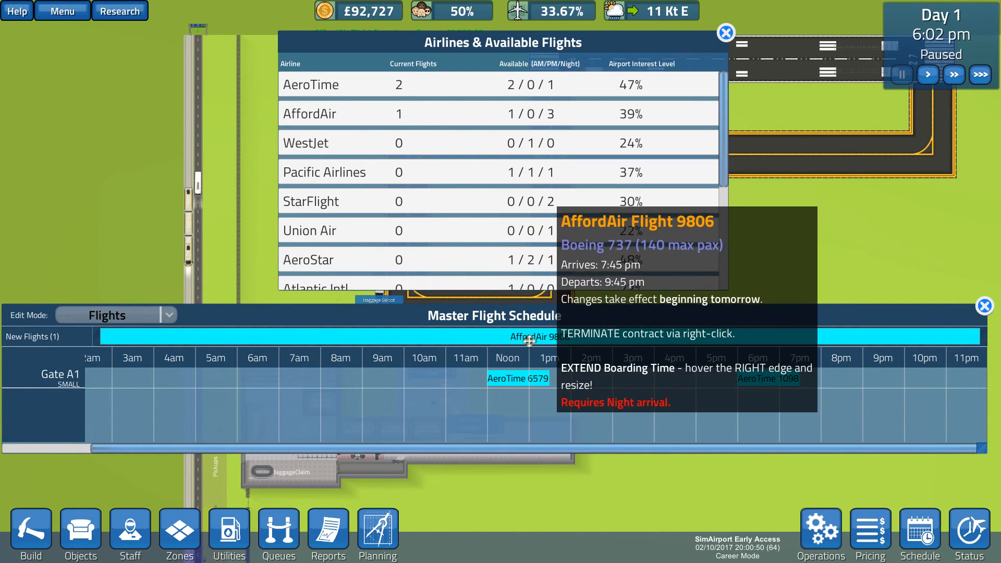
click(893, 381)
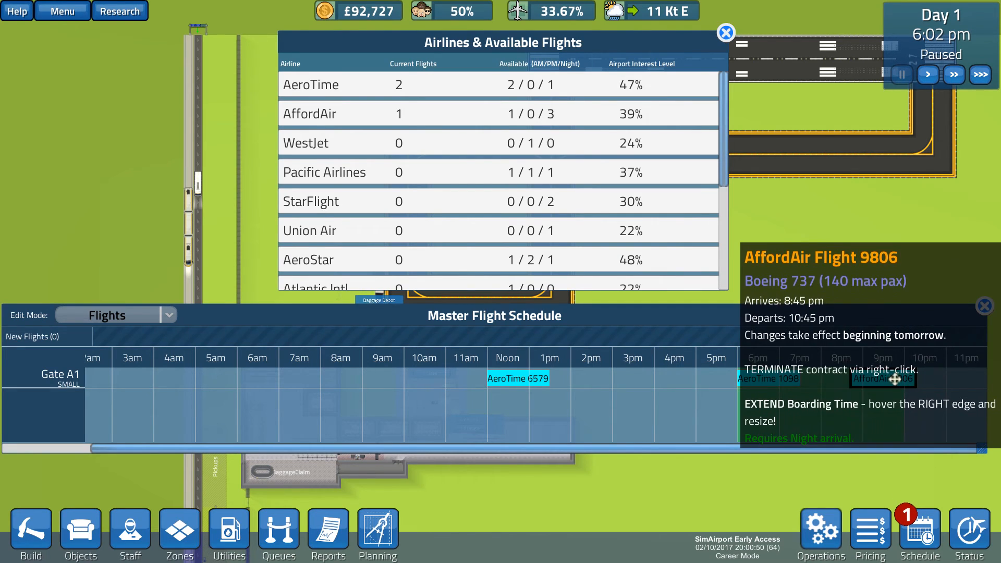
drag(903, 377, 881, 377)
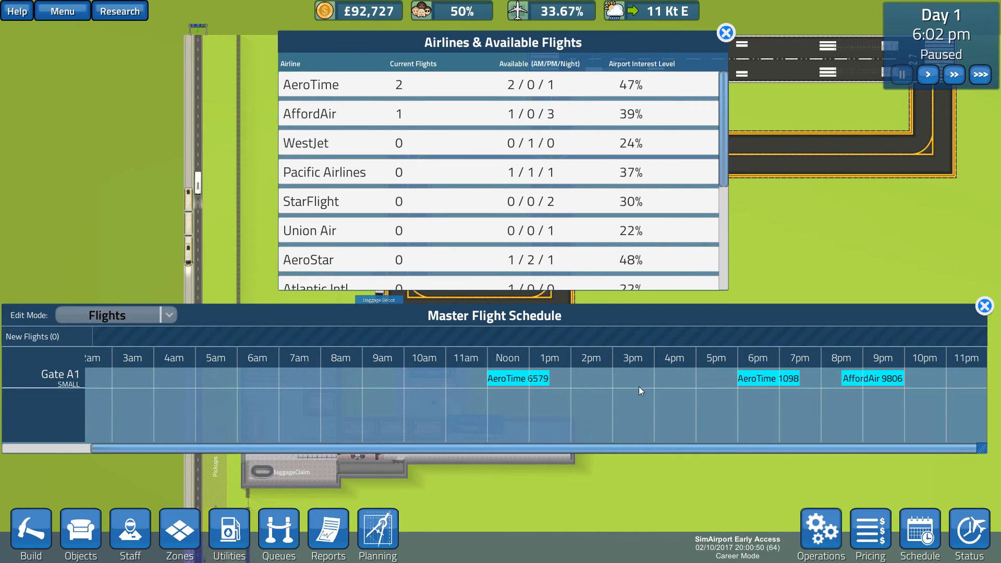
mouse_move(528, 223)
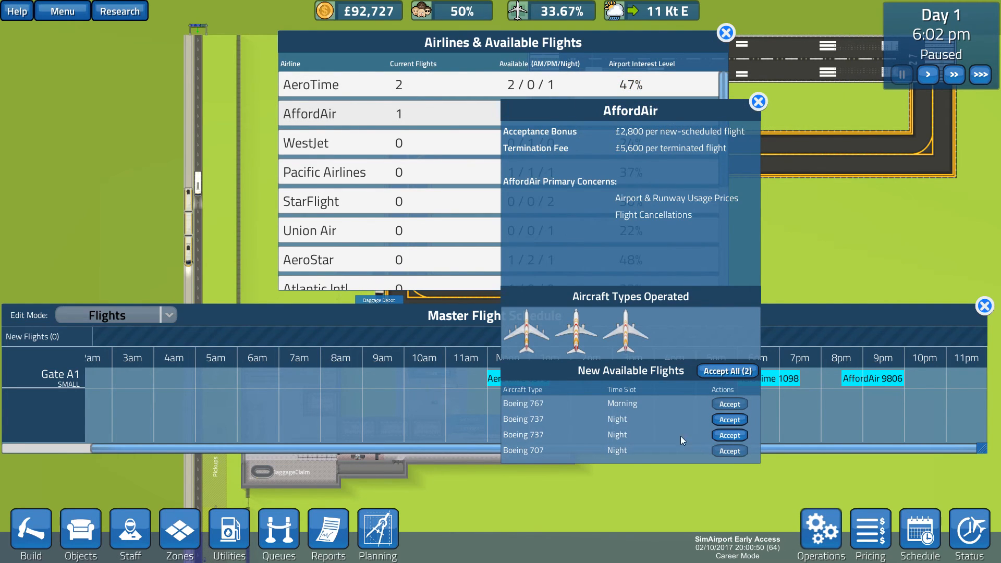
mouse_move(646, 427)
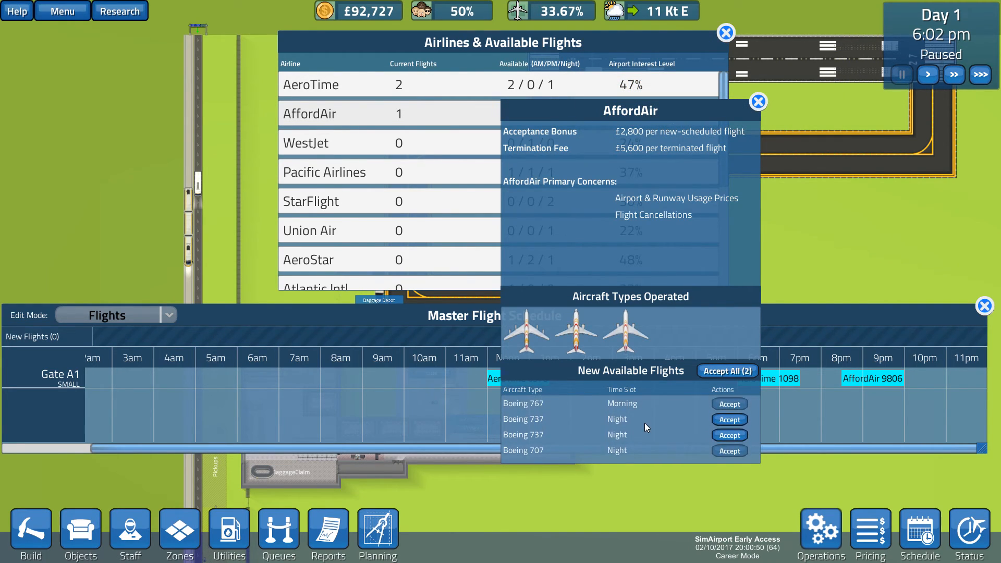
mouse_move(531, 409)
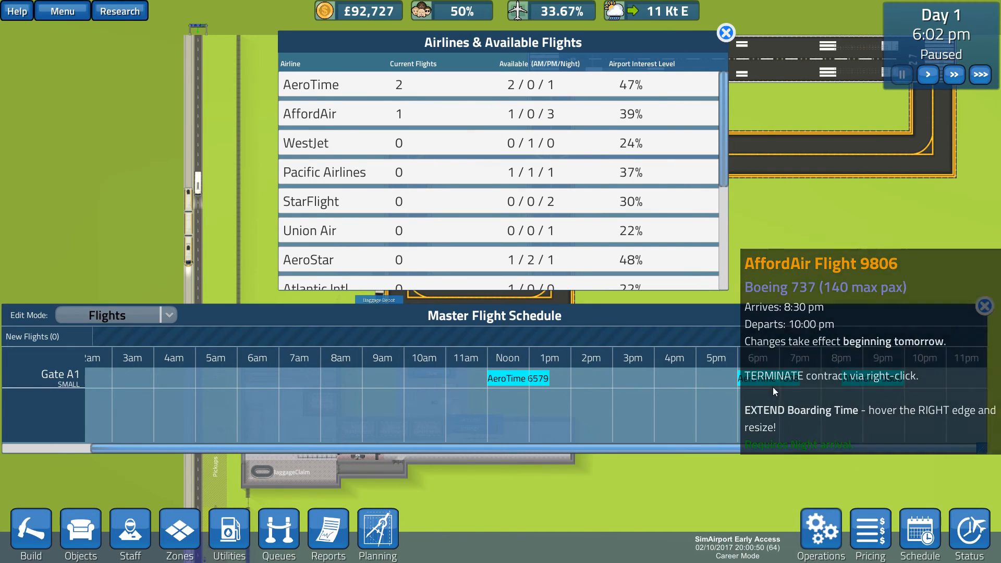
mouse_move(601, 146)
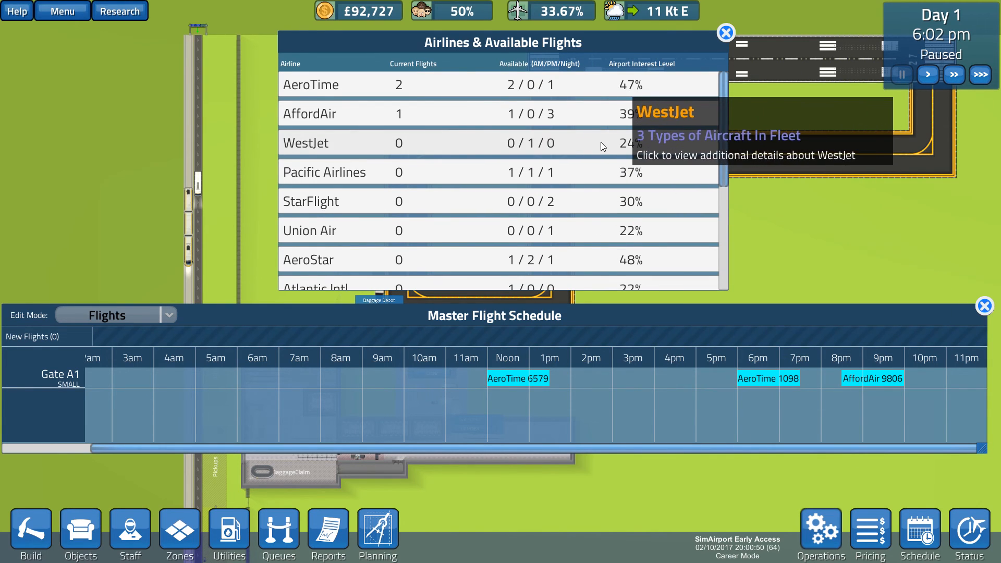
Step: Accept Pacific Airlines' morning Airbus A320 flight 2846 for Gate A1 at 4am
click(305, 143)
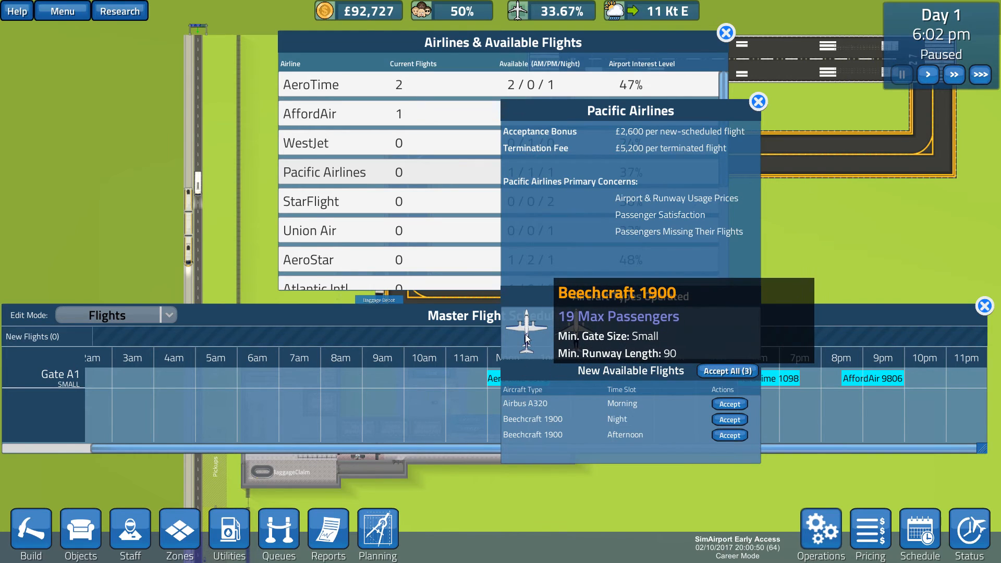
mouse_move(580, 332)
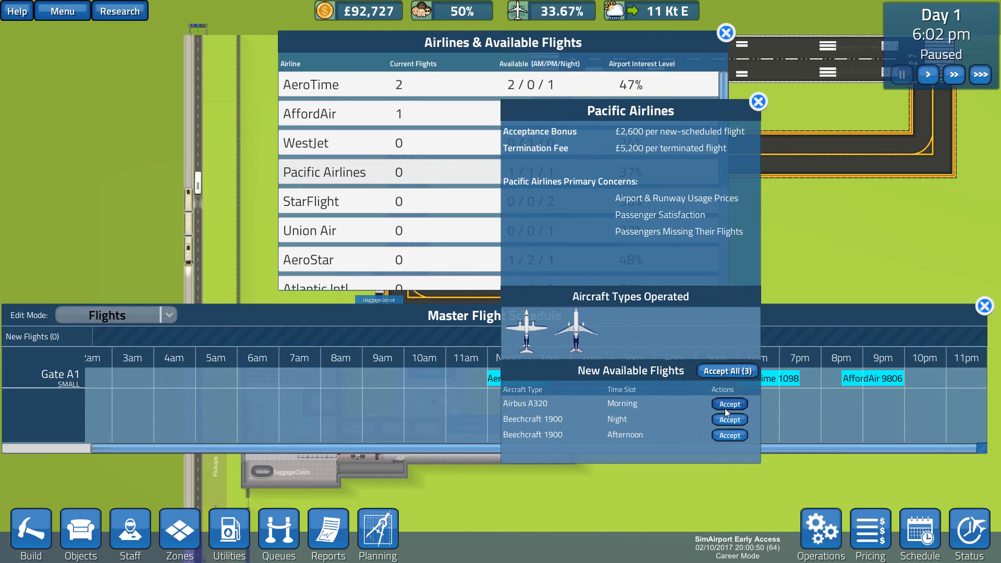
click(728, 403)
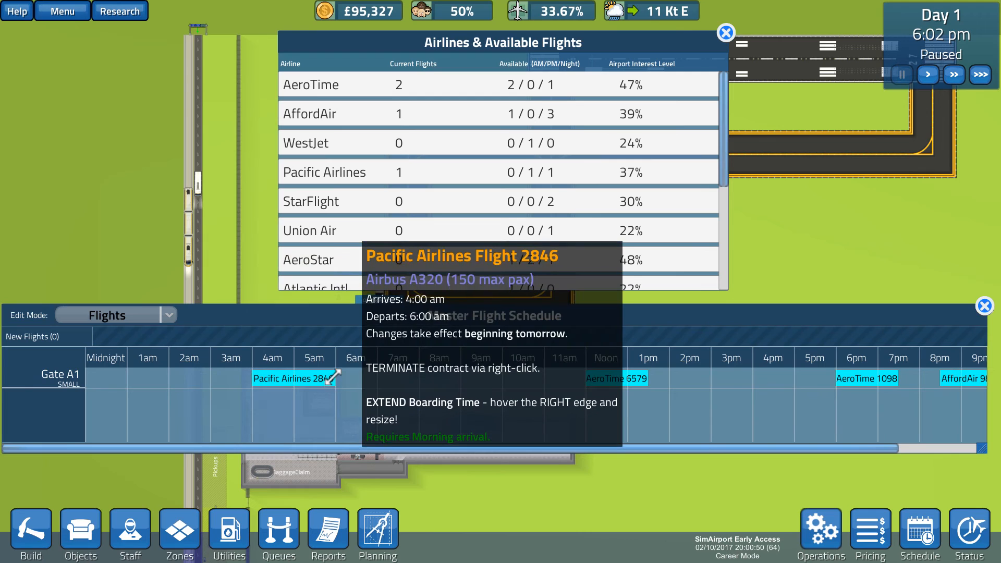
mouse_move(412, 393)
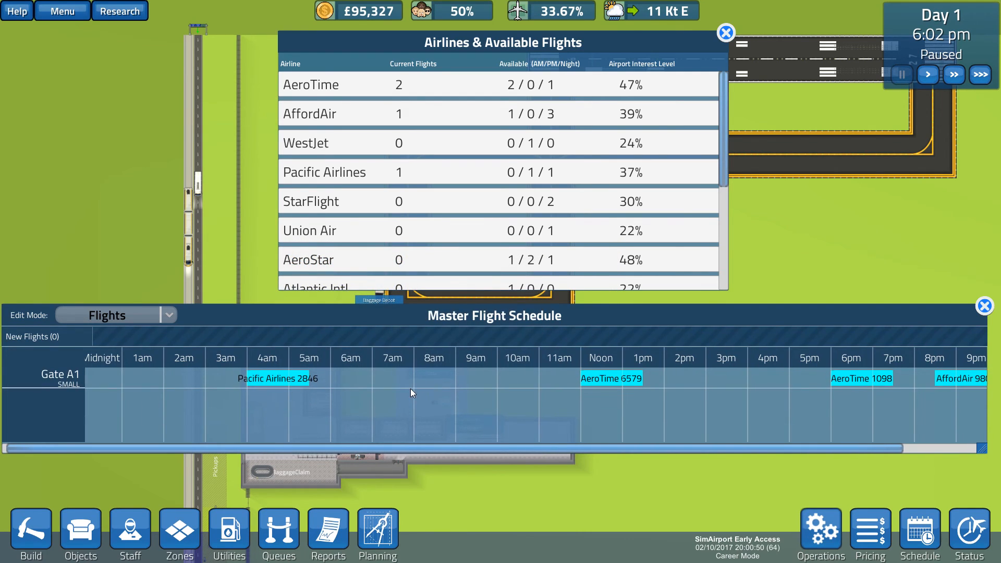
mouse_move(530, 177)
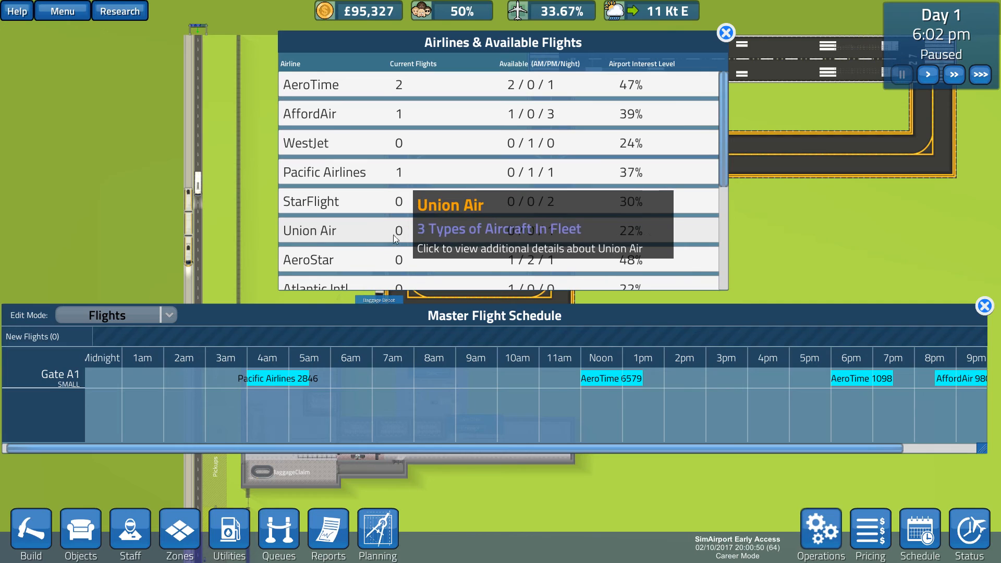
click(311, 230)
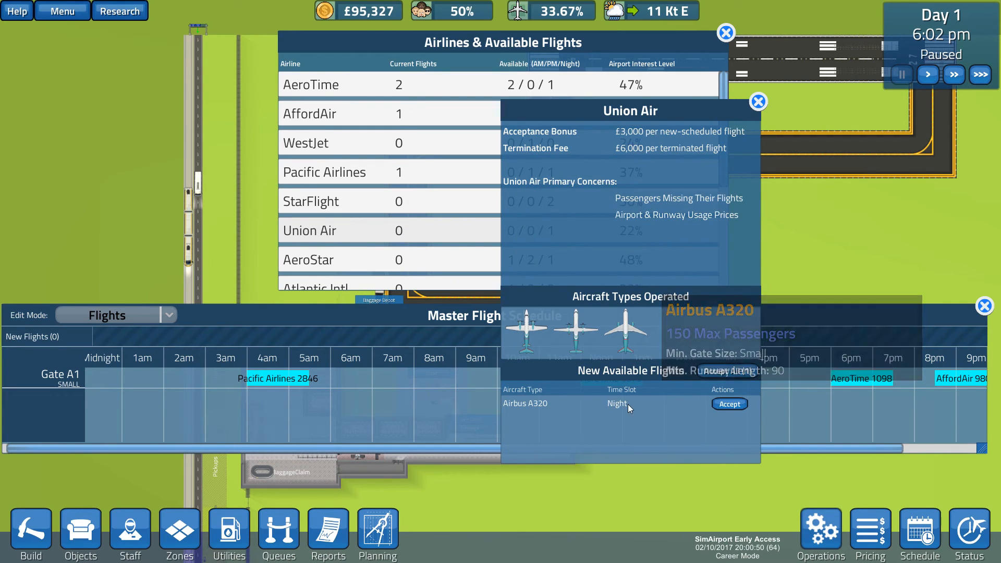
mouse_move(525, 325)
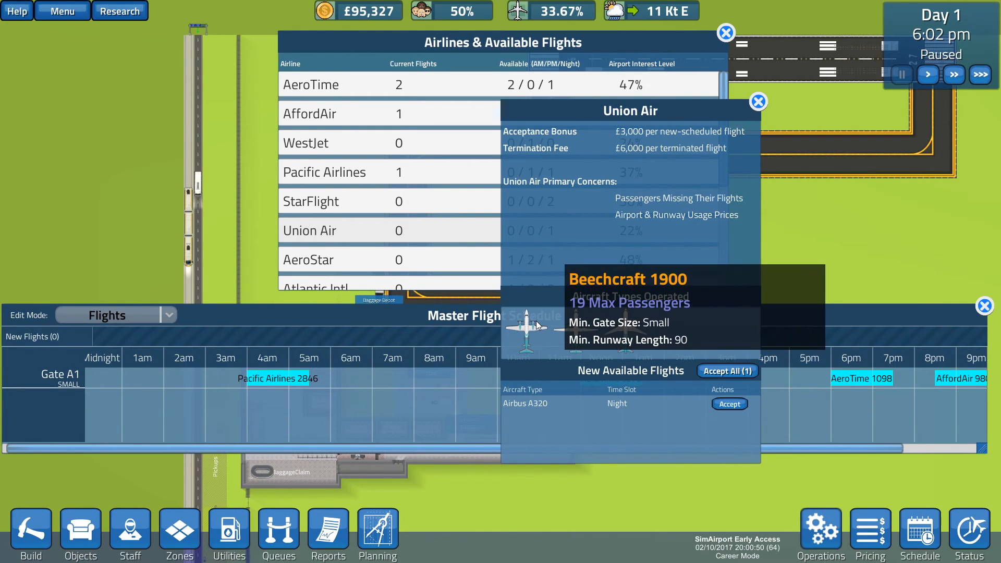
click(757, 101)
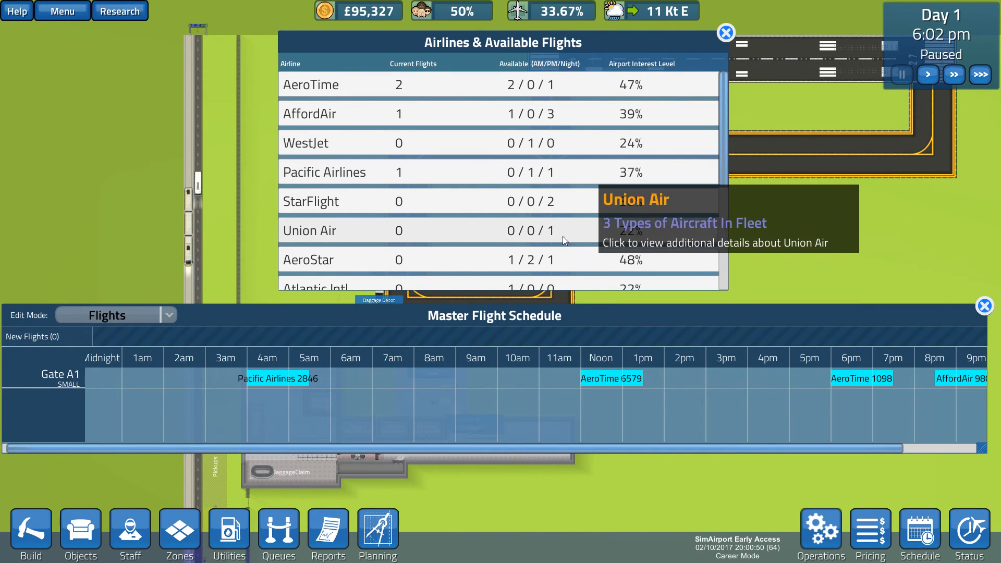
click(309, 259)
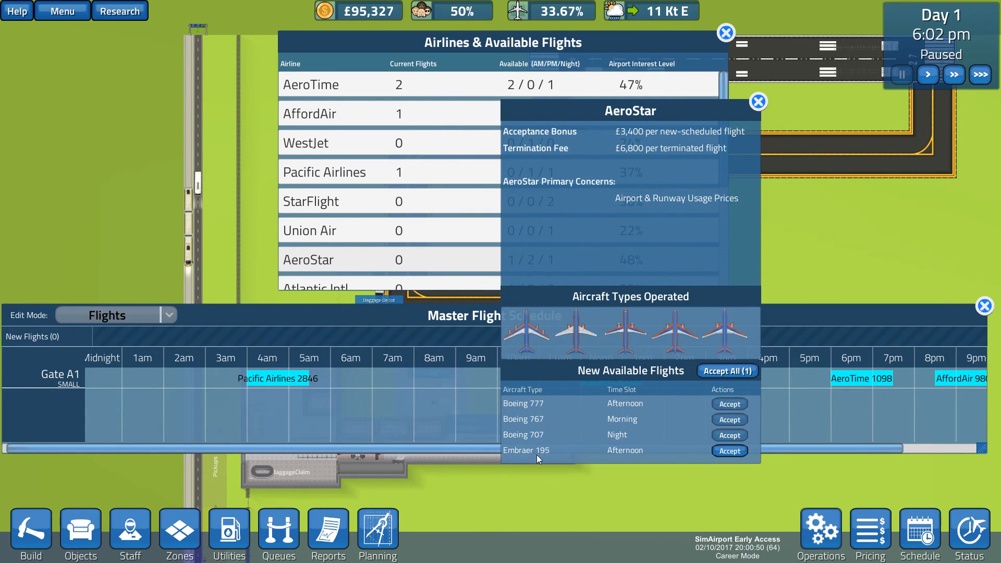
mouse_move(525, 334)
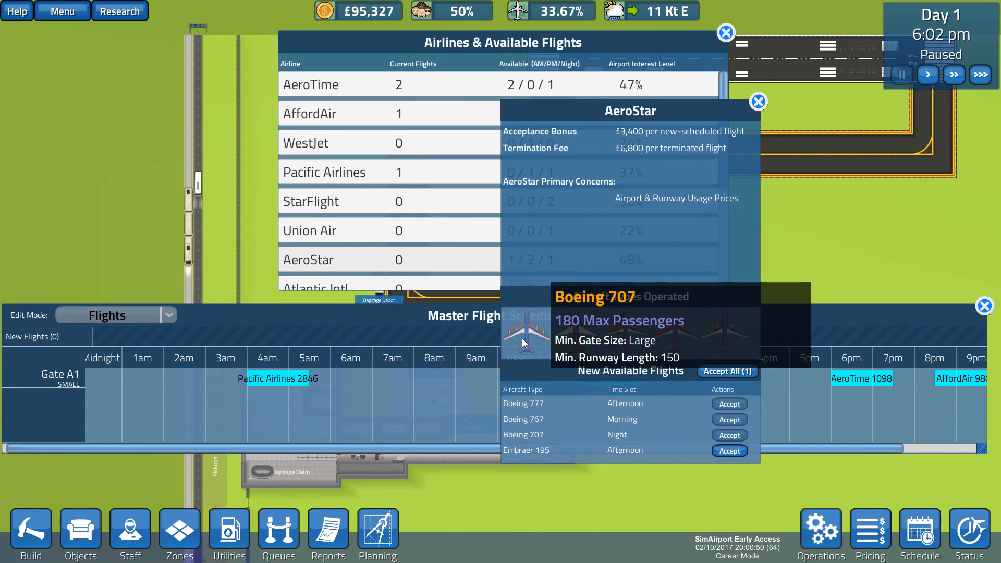
mouse_move(626, 332)
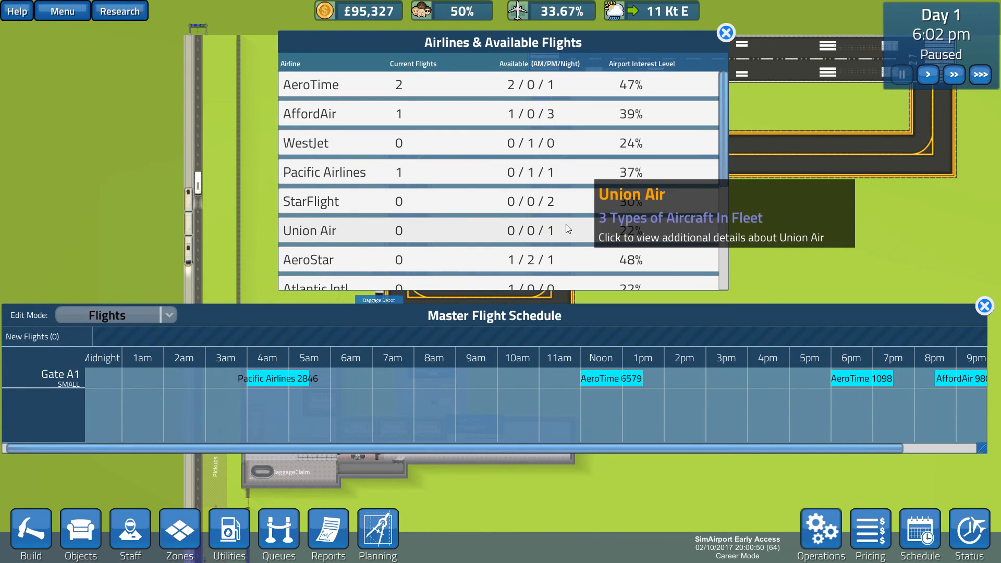
Step: Accept Atlantic Intl's morning Embraer 195 flight 6073 for Gate A1
scroll(down, 3)
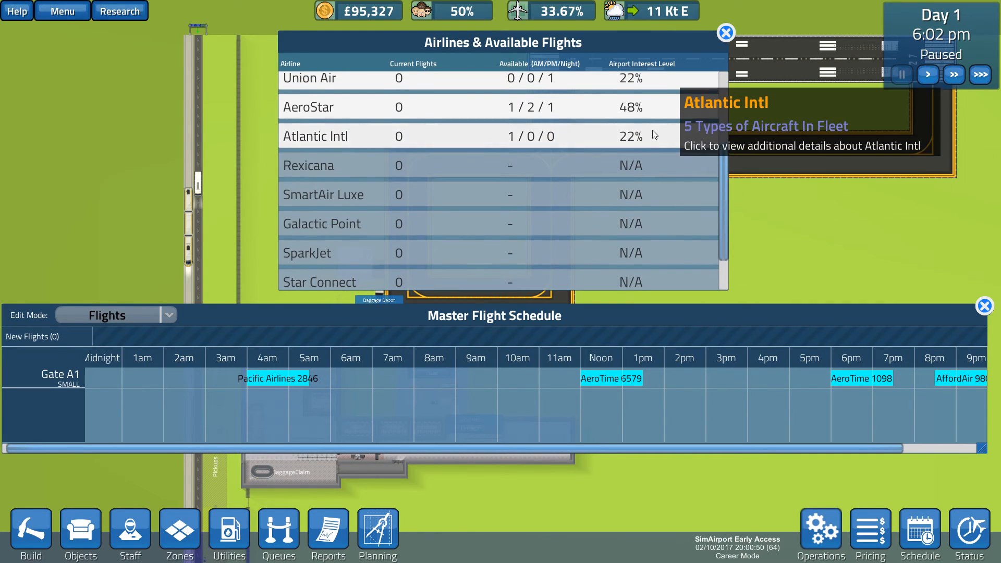
click(314, 136)
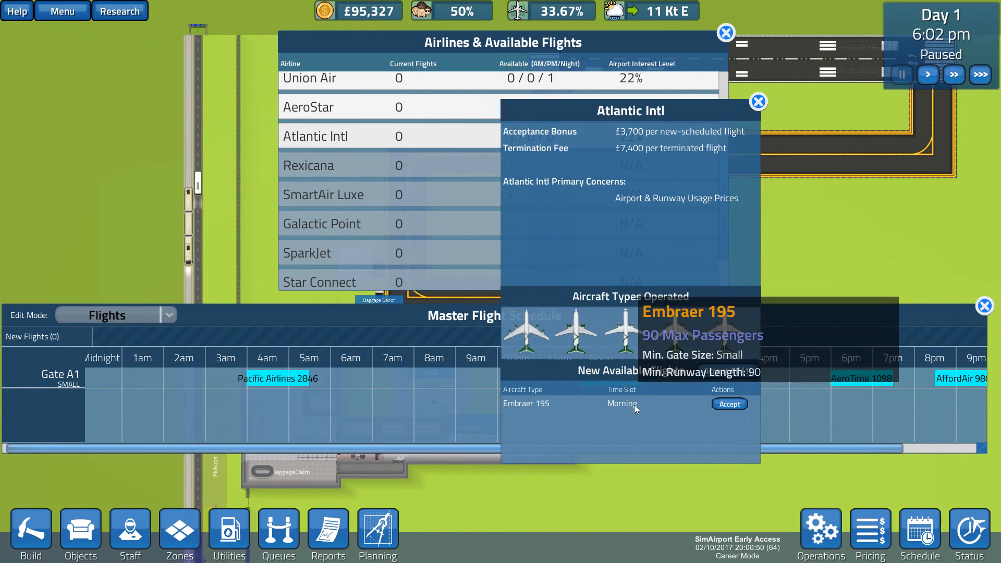
click(729, 404)
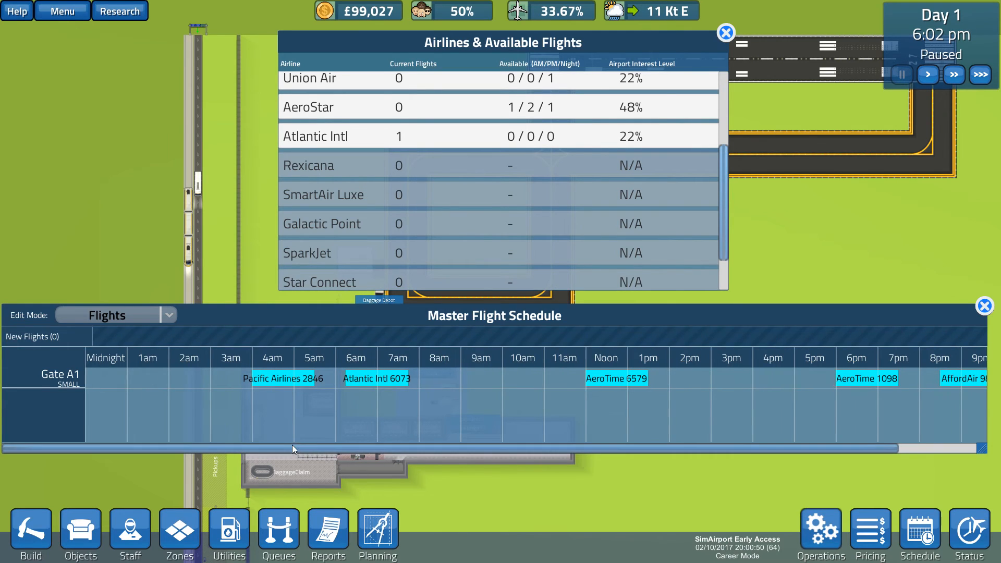
mouse_move(376, 377)
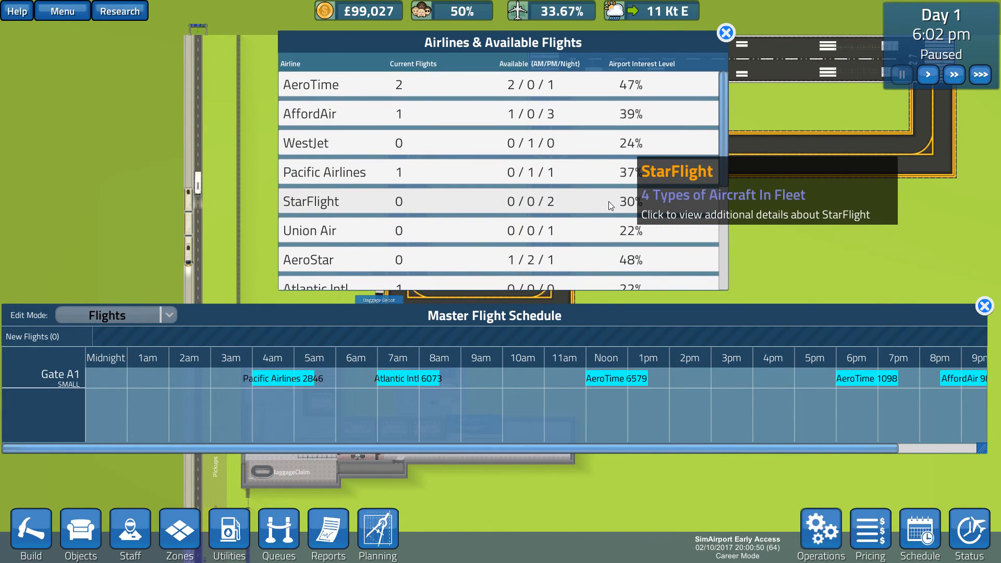
mouse_move(581, 83)
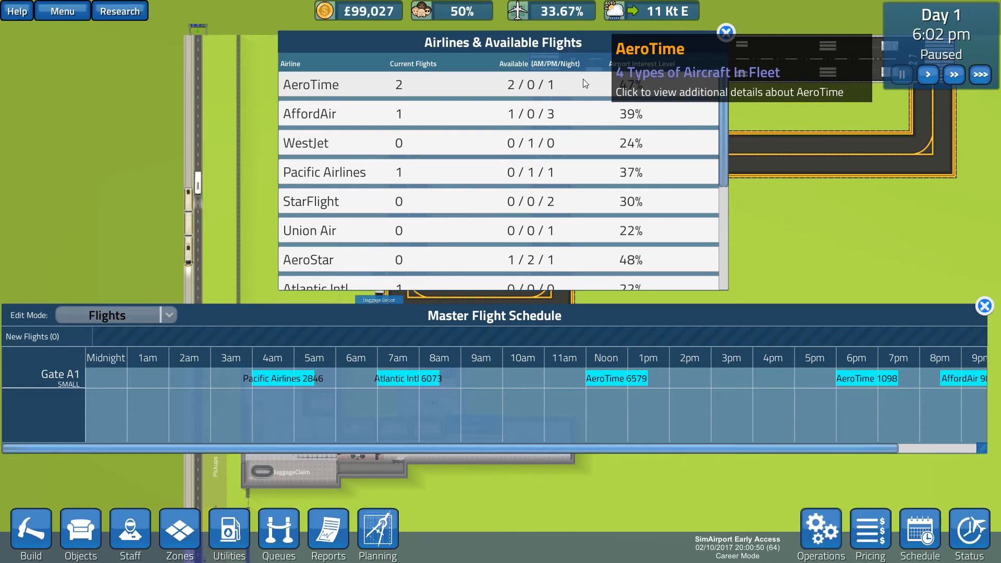
Step: Browse AeroTime, WestJet and Pacific Airlines flight offers
click(307, 142)
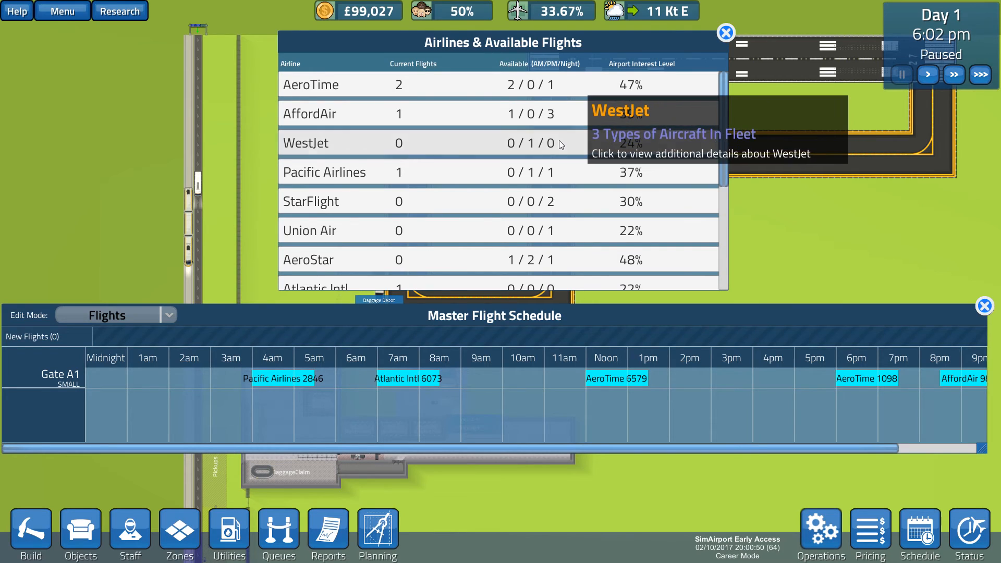
click(306, 142)
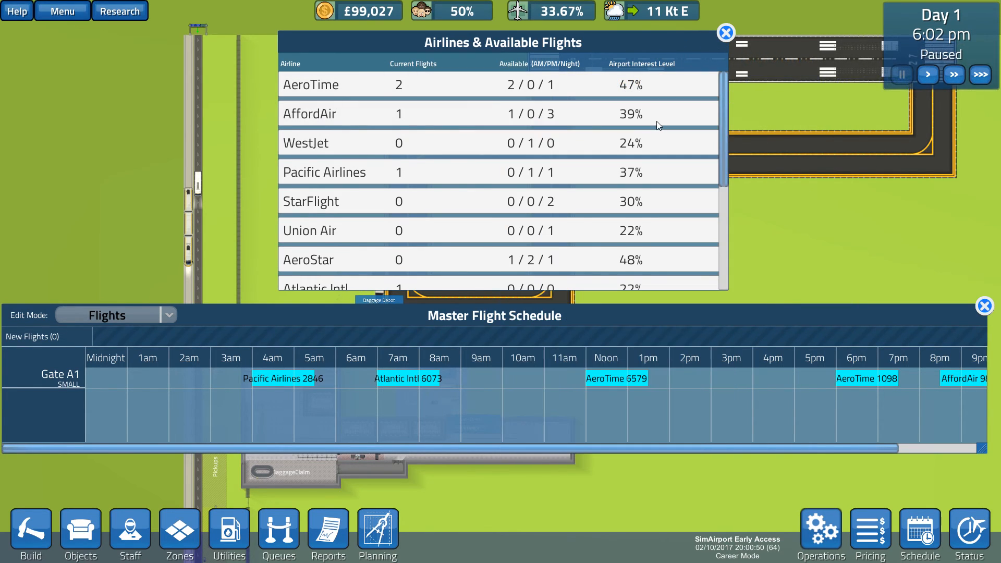
click(323, 172)
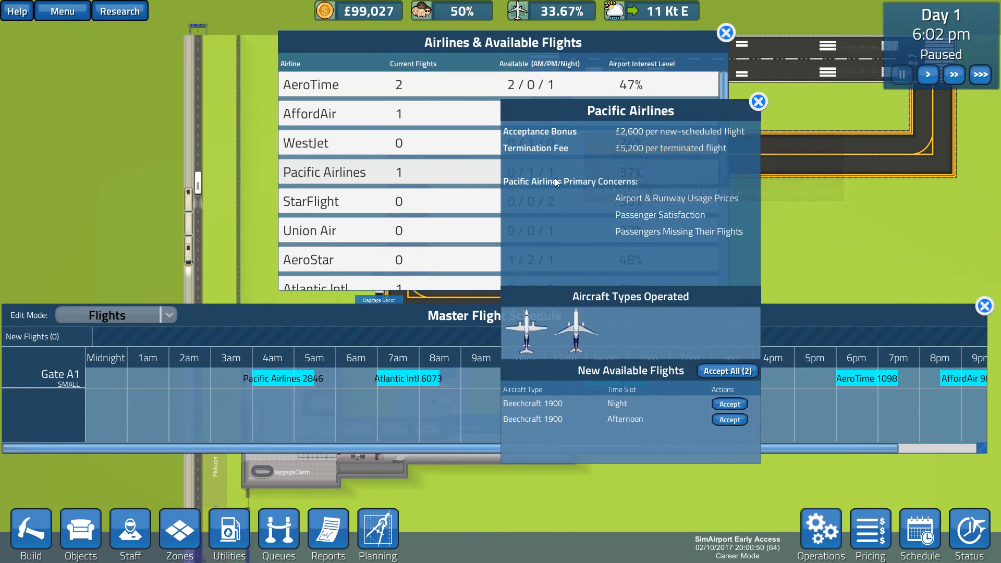
mouse_move(525, 332)
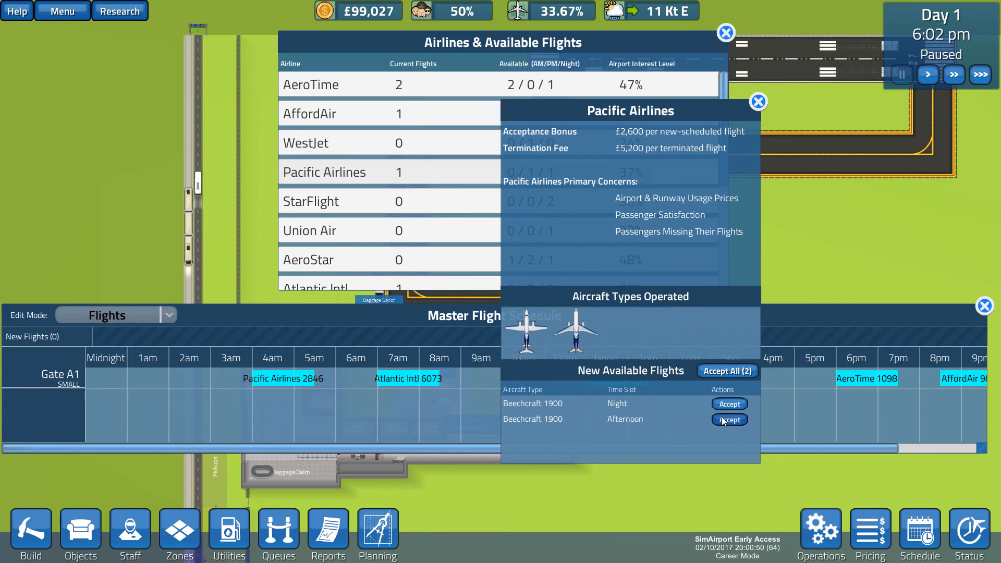
Step: Accept Pacific Airlines' afternoon Beechcraft 1900 flight 9447 and slot it at 3pm on Gate A1
click(728, 419)
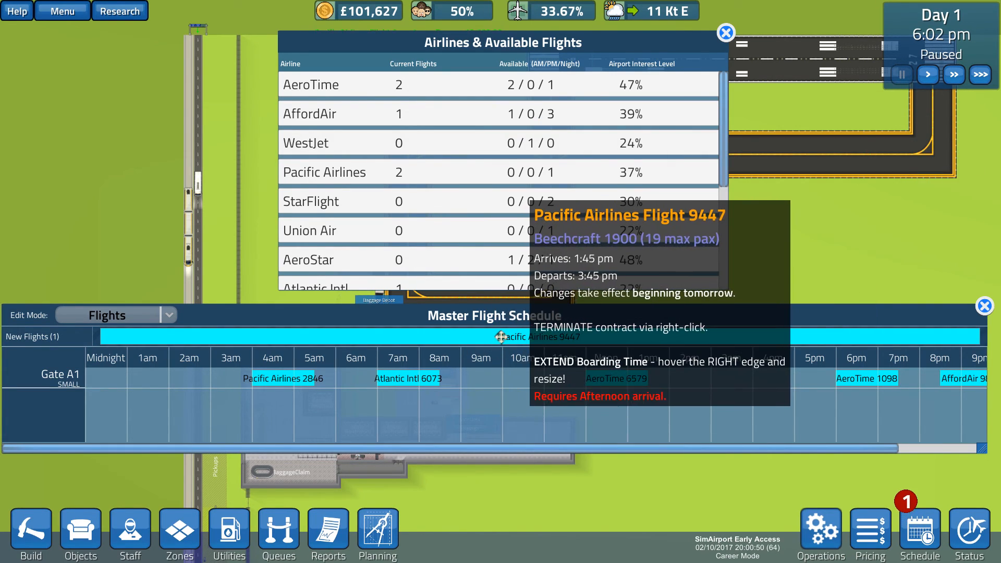
click(751, 379)
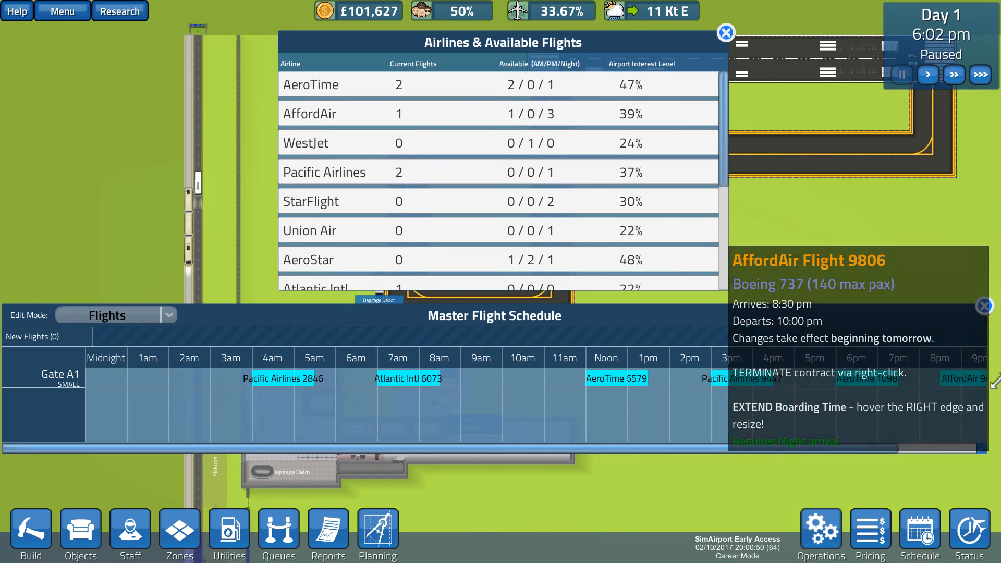
mouse_move(285, 377)
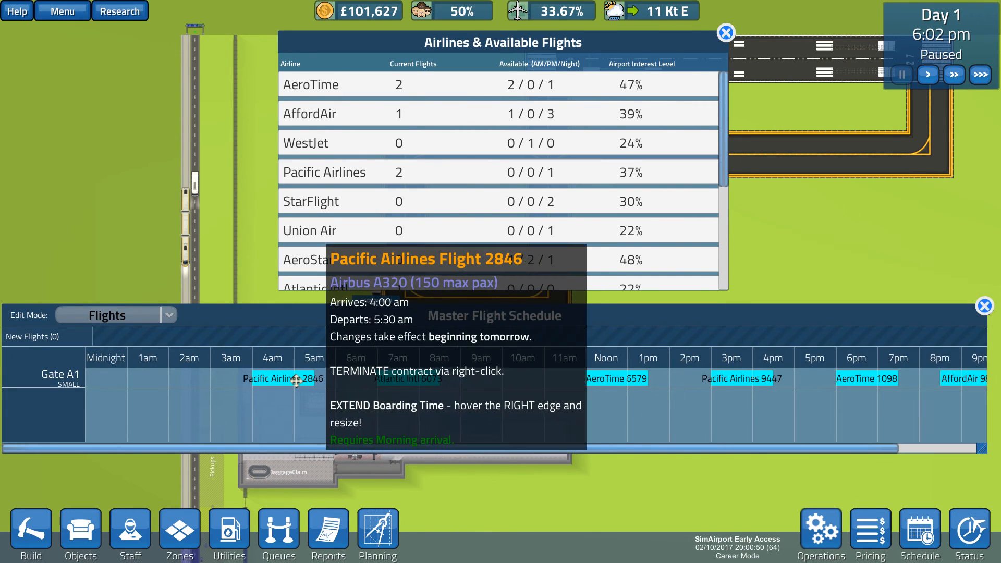
mouse_move(550, 380)
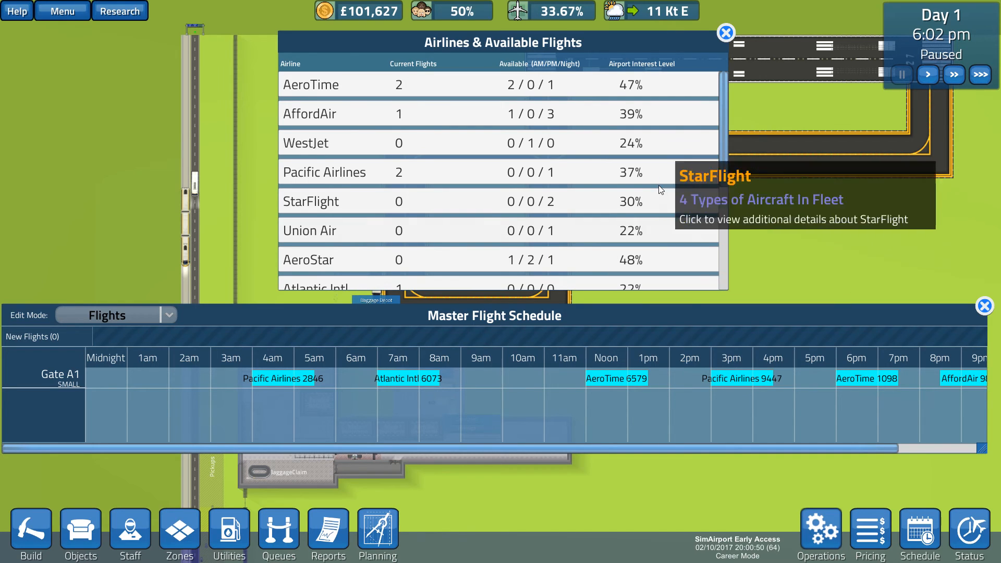
click(311, 84)
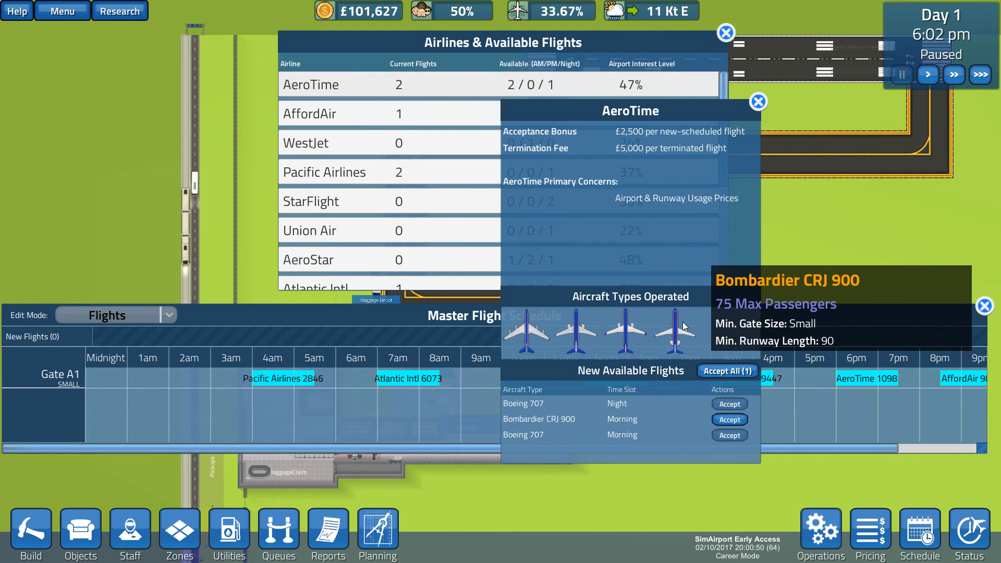
Step: Accept AeroTime's morning Bombardier CRJ 900 flight 2590 and place it around 10am on Gate A1
click(729, 419)
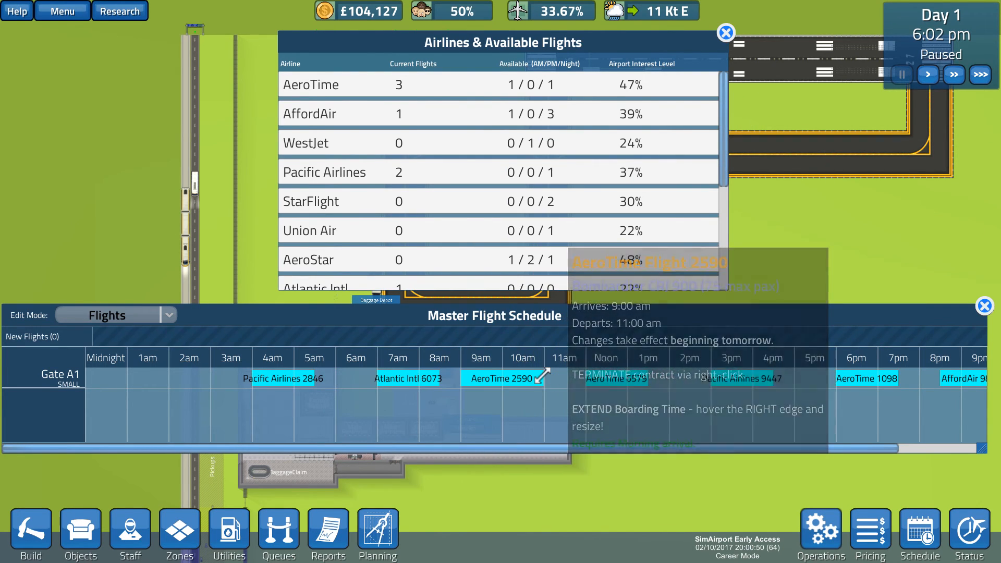
click(512, 377)
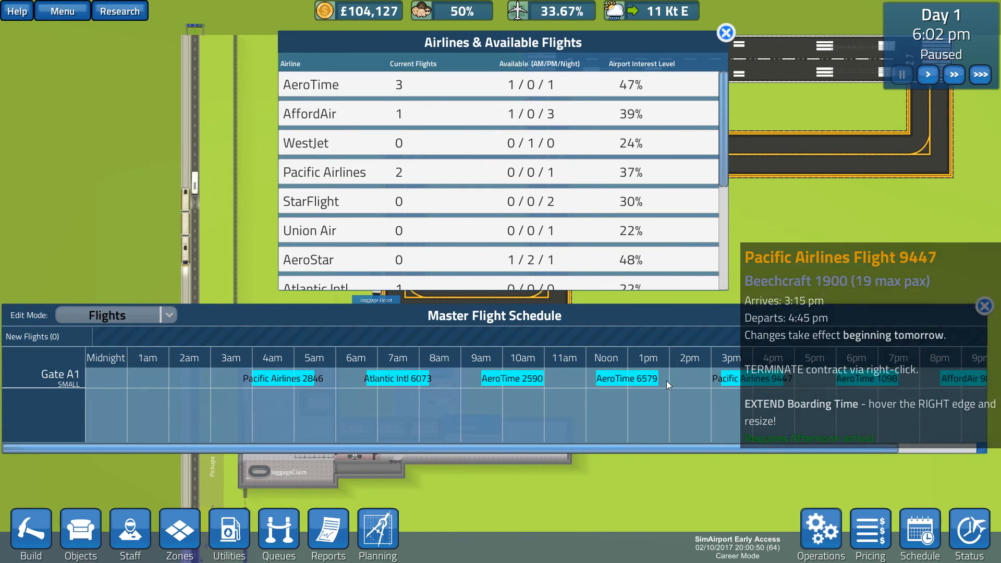
mouse_move(514, 379)
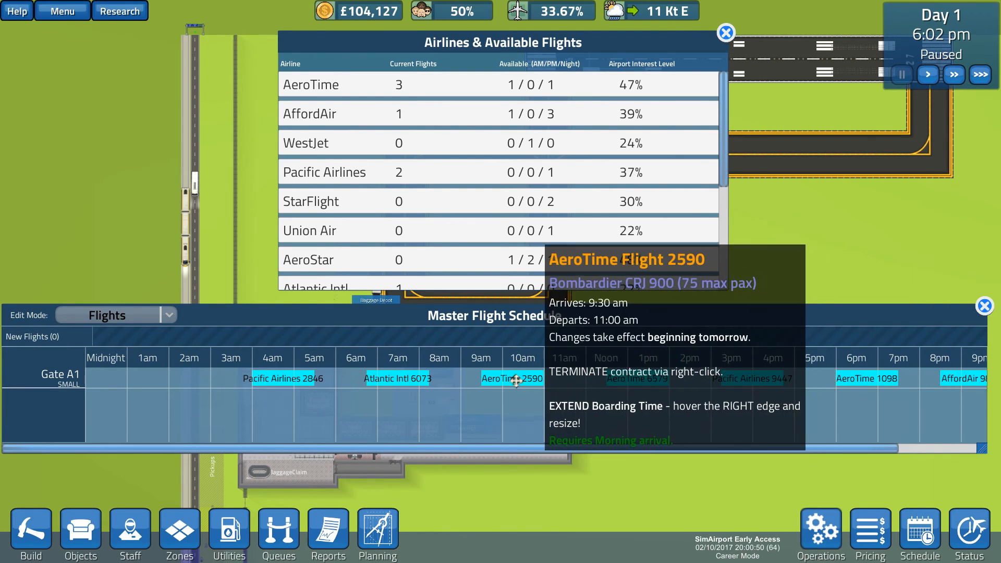
click(522, 377)
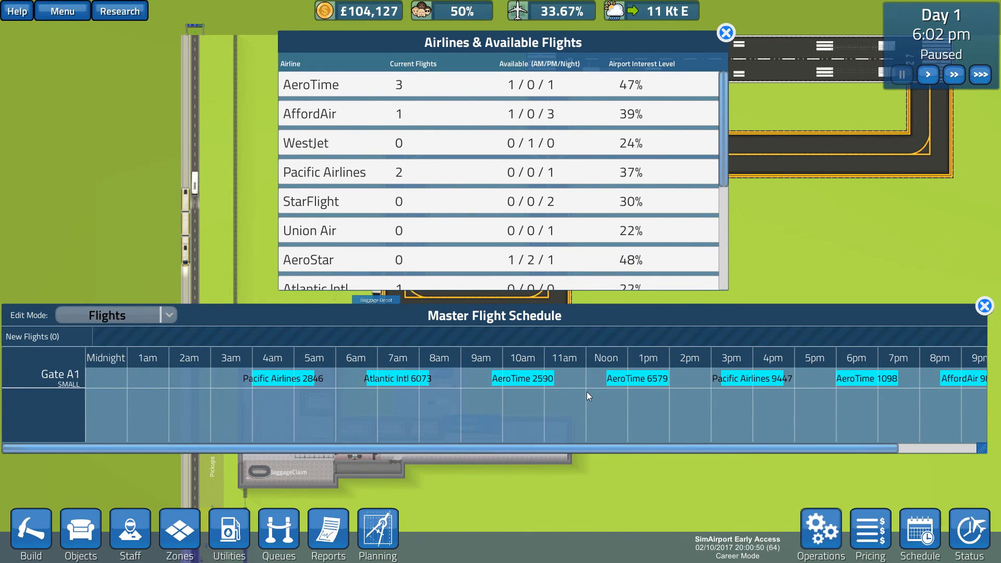
mouse_move(636, 378)
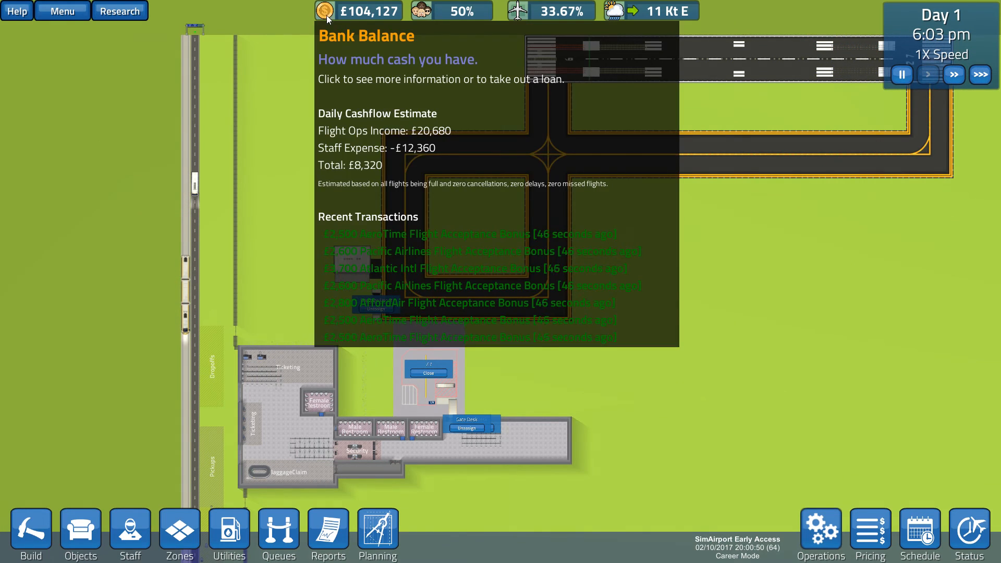
Step: Check the Bank Balance tooltip for cash flow and recent transactions
click(438, 79)
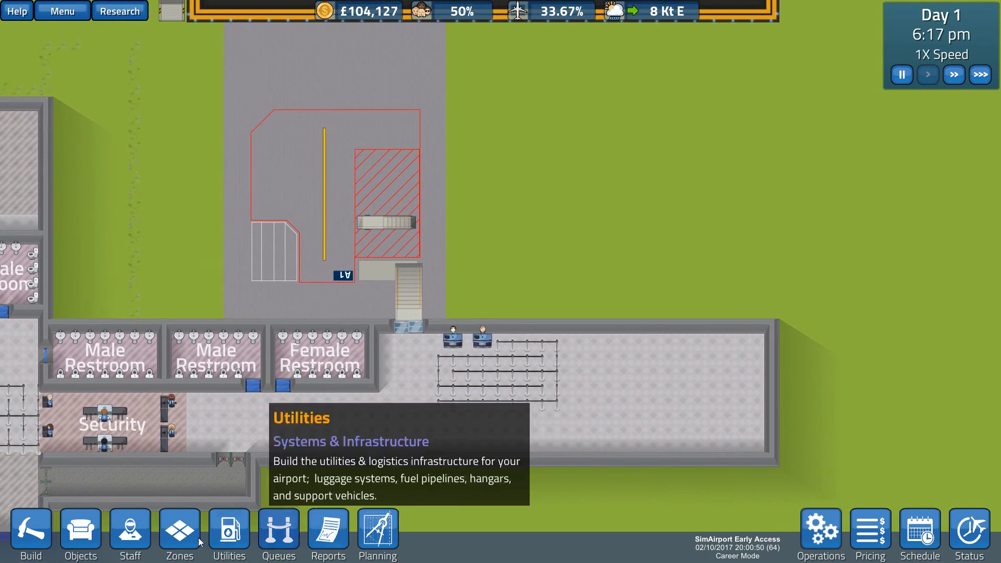
mouse_move(178, 535)
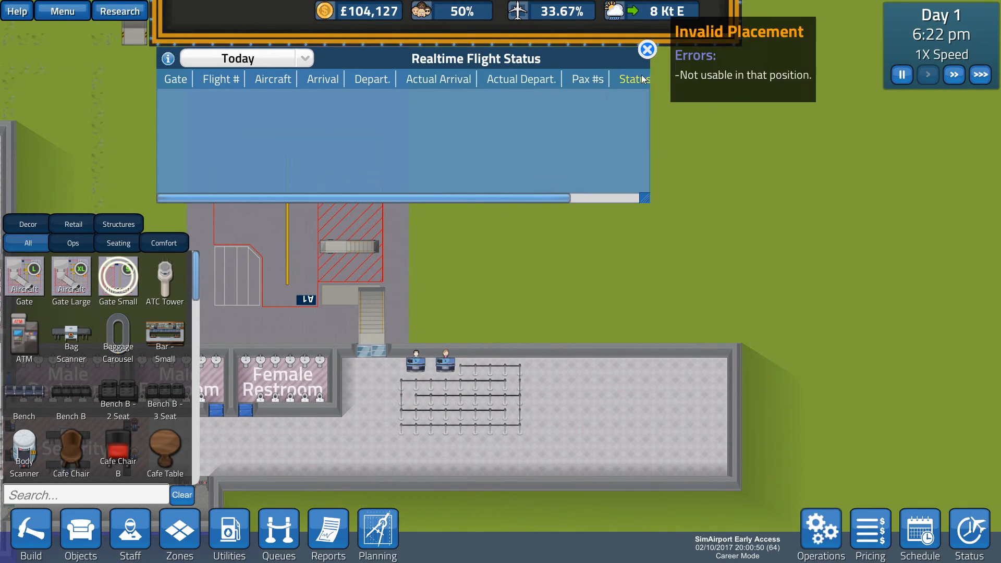
Step: Place a Gate Small stand, B1, to the right of gate A1
click(646, 50)
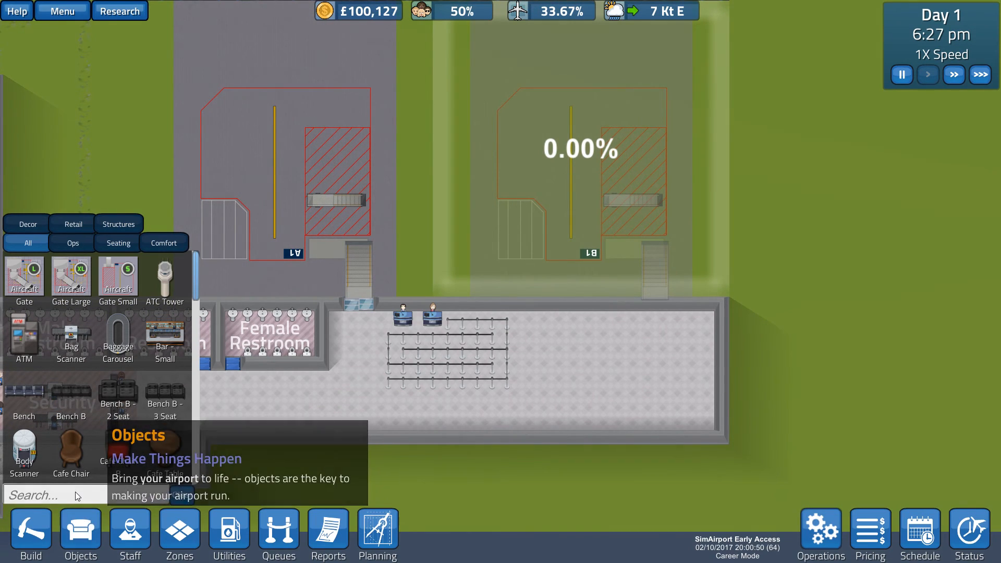
Step: Add a terminal door near B1 and place two gate agent desks below gate B1
text(doo)
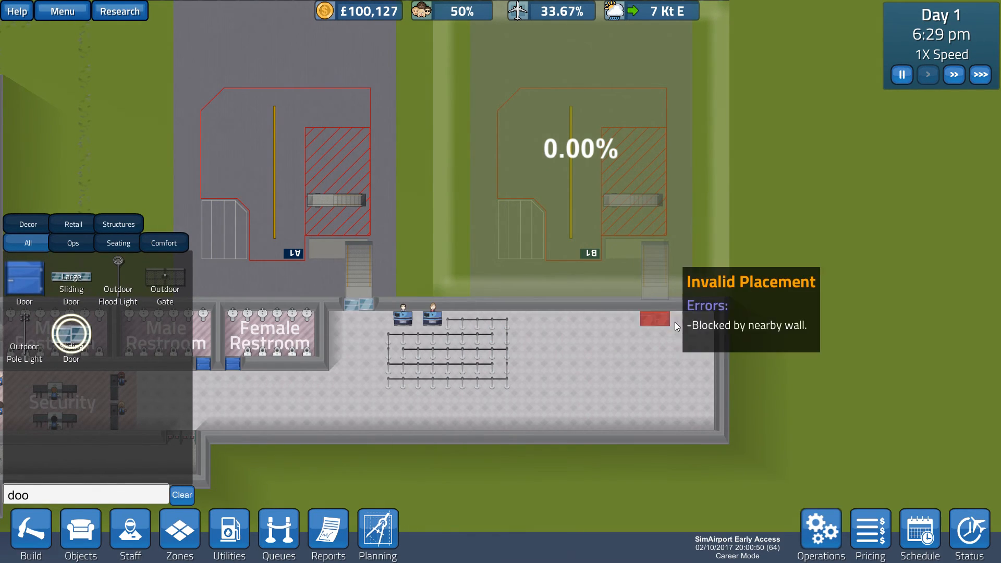
click(650, 318)
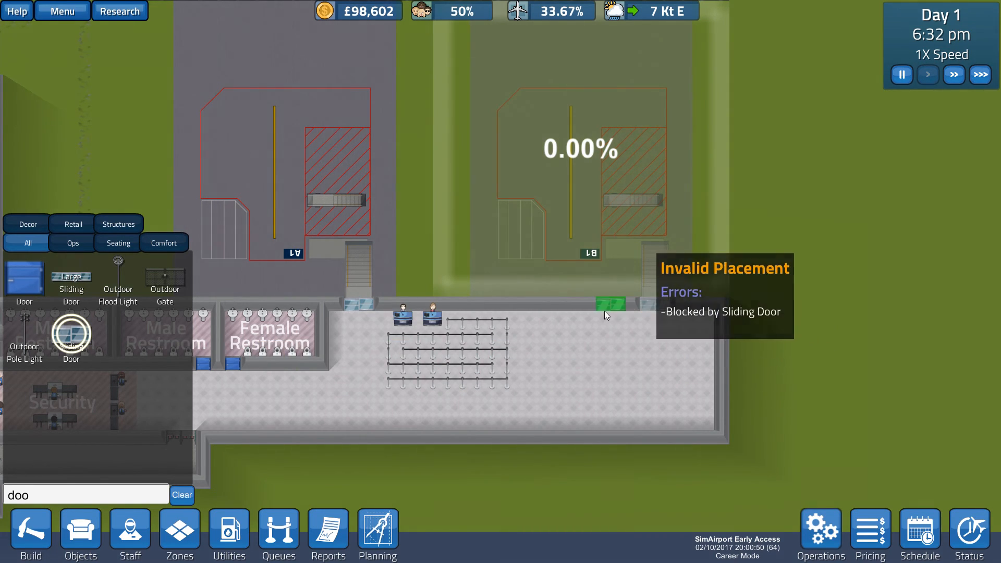
mouse_move(426, 317)
text(gate)
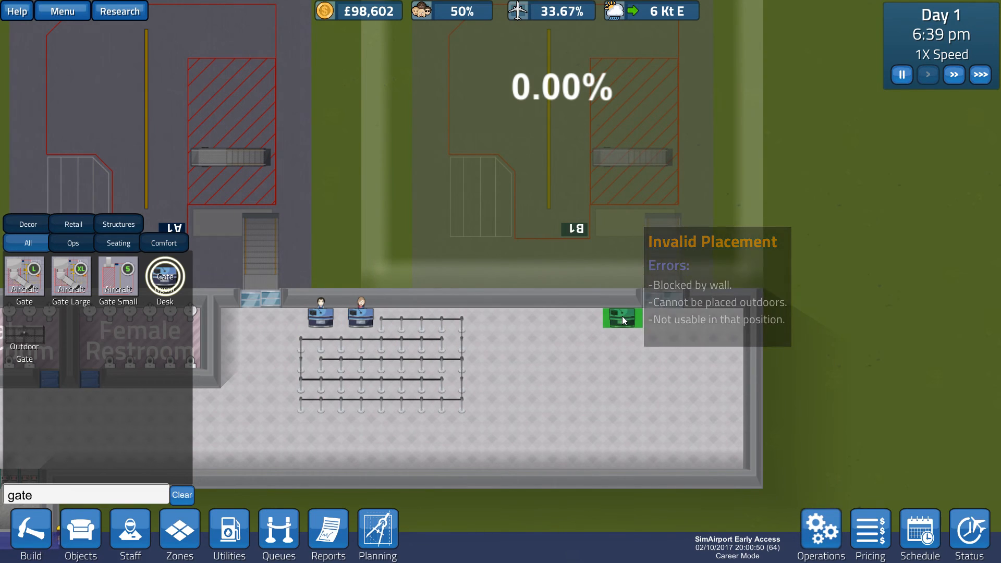
click(587, 319)
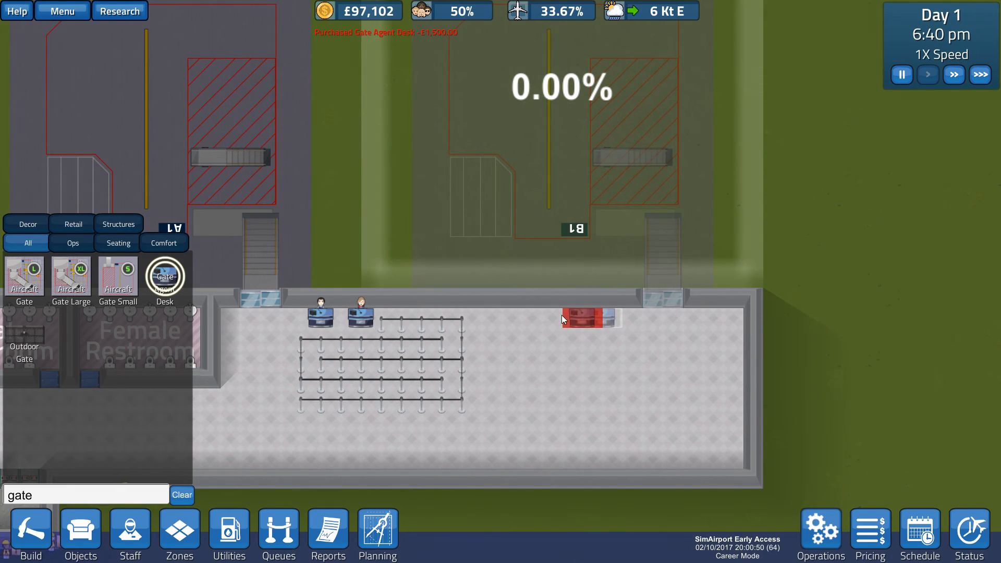
click(562, 418)
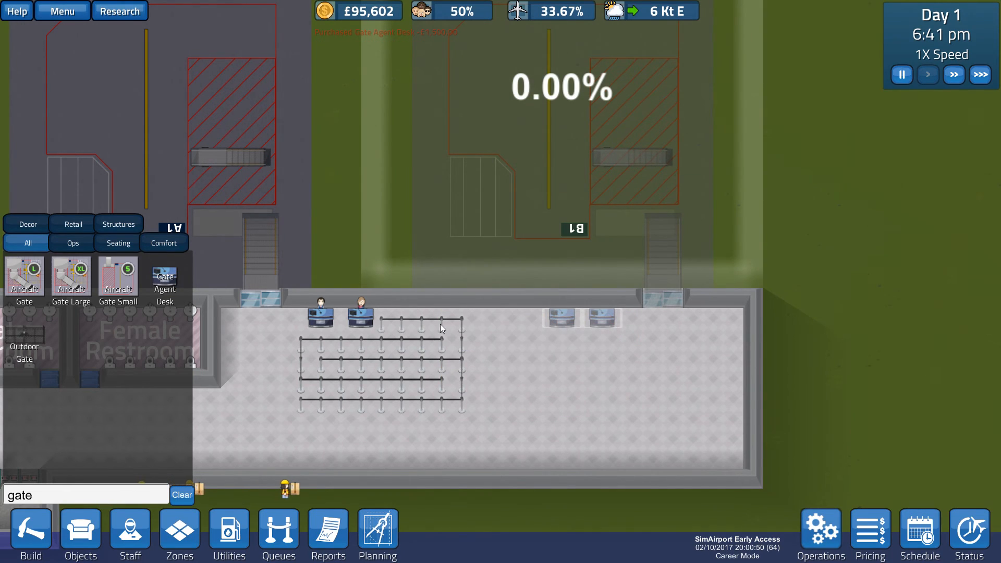
mouse_move(228, 533)
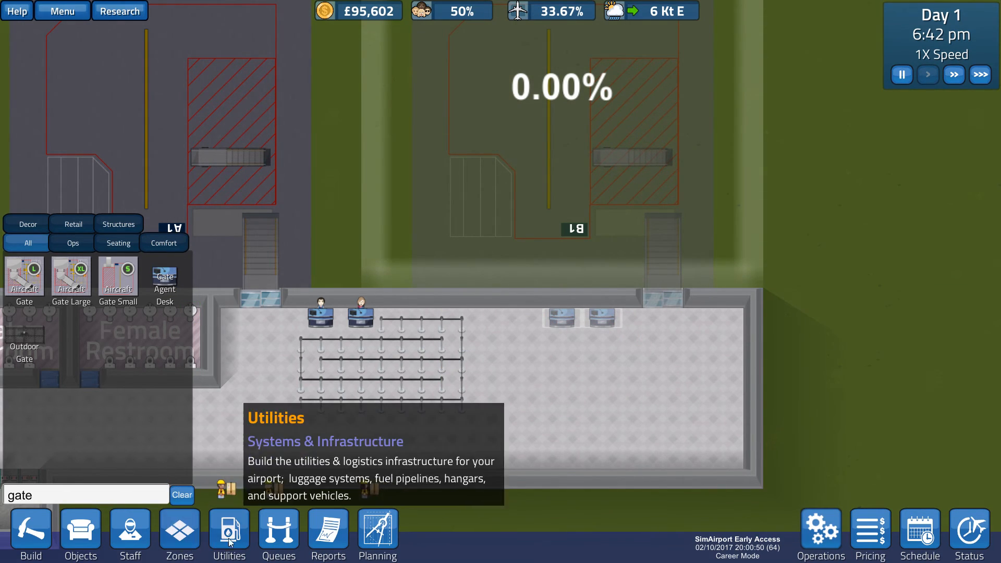
Step: Expand the queue with a second section in front of the B1 gate agent desks
click(277, 532)
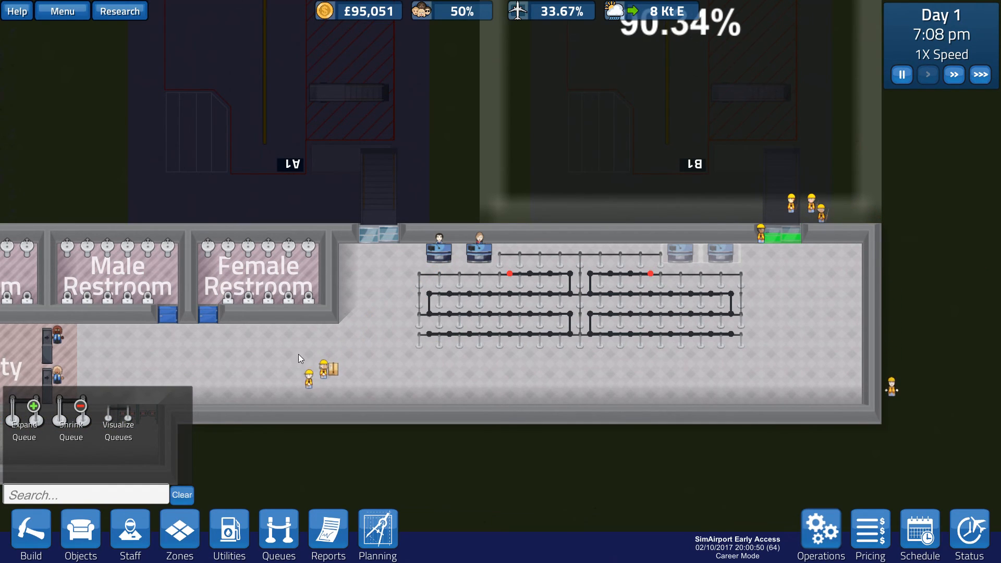
mouse_move(80, 533)
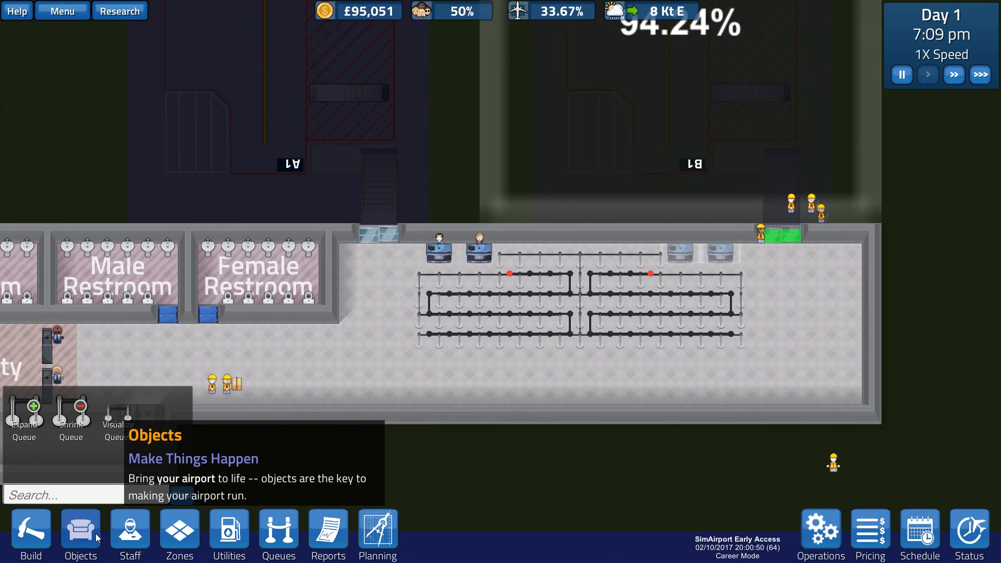
Step: Select the basic Bench and lay rows of benches along the bottom and right terminal walls
click(81, 534)
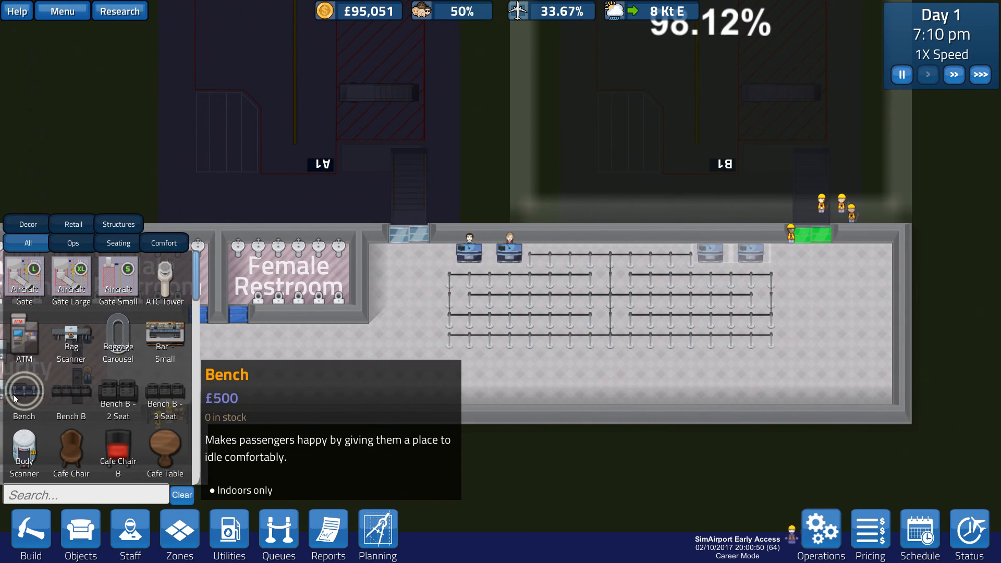
text(ban)
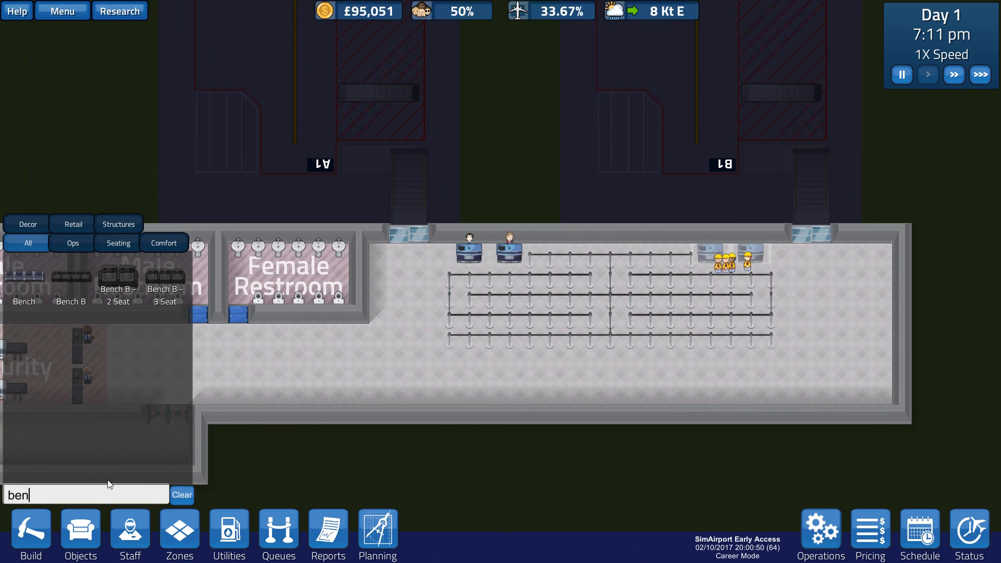
mouse_move(393, 382)
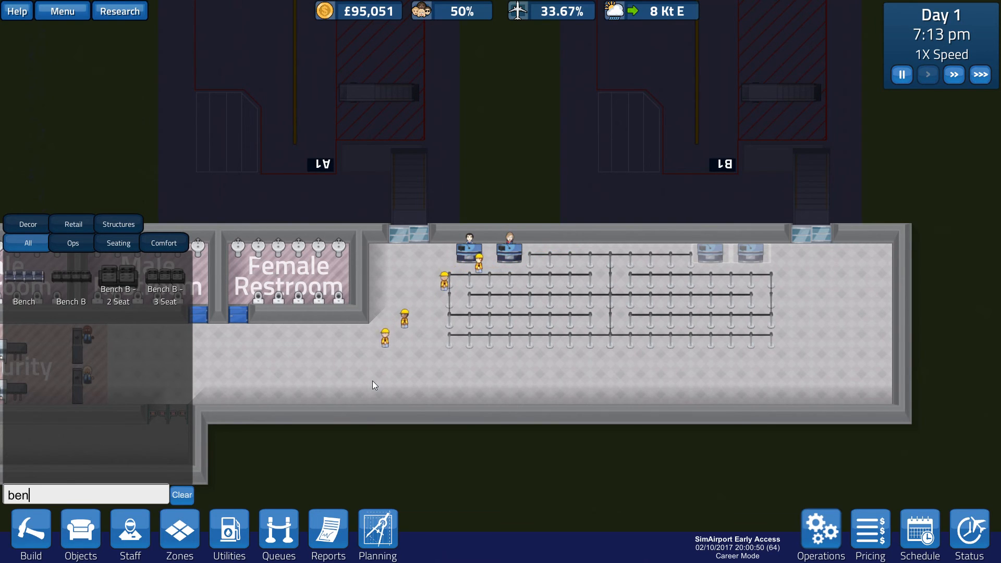
click(24, 273)
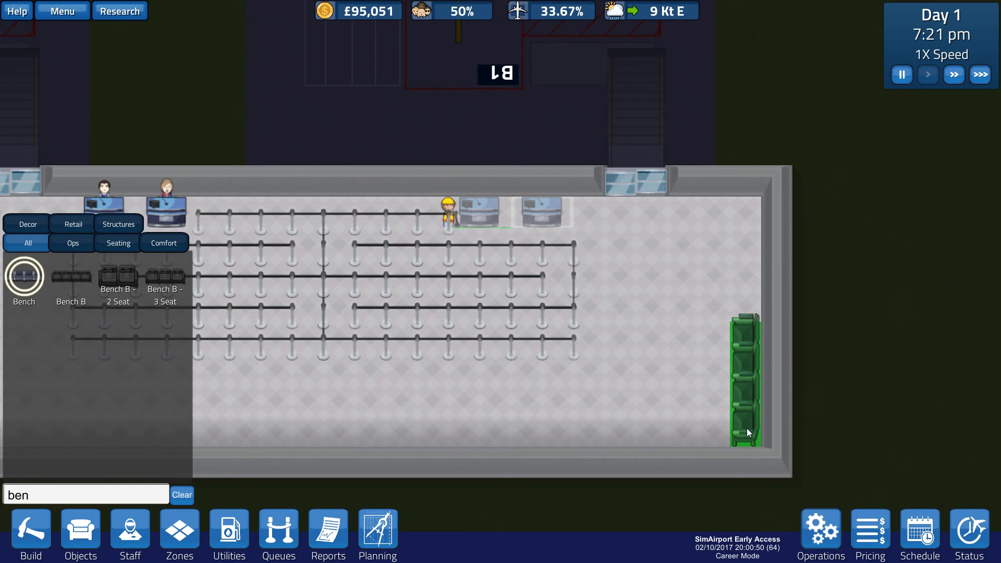
click(653, 381)
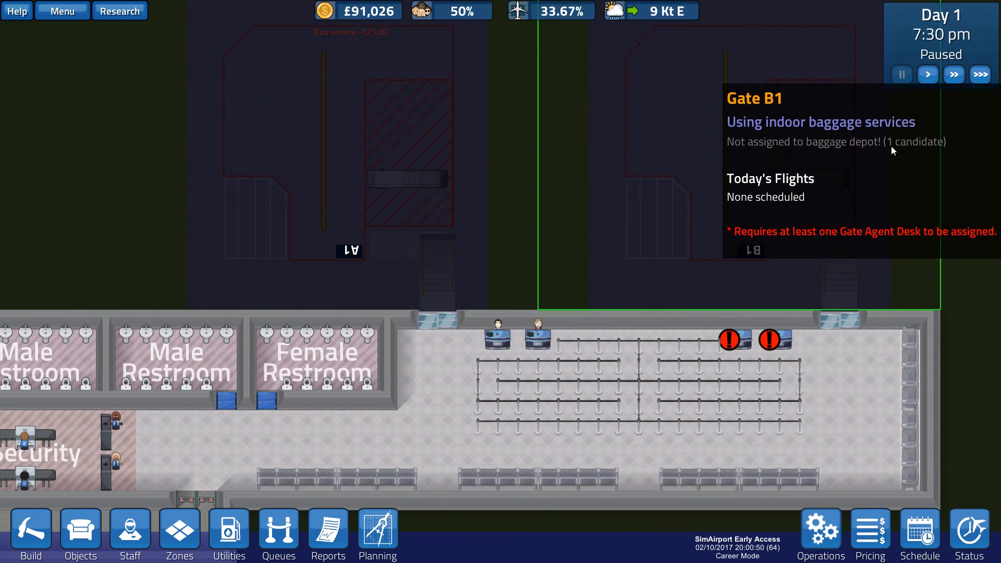
Step: Resume play, hire staff for the B1 desks and assign the new queue to the gate desk
click(926, 74)
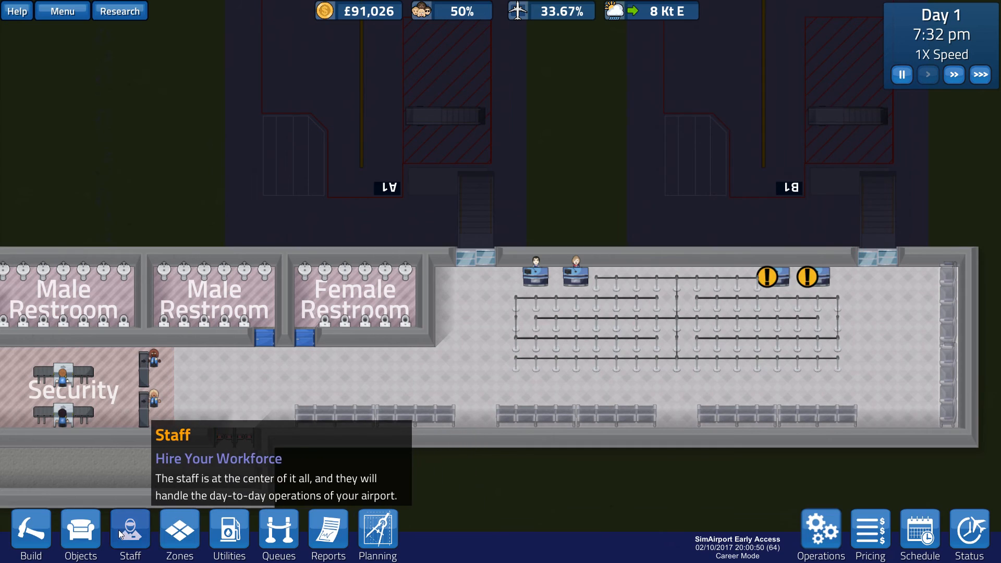
click(129, 534)
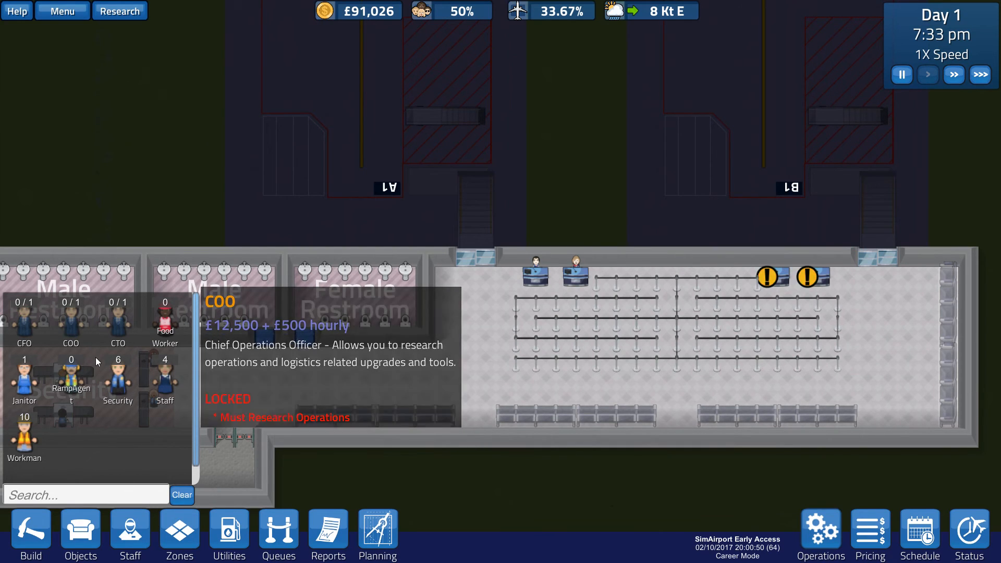
mouse_move(24, 376)
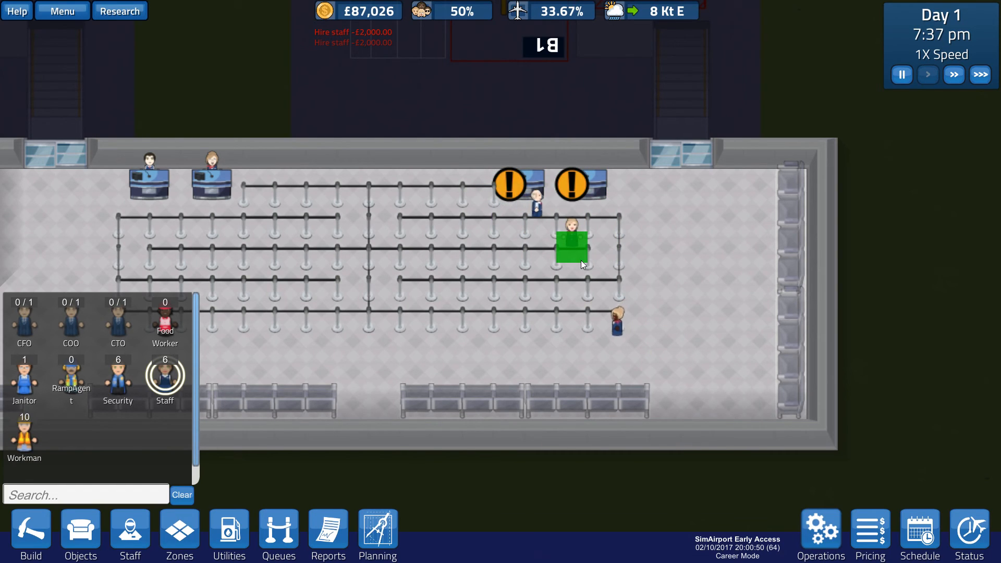
mouse_move(71, 377)
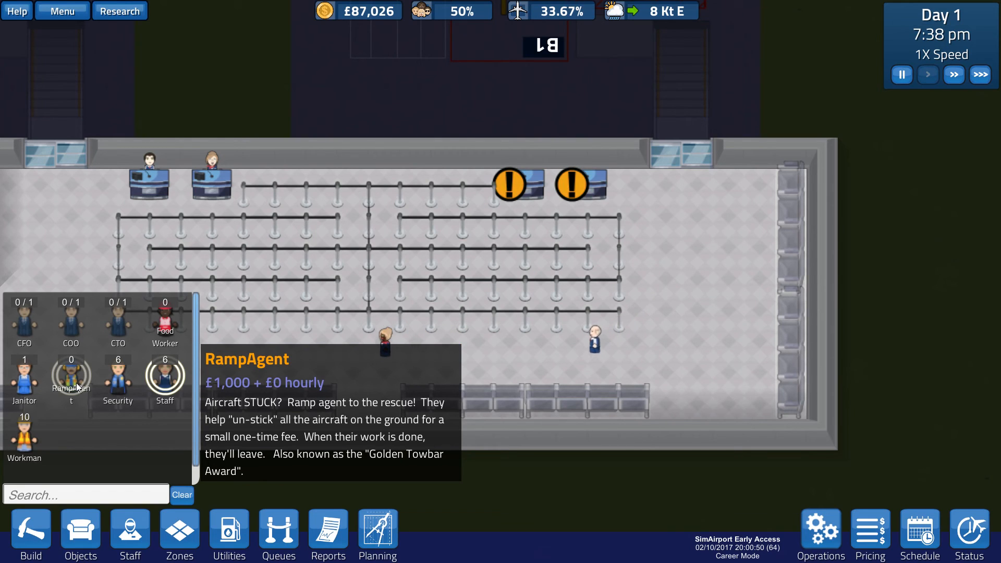
mouse_move(24, 380)
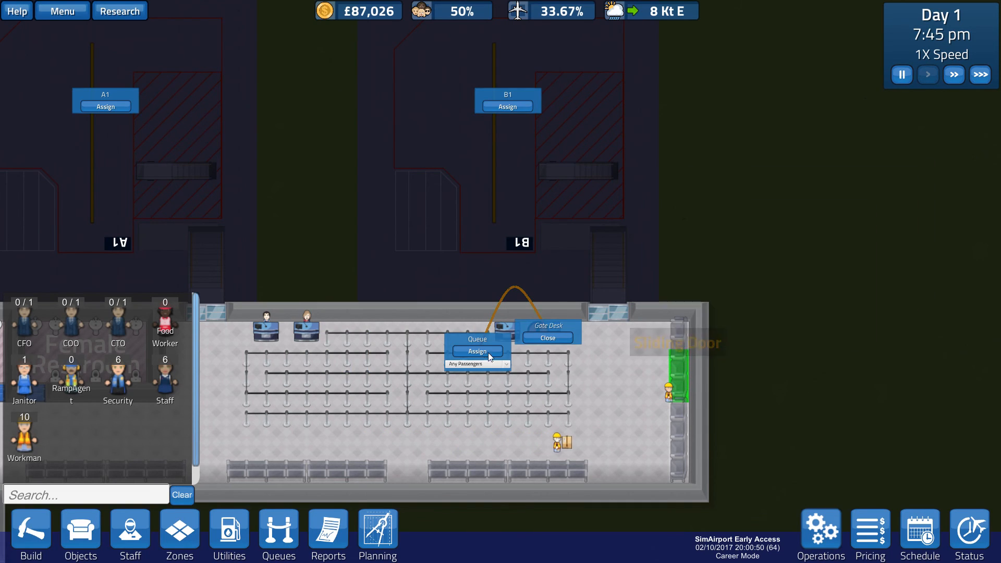
click(477, 351)
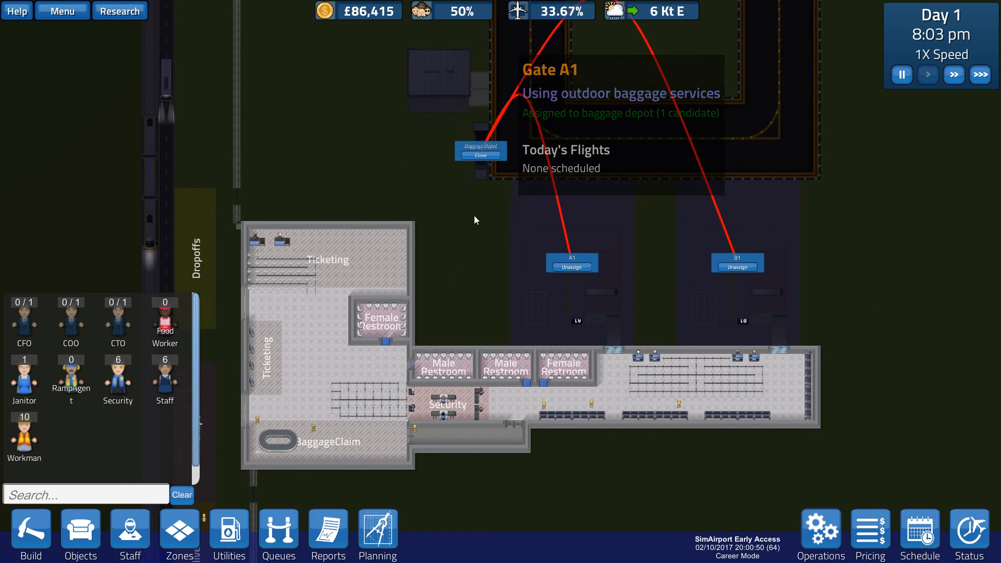
Step: Accept two AffordAir Boeing 737 night flights from the Airlines offers
click(479, 156)
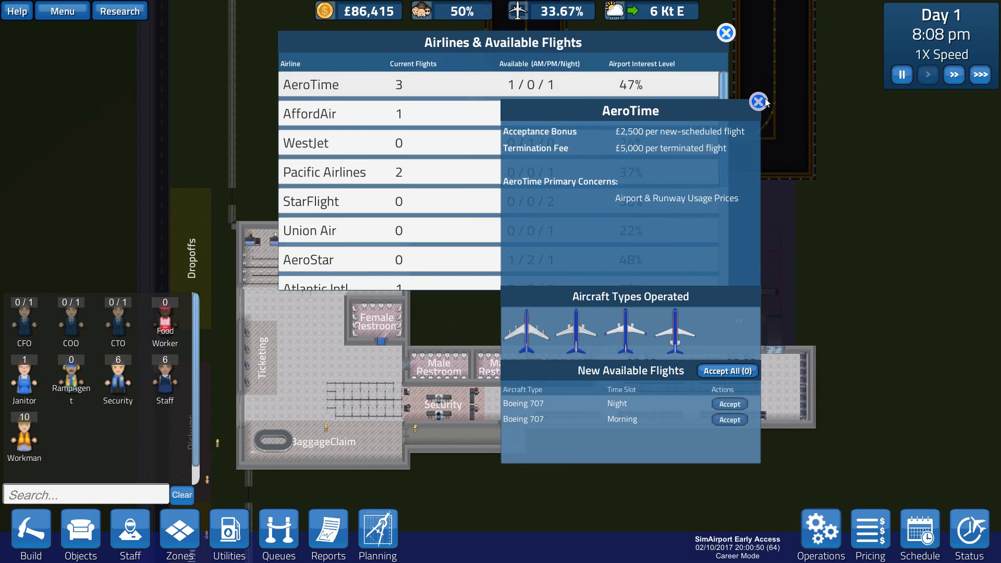
click(313, 113)
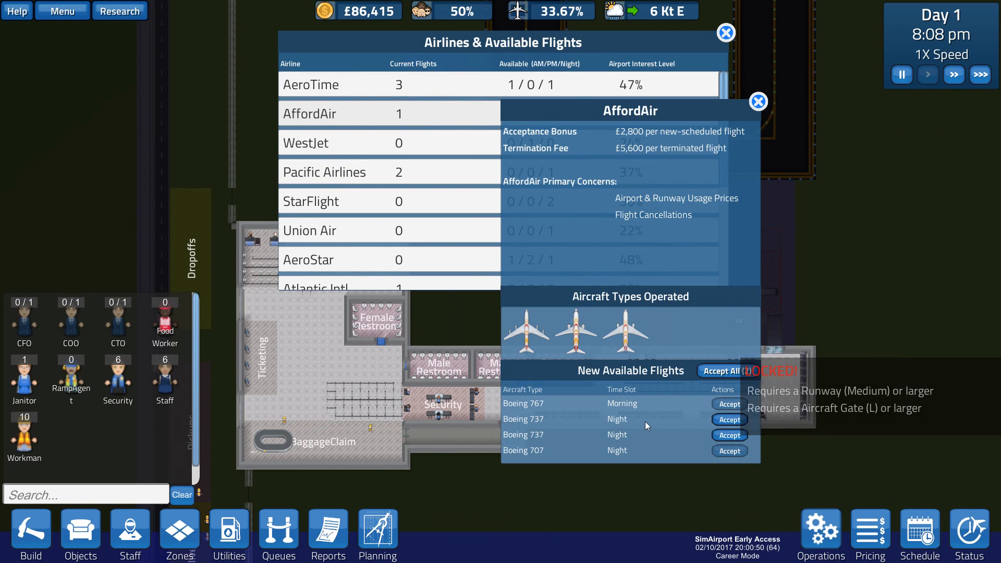
click(729, 418)
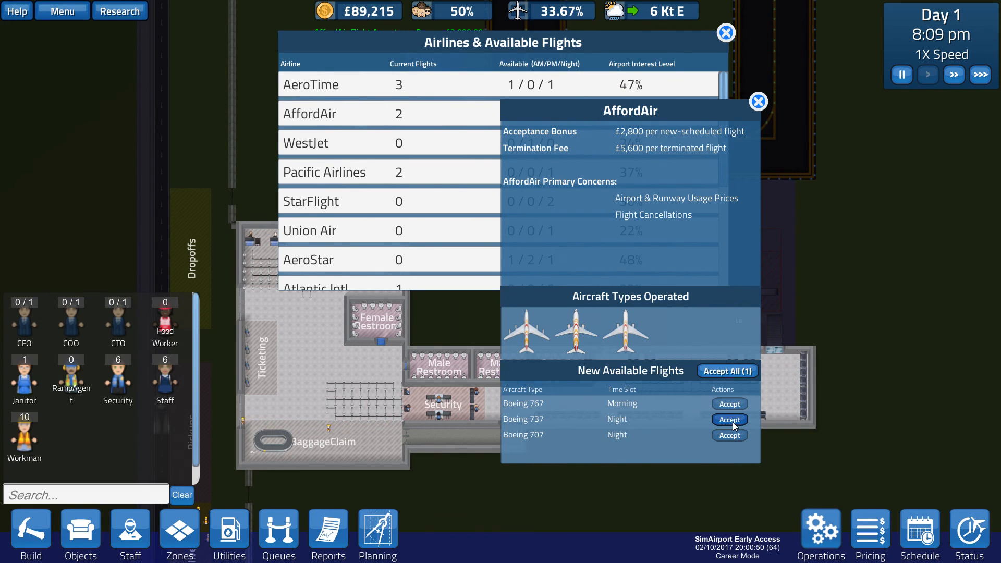
click(728, 419)
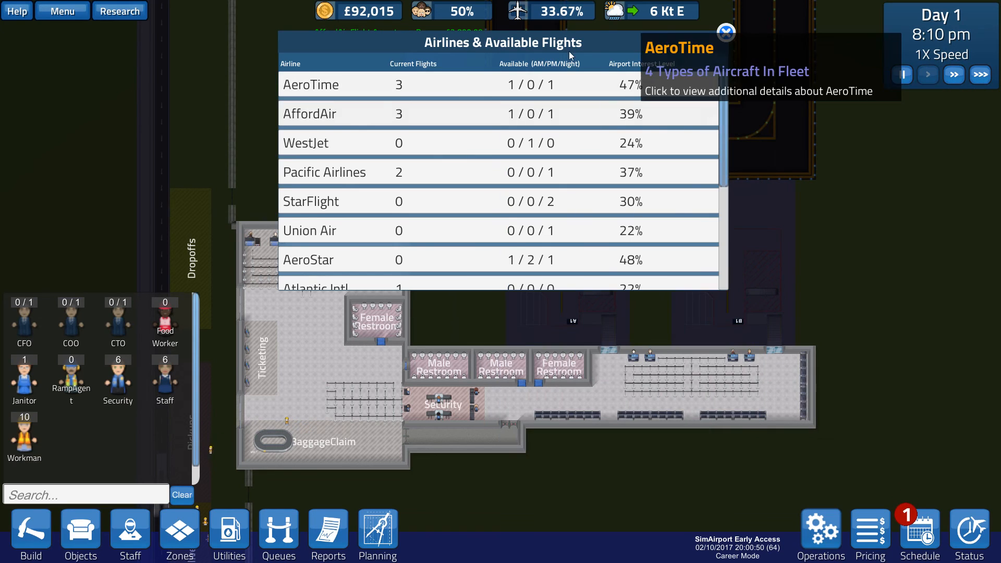
Step: Browse WestJet and Pacific Airlines offers, attempt the Pacific night flight, and accept an AeroStar flight
click(307, 143)
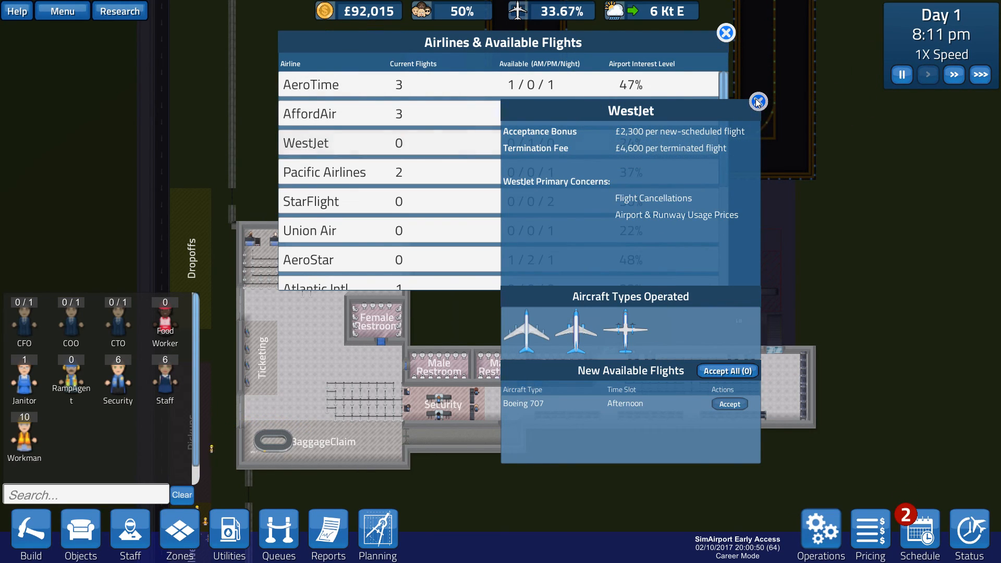
click(323, 172)
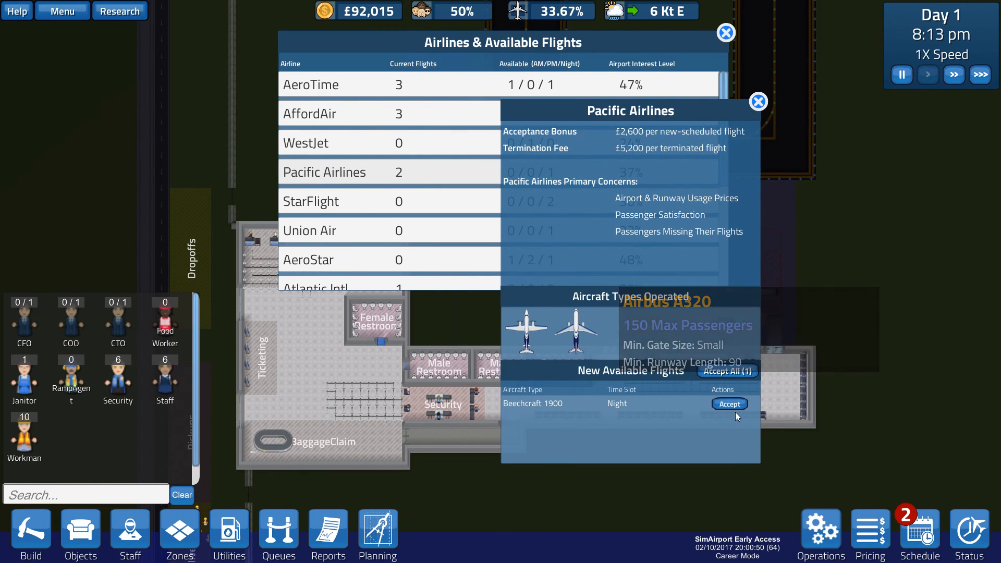
click(757, 102)
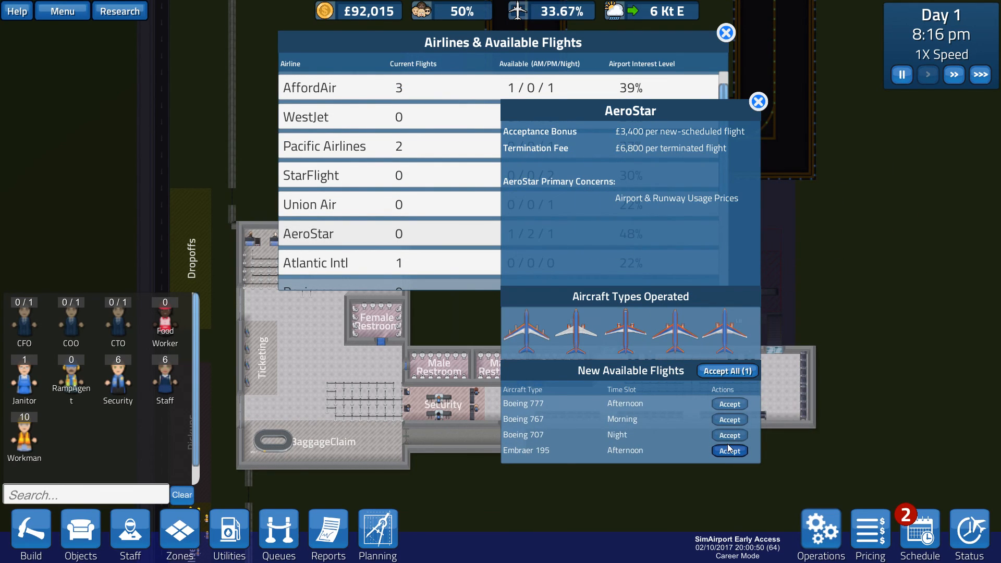
mouse_move(728, 451)
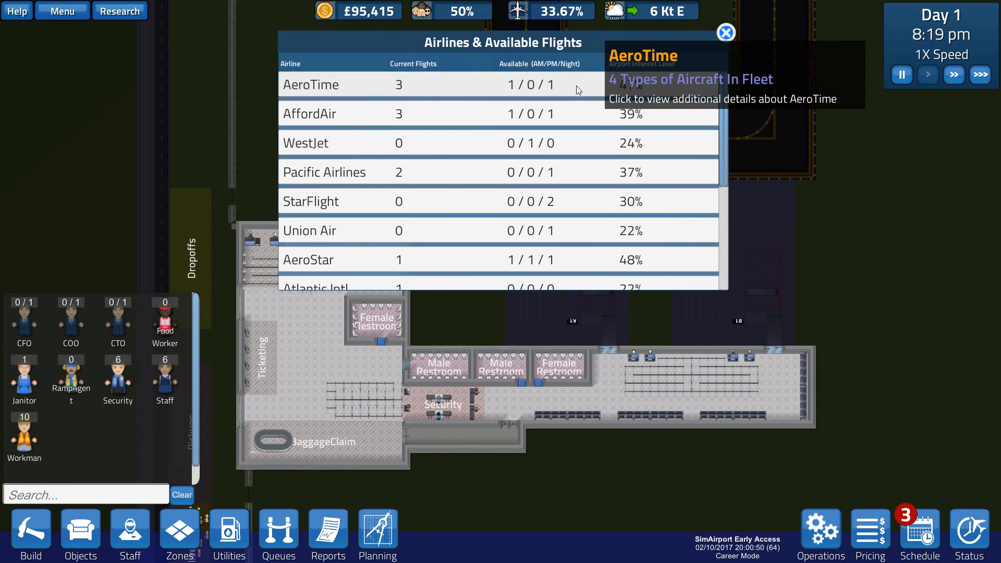
click(725, 32)
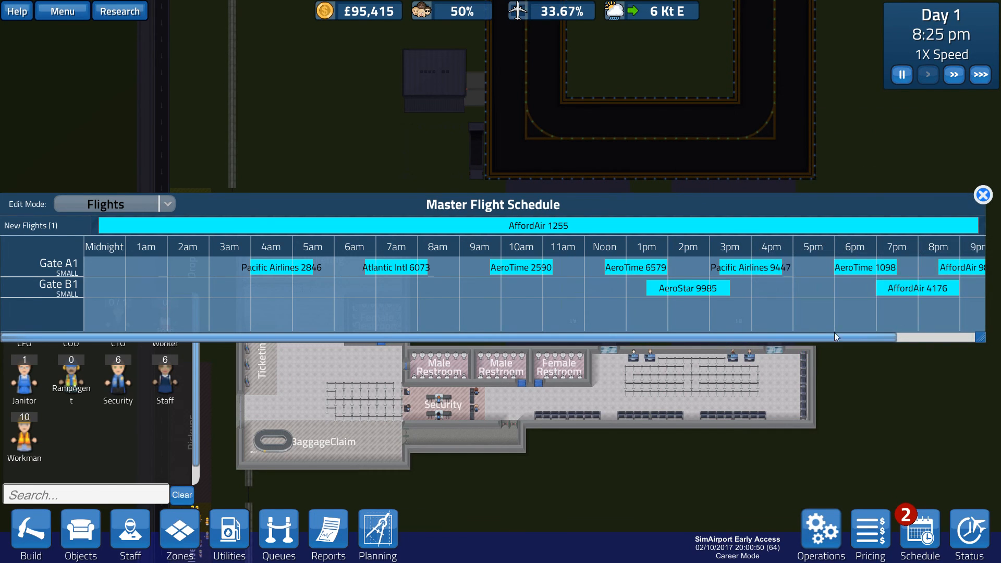
Step: Hover over flights in the Master Flight Schedule to review gate A1 and B1 assignments
drag(836, 336, 868, 340)
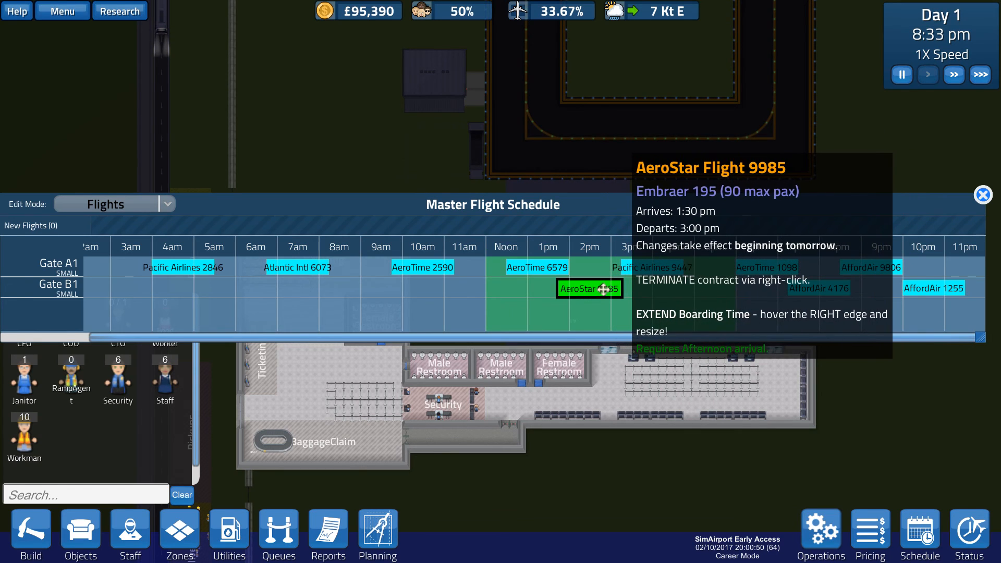
drag(587, 287, 613, 288)
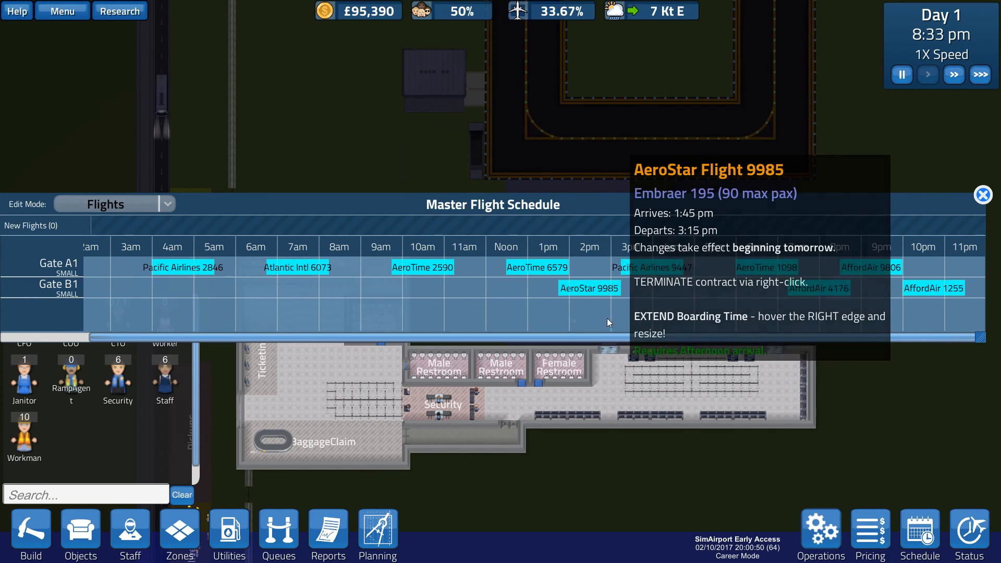
mouse_move(650, 268)
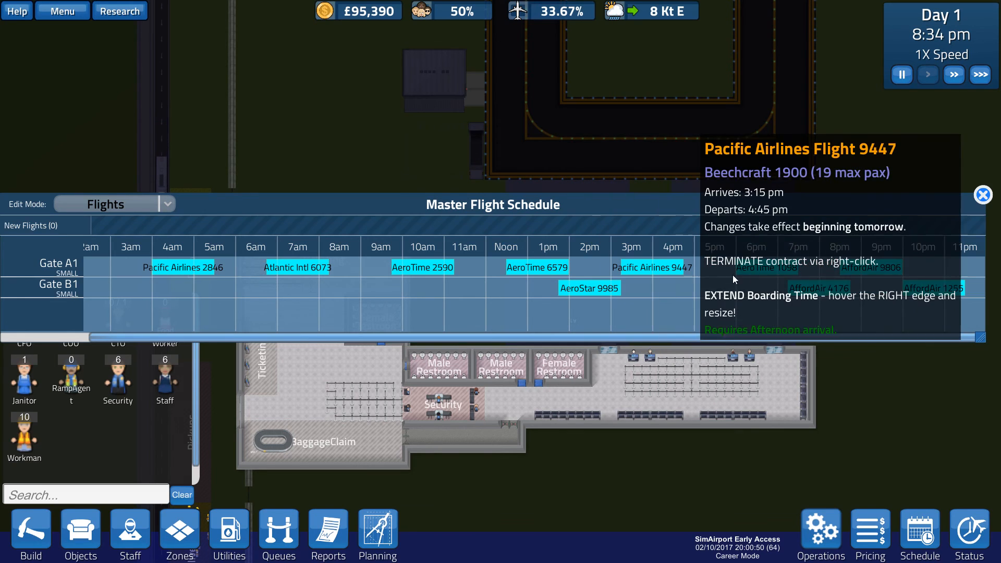
mouse_move(677, 302)
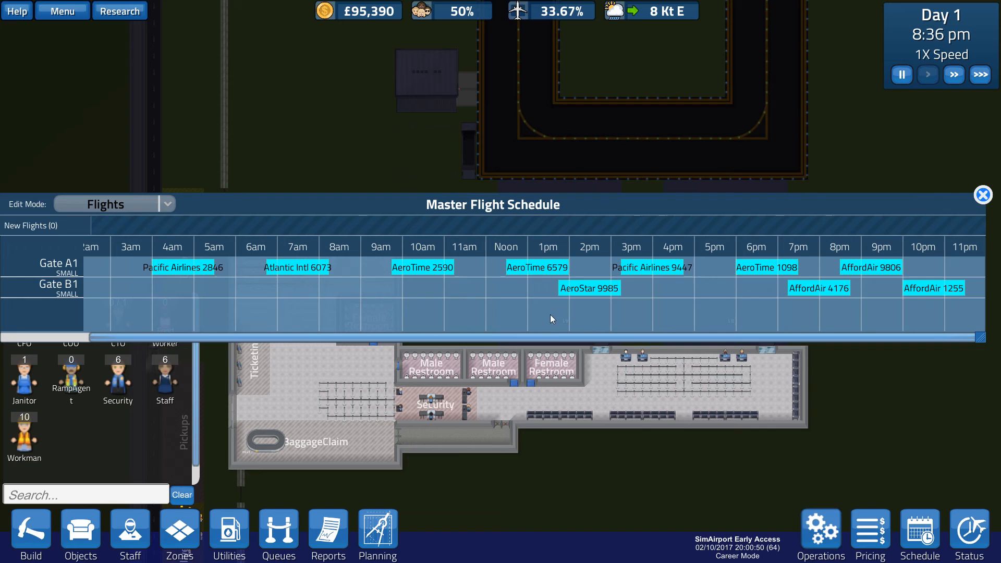
mouse_move(589, 287)
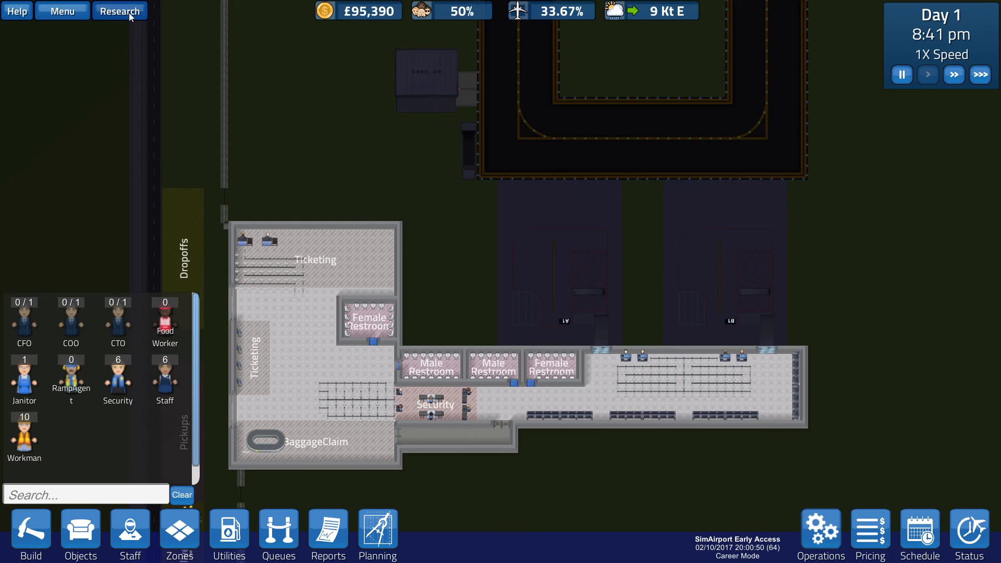
Step: Start the Finance research for about £6,600 and close the Research window
click(118, 11)
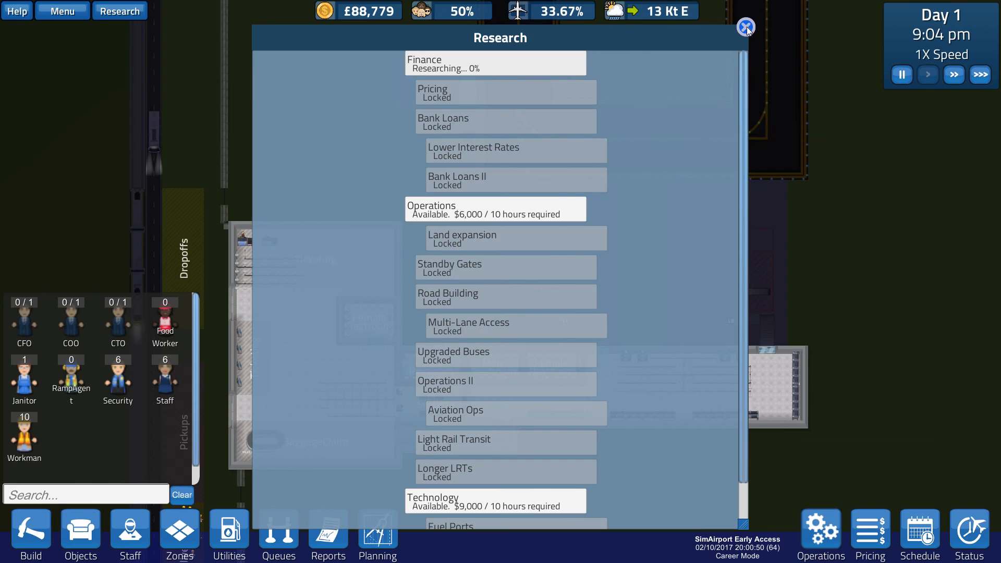
click(745, 27)
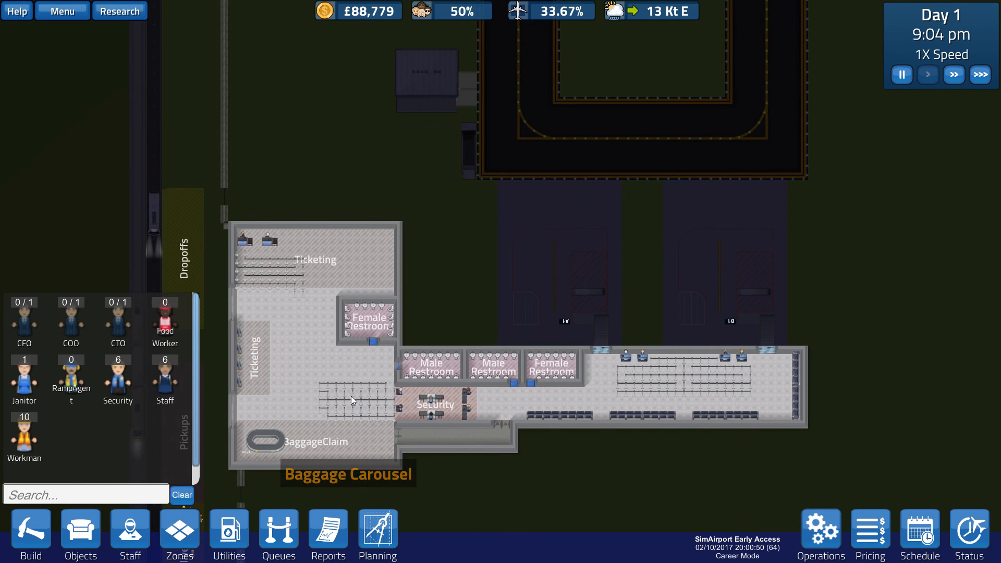
Step: Inspect gate B1's flights, set game speed to 10X and reopen the Master Flight Schedule
click(30, 535)
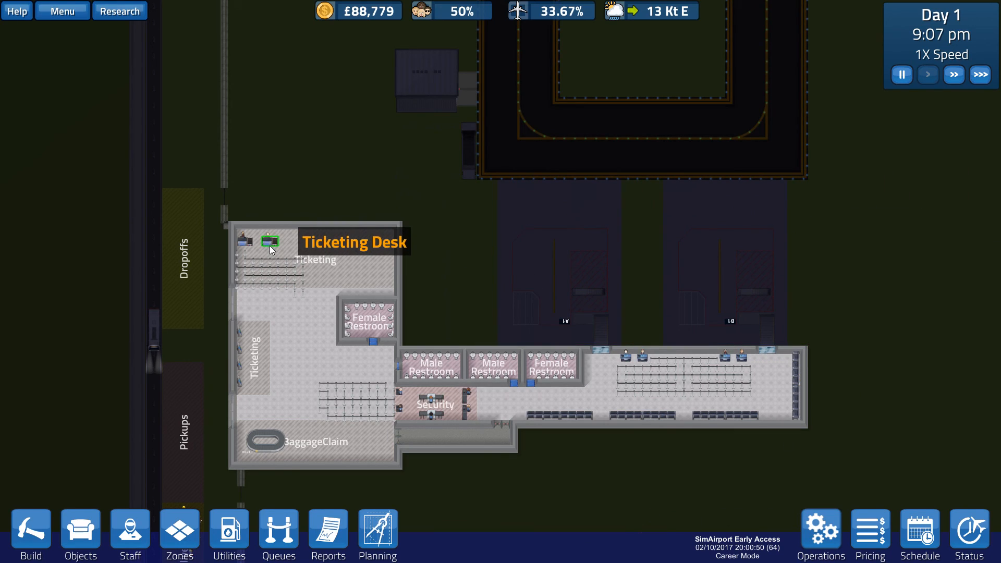
mouse_move(406, 451)
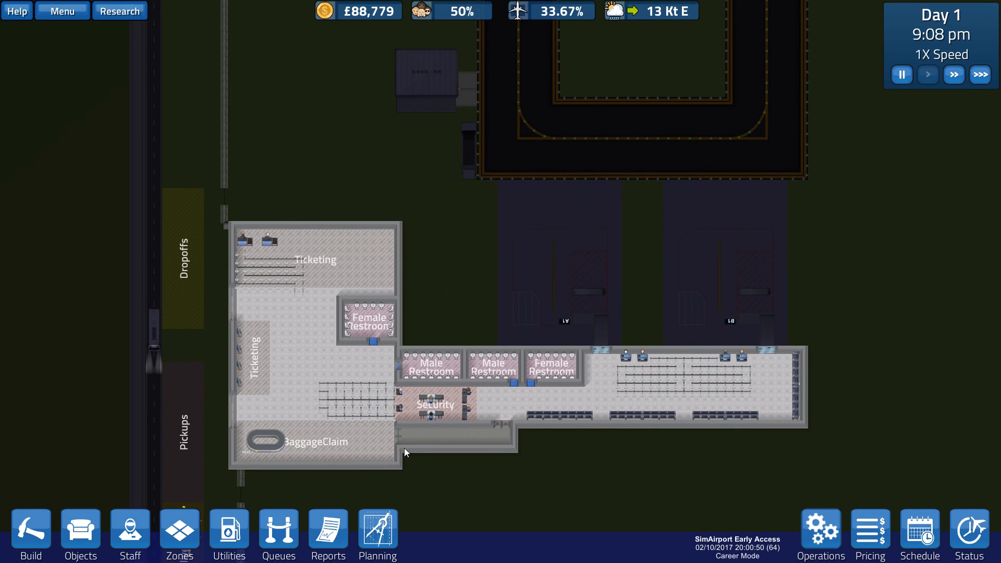
click(725, 268)
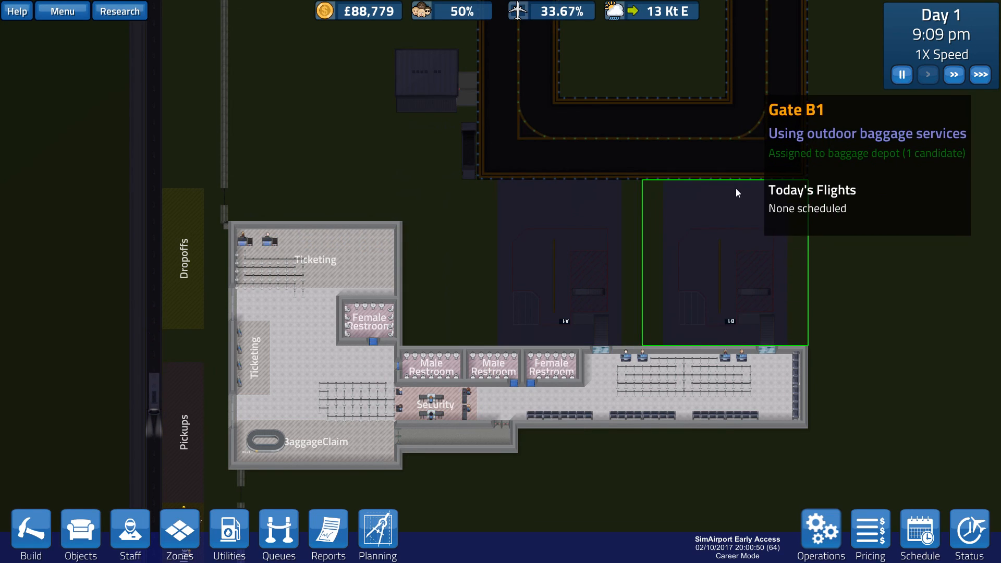
click(953, 74)
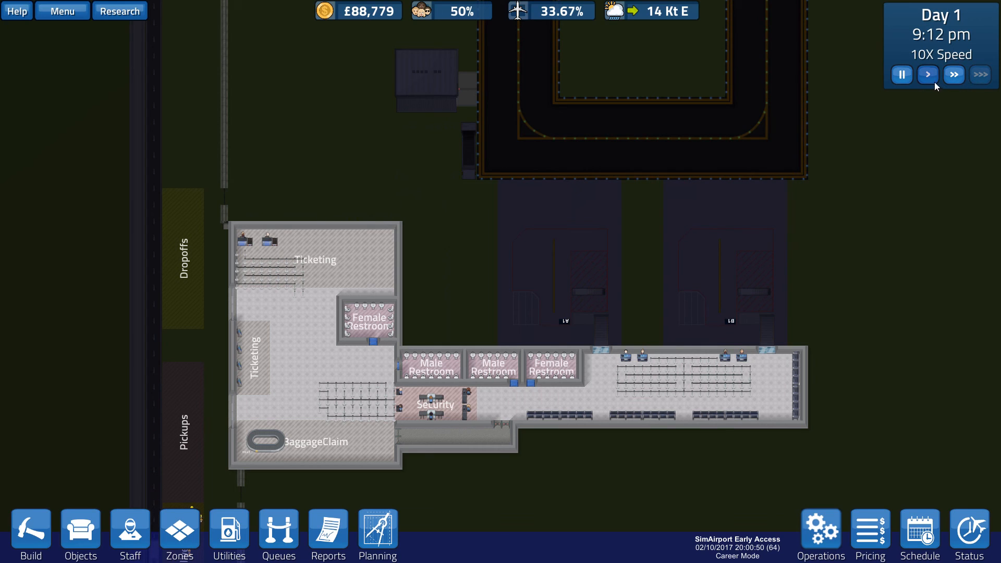
click(918, 529)
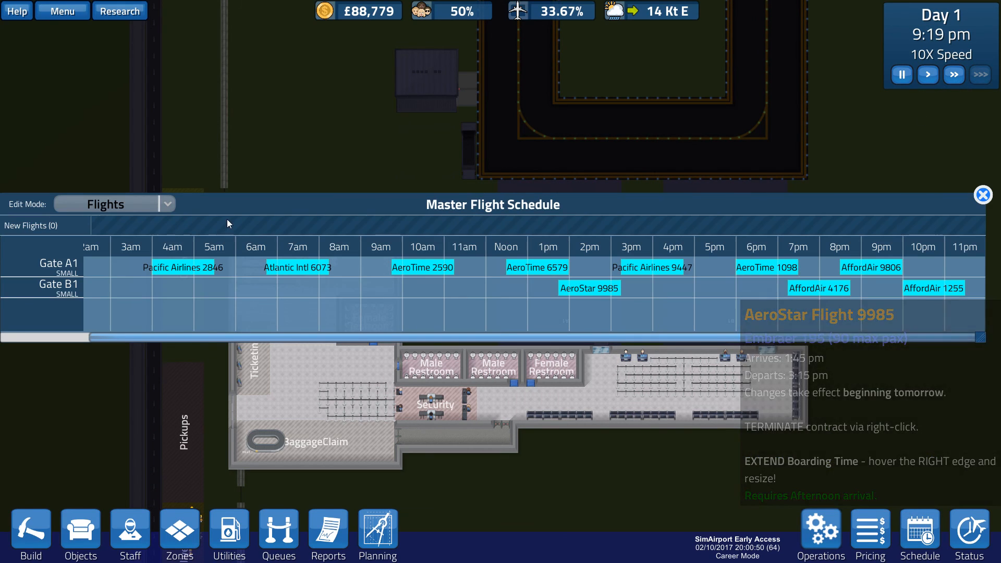
mouse_move(765, 198)
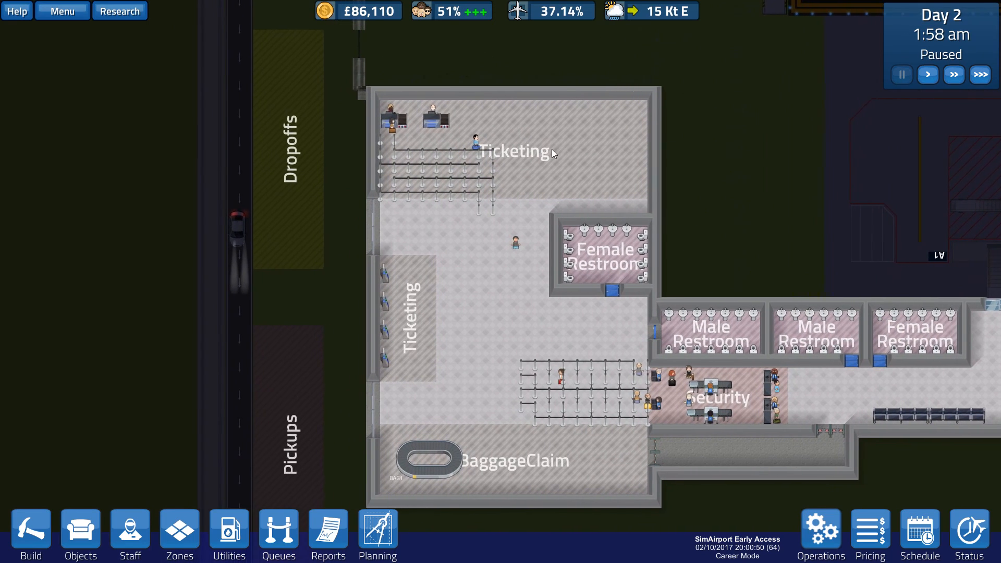
Step: Zoom into ticketing and security, browse baggage build items and resume 1X play into day 2
scroll(up, 3)
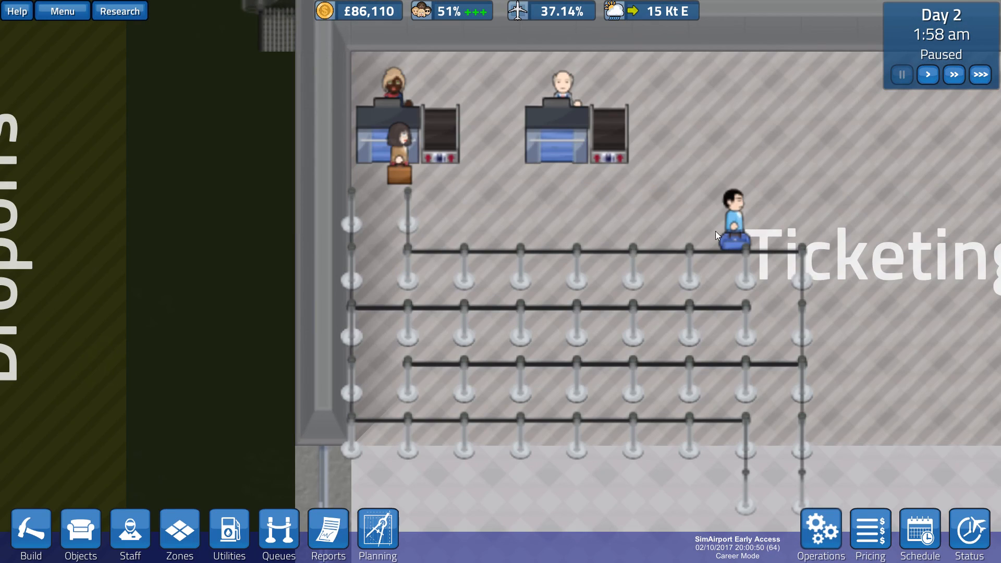
click(397, 142)
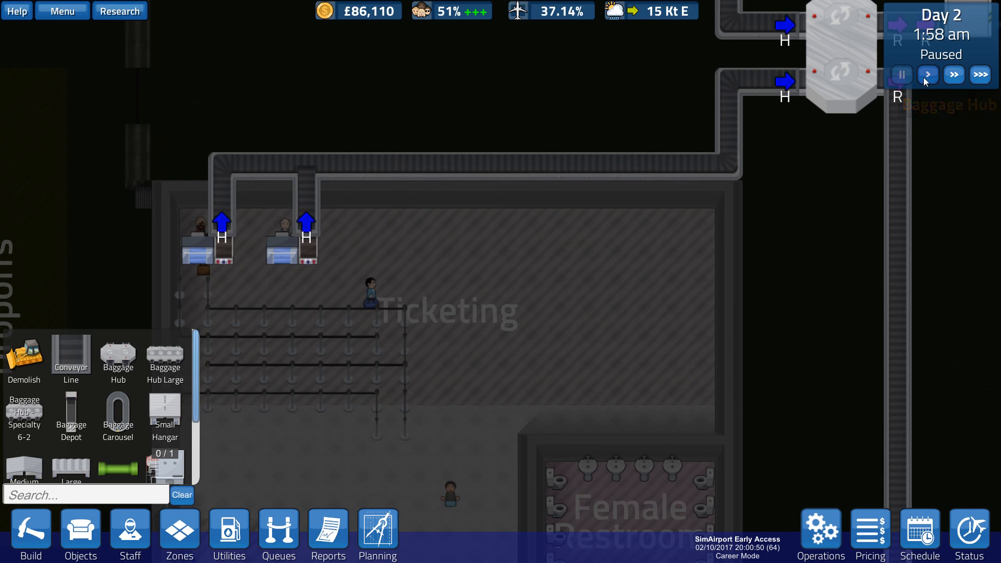
click(926, 74)
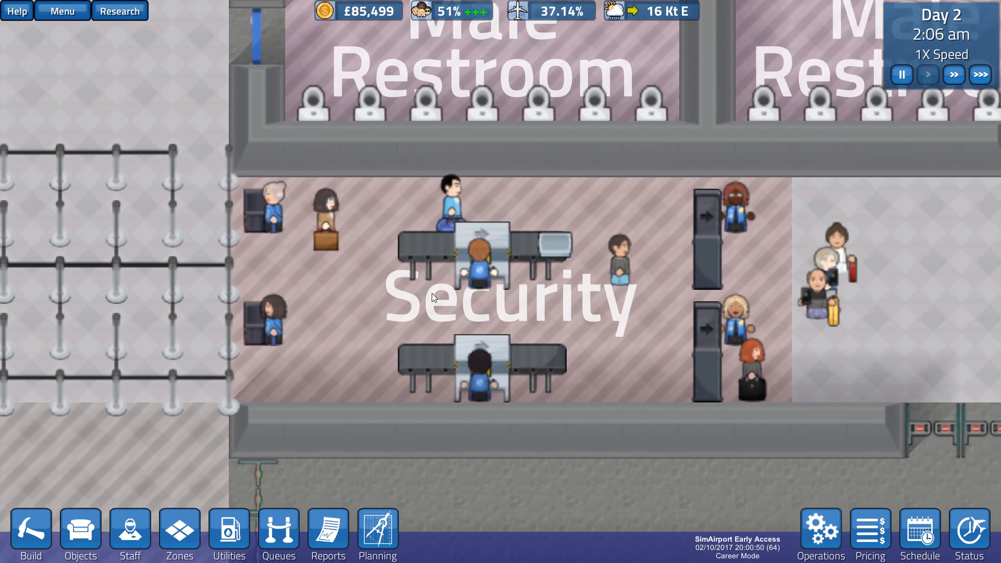
click(433, 299)
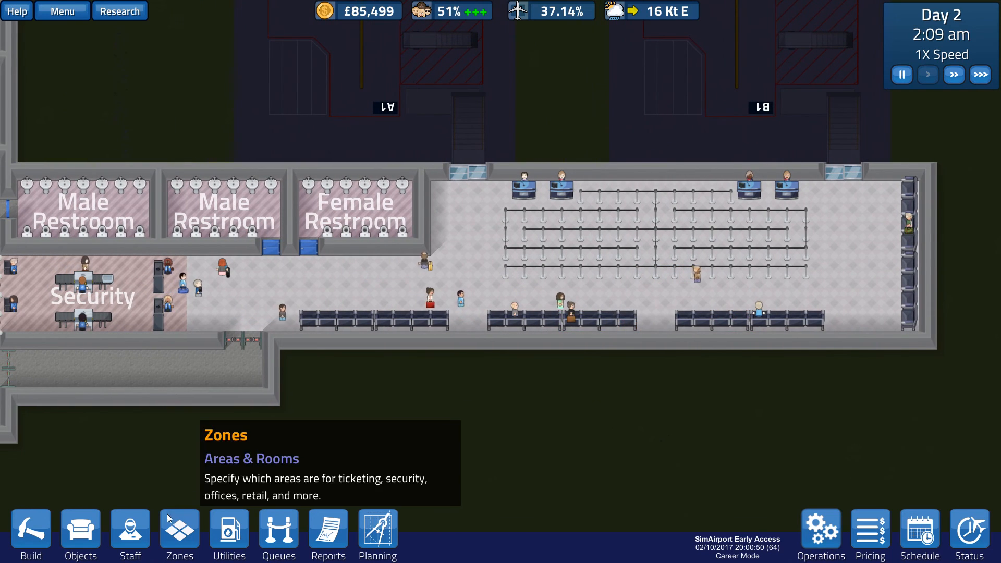
Step: Place two garbage bins at the ends of the concourse seating rows
click(80, 530)
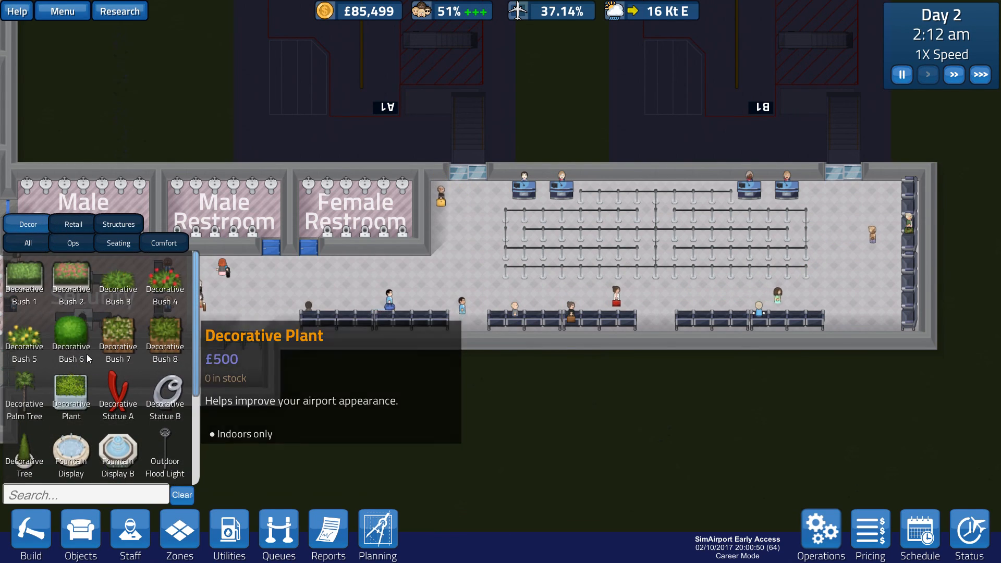
click(116, 243)
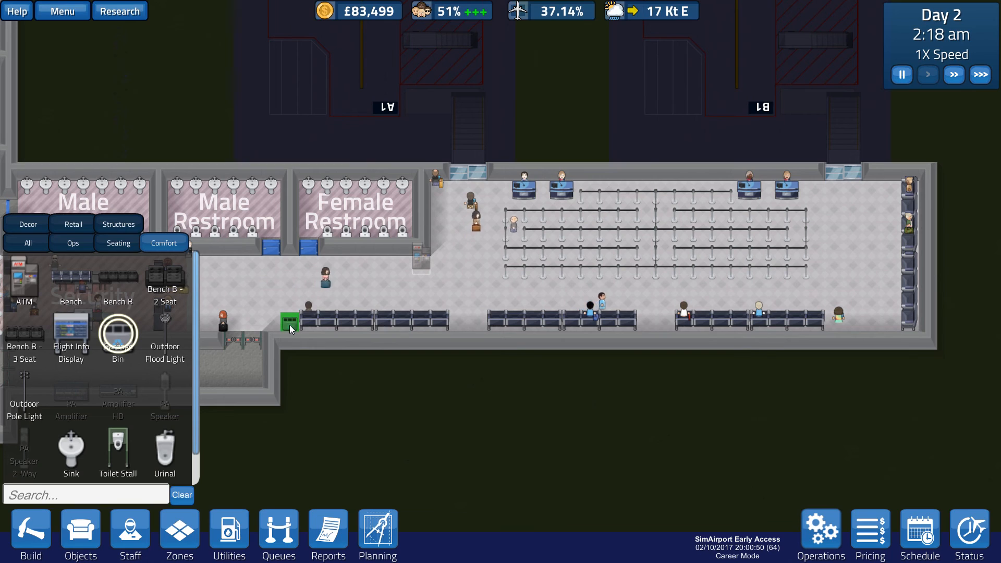
click(380, 322)
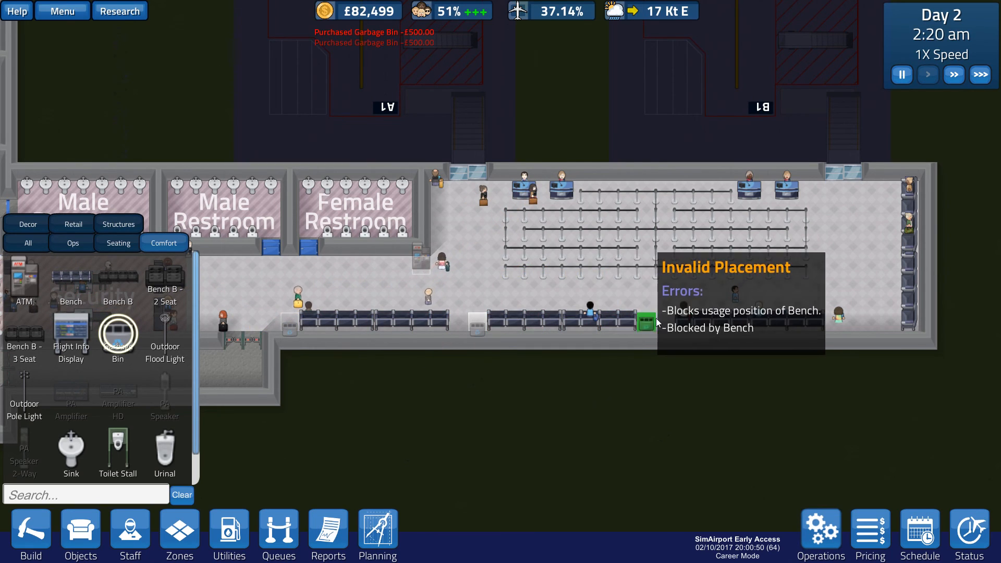
click(851, 321)
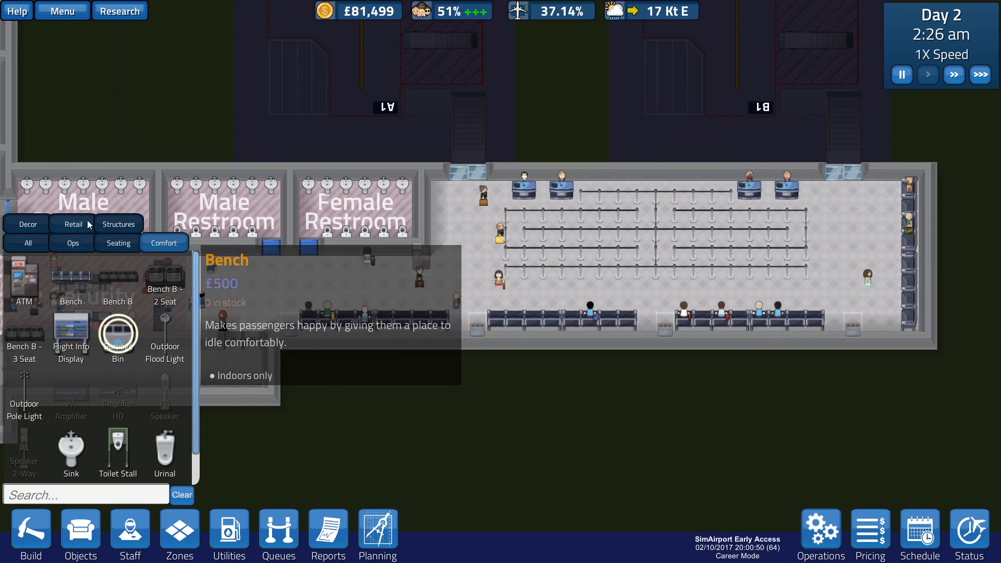
Step: Place a drink machine and two food vending machines among the bench rows from the Retail catalogue
click(72, 224)
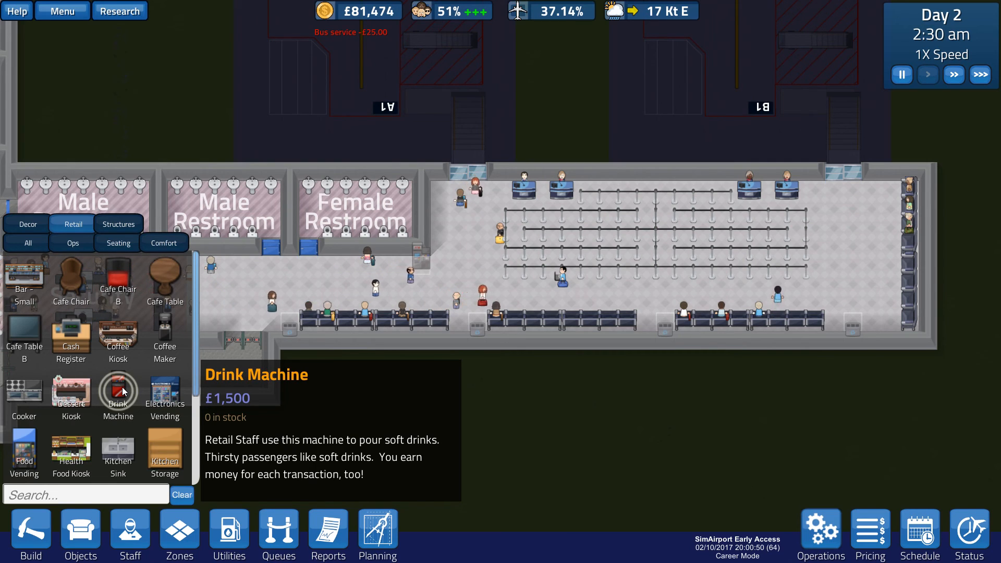
click(393, 325)
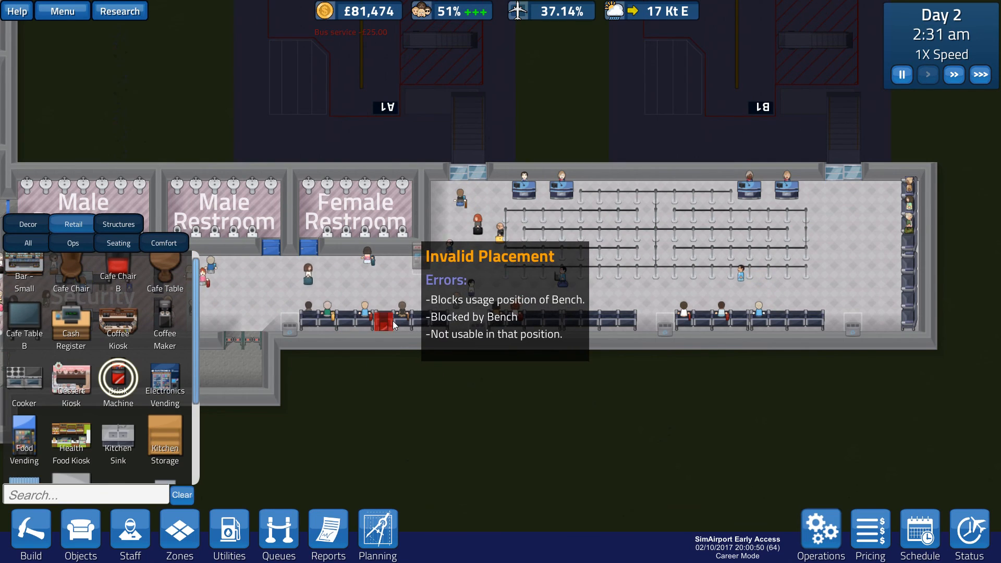
mouse_move(402, 283)
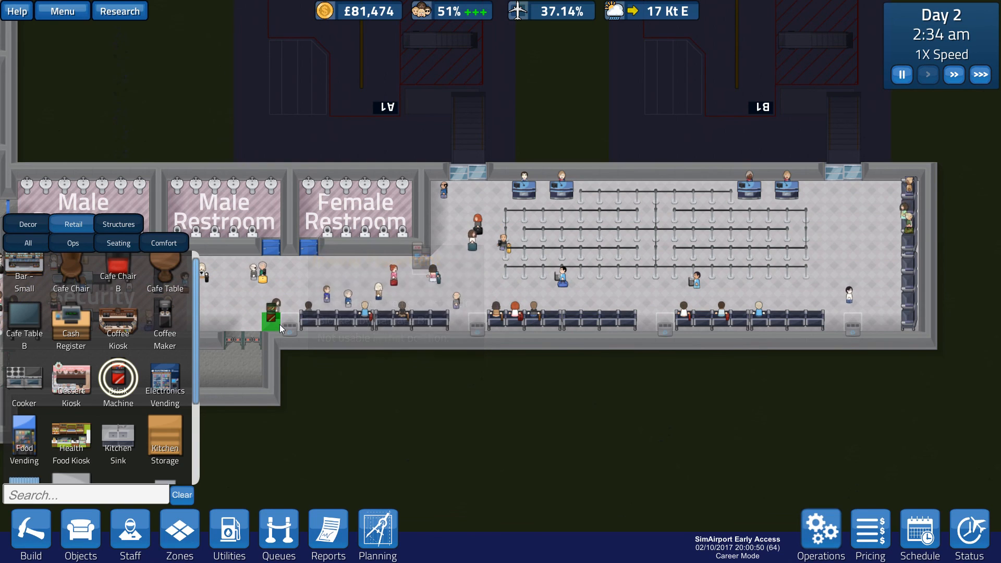
click(628, 322)
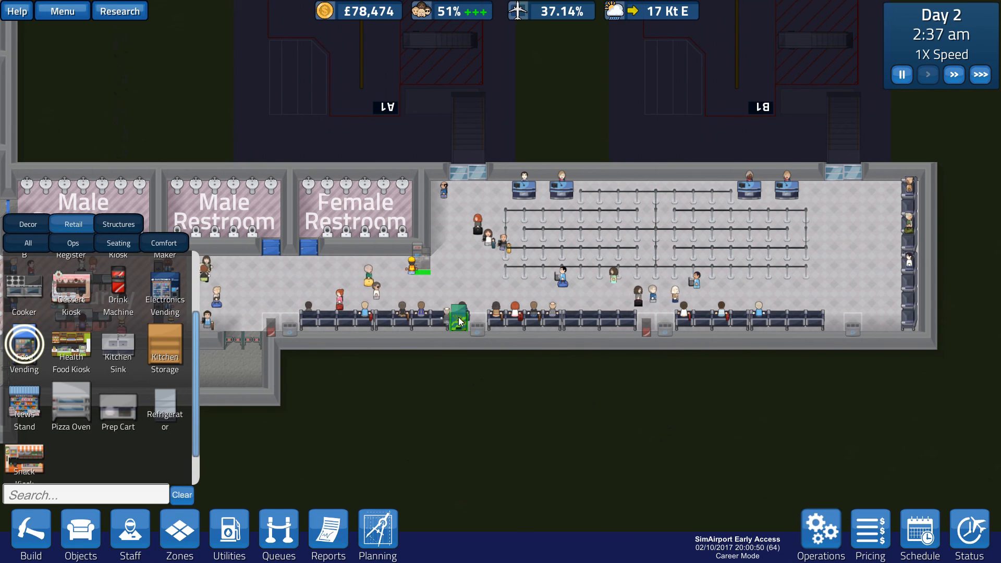
click(459, 321)
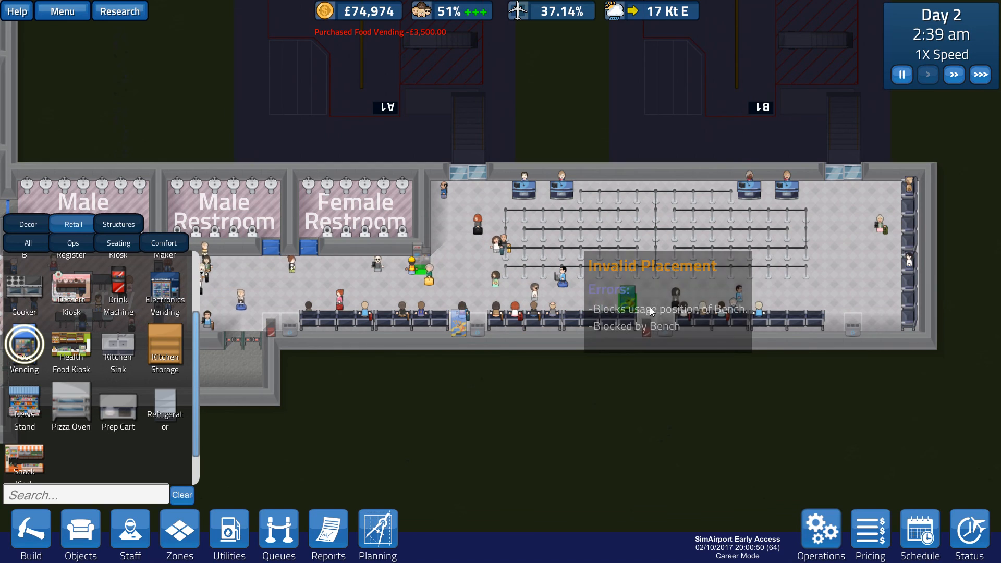
click(532, 393)
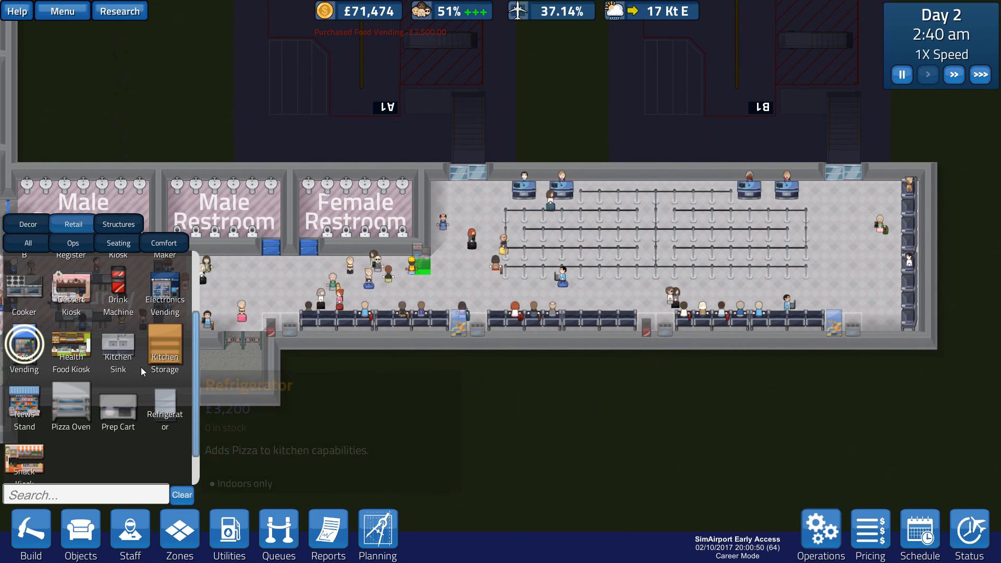
mouse_move(165, 292)
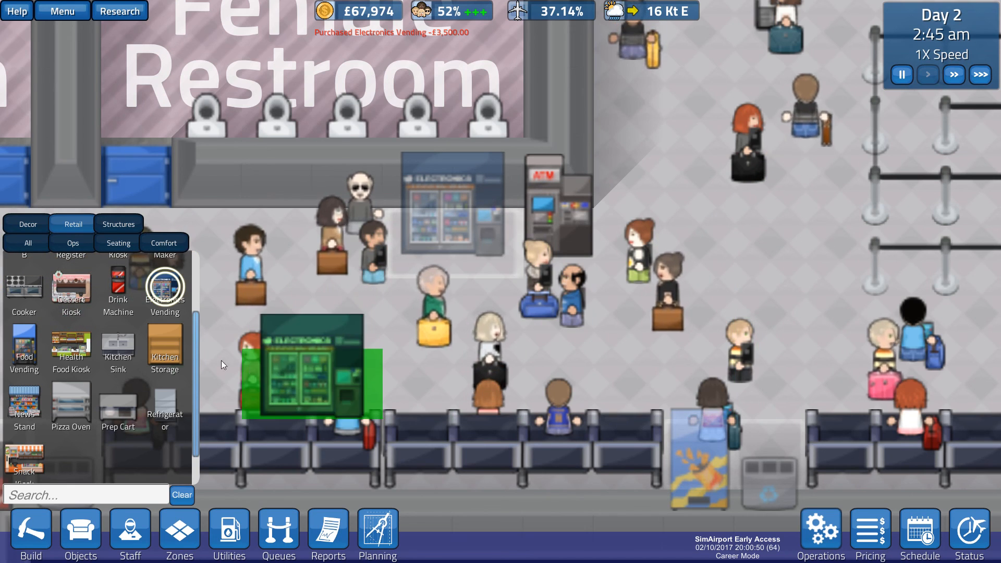
mouse_move(440, 217)
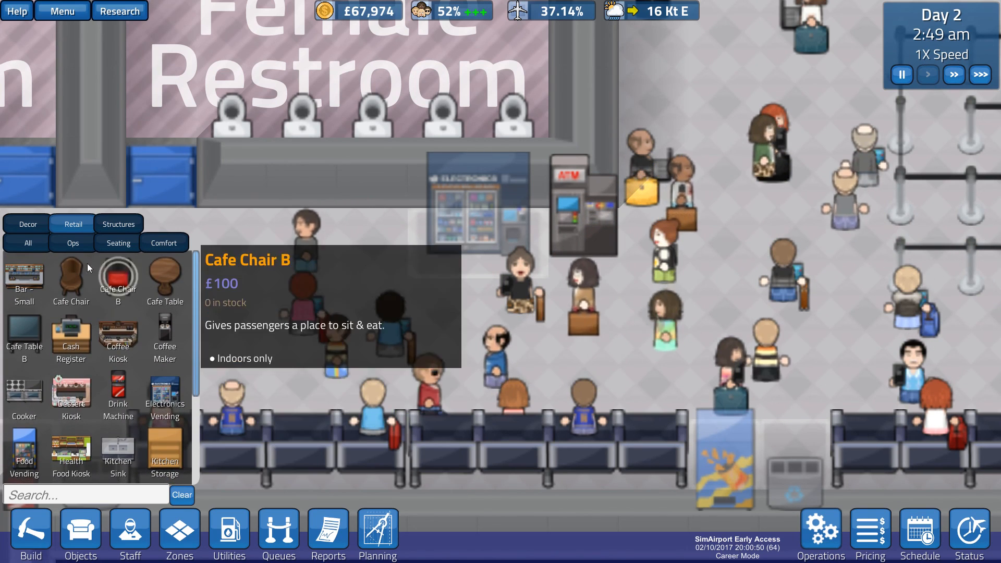
Step: Close the retail object catalogue, leaving the terminal concourse in view
click(72, 243)
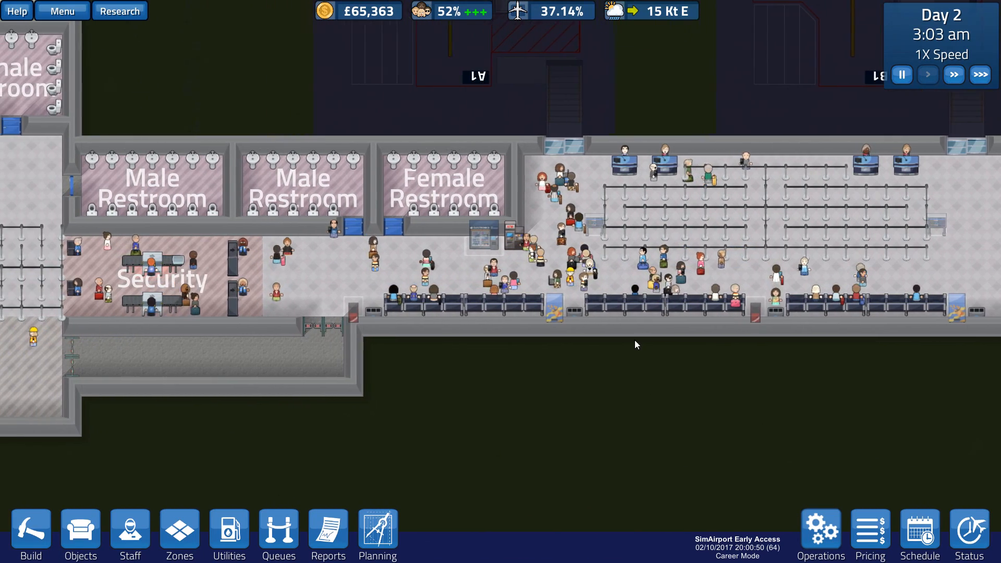
Step: Pan around the terminal and zoom out over the concourse
click(667, 262)
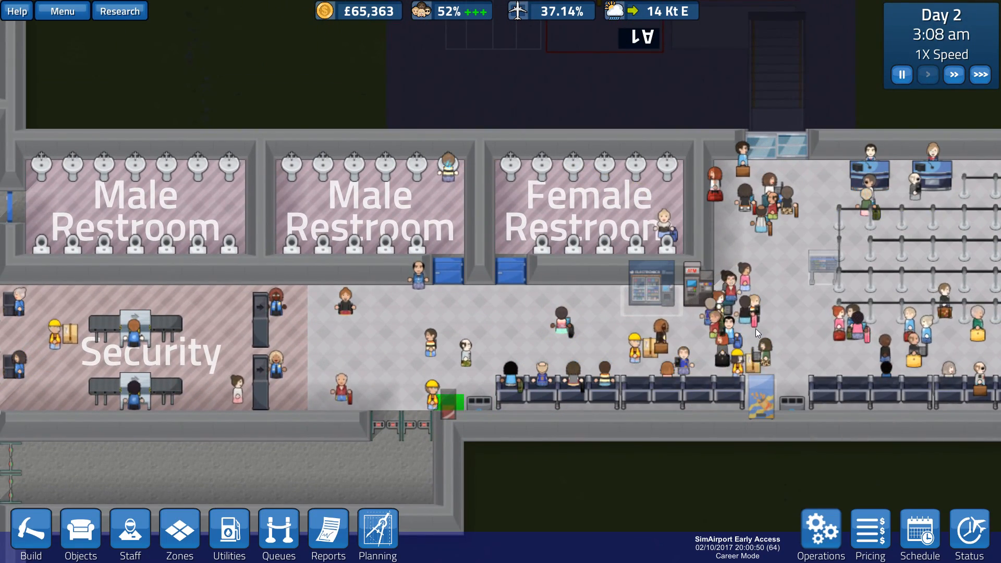
click(666, 229)
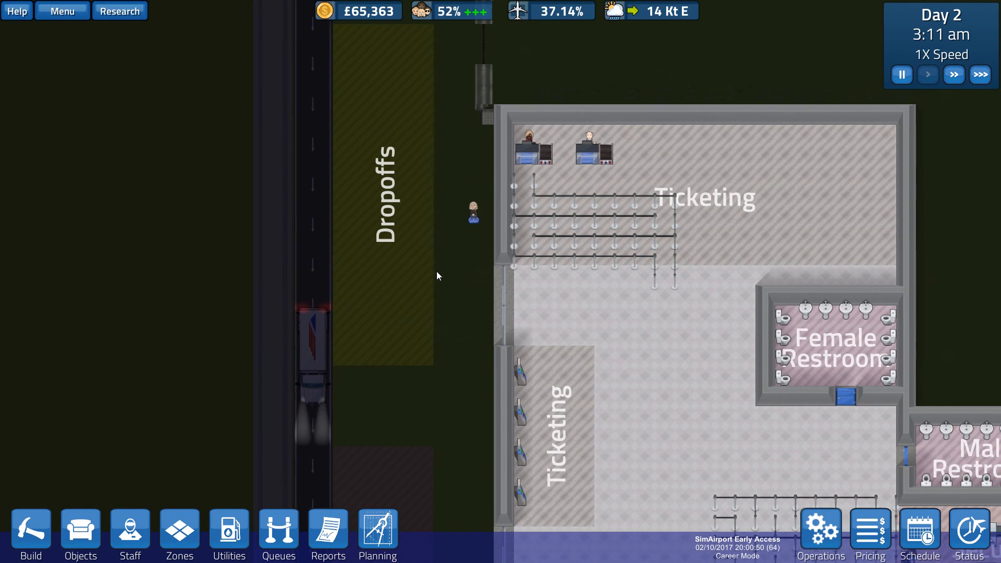
click(472, 211)
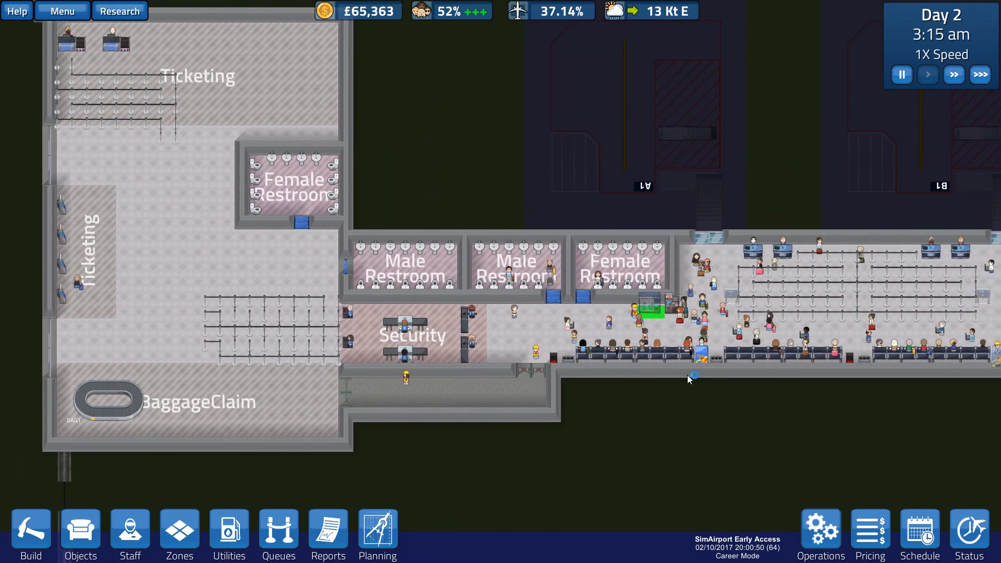
scroll(down, 3)
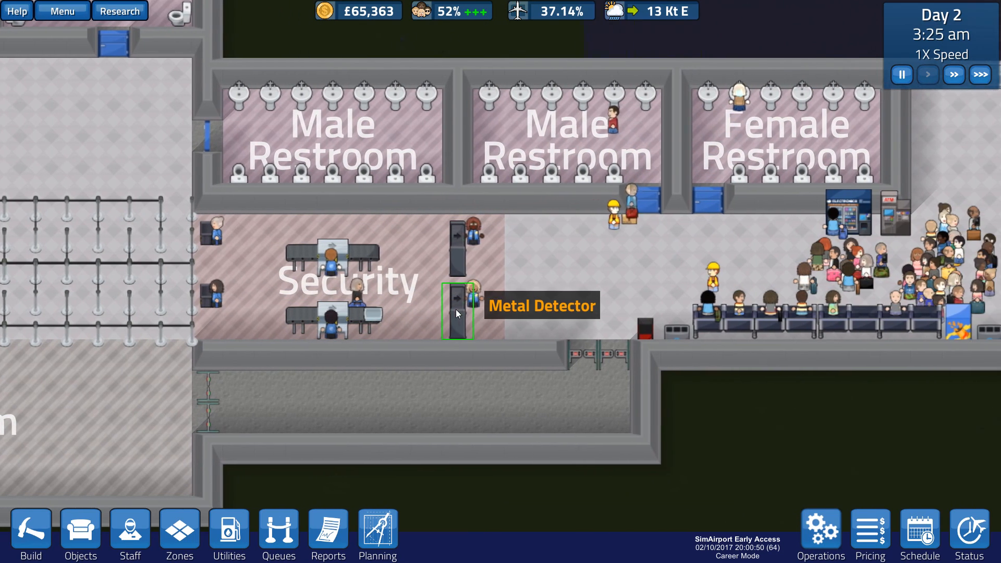
Step: Bring up the Objects catalogue on the All tab with the Search box focused
click(382, 305)
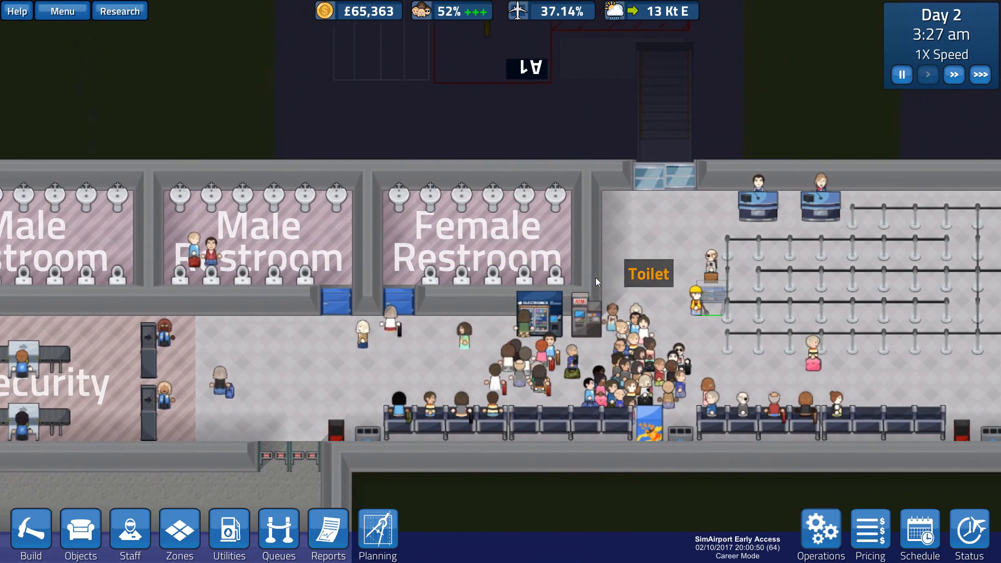
click(499, 331)
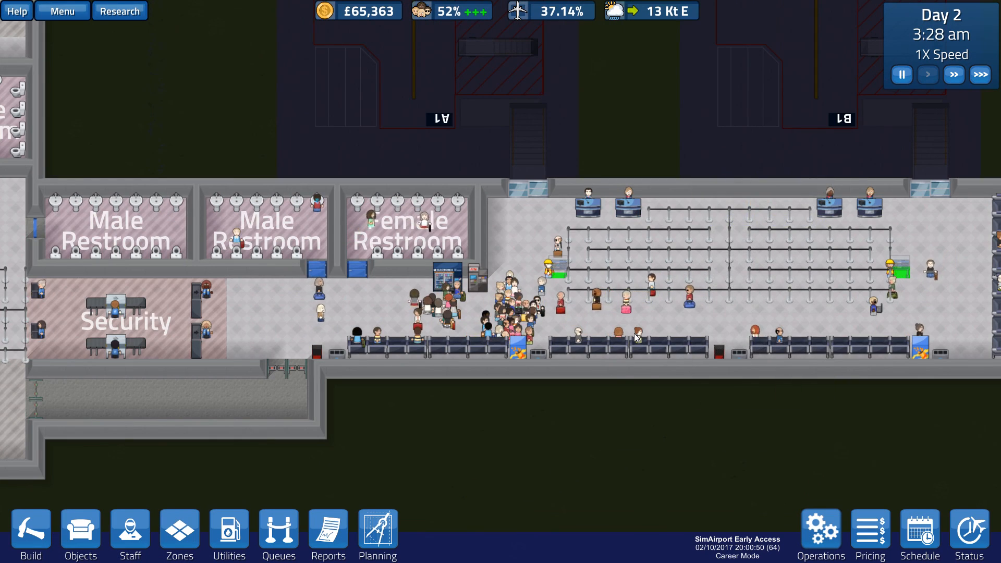
click(518, 349)
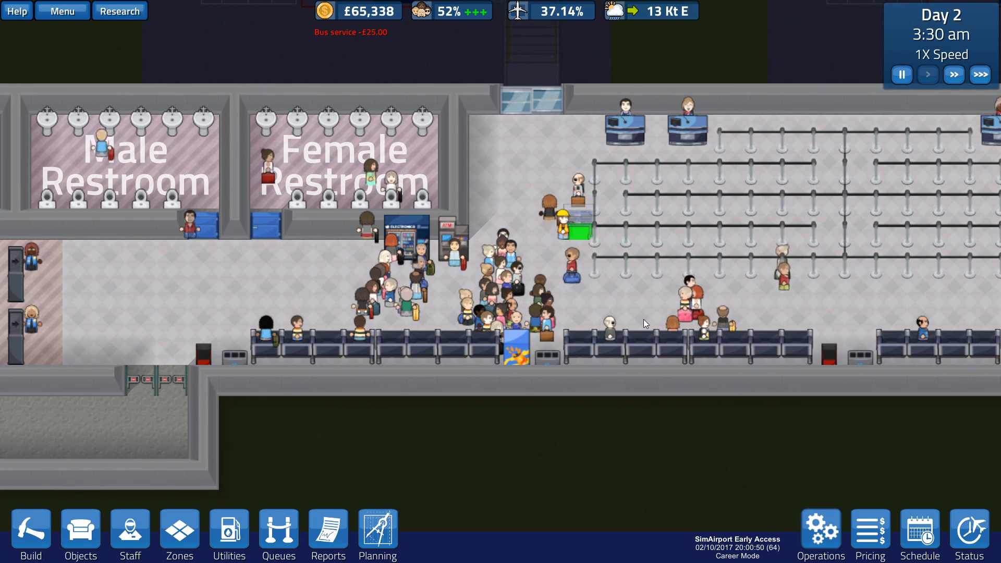
click(516, 351)
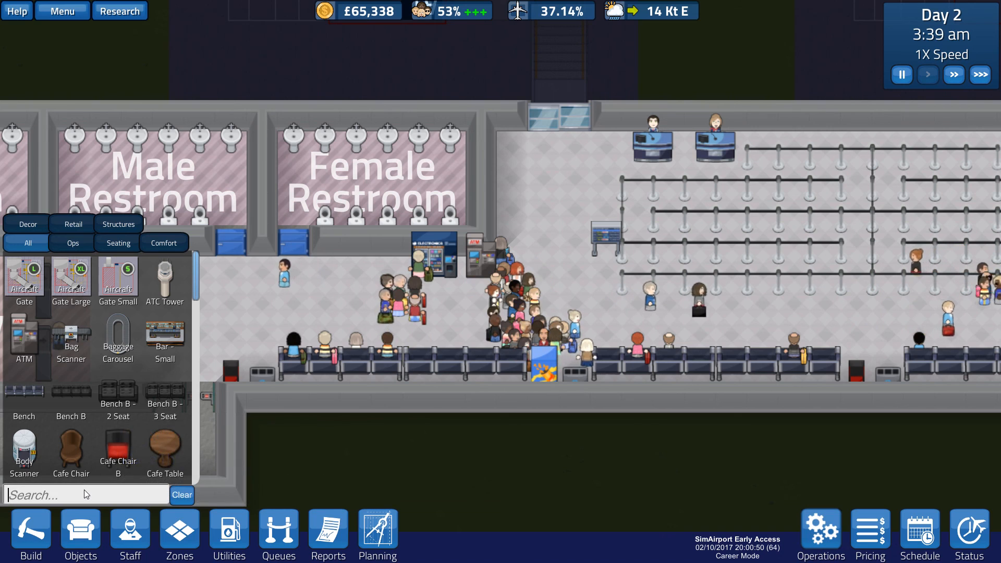
Step: Search the catalogue for 'van', close it and zoom in on the airliner arriving at gate A1
text(van)
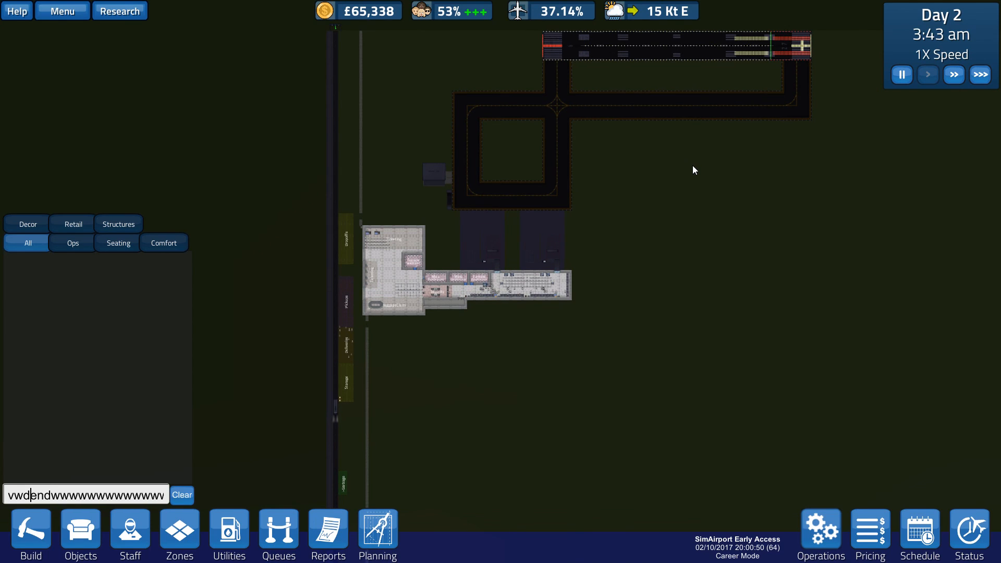
click(673, 43)
text(wd)
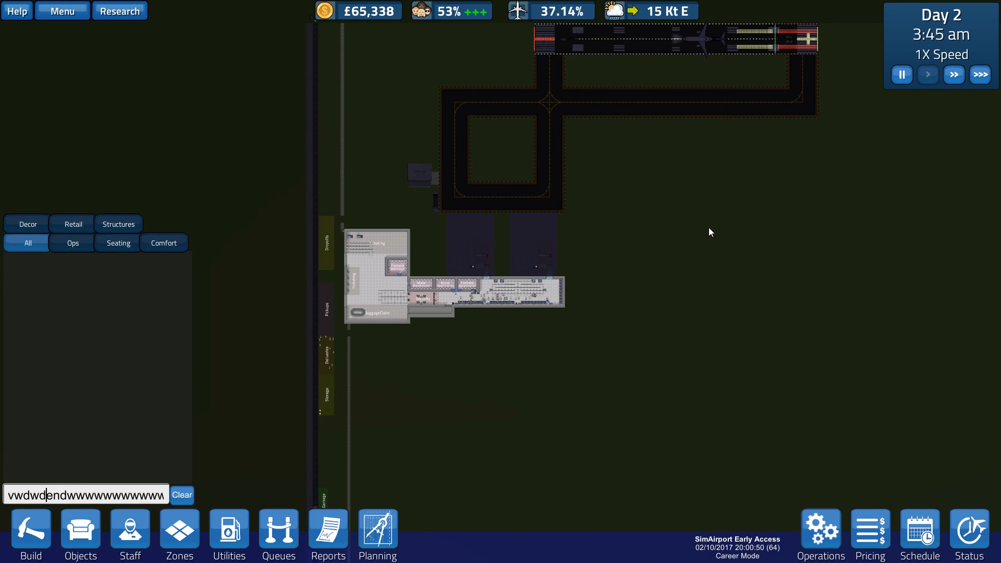
click(181, 494)
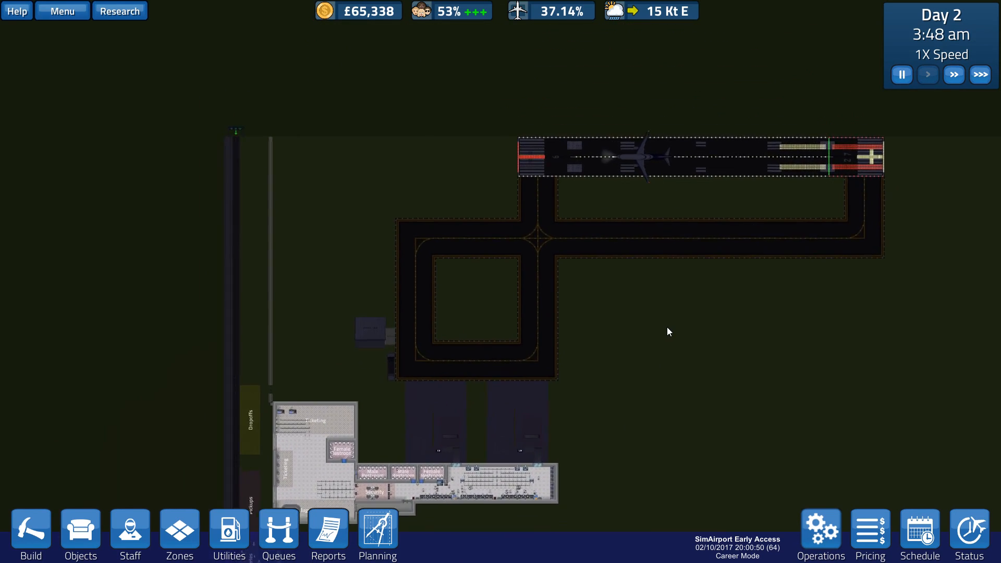
scroll(up, 3)
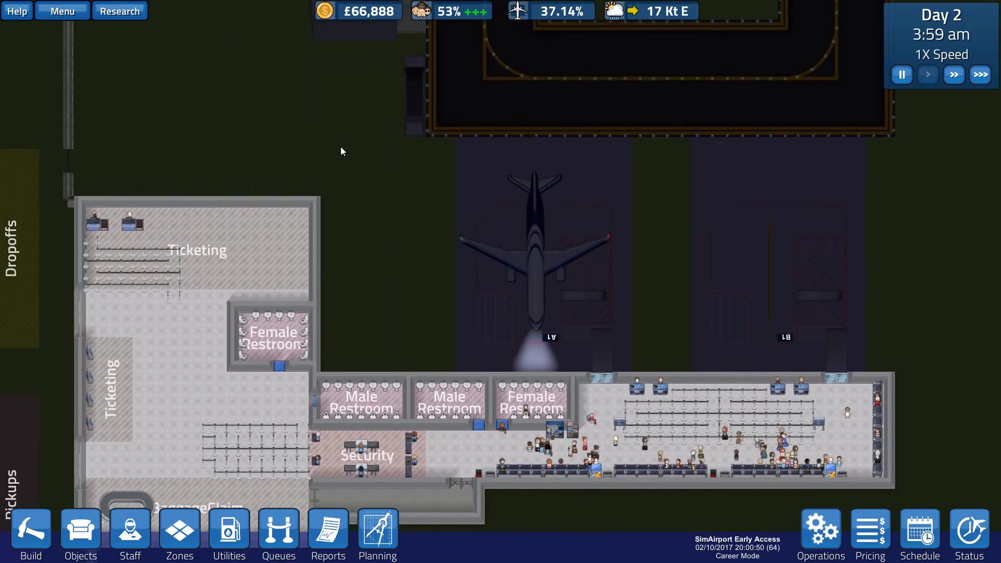
click(785, 337)
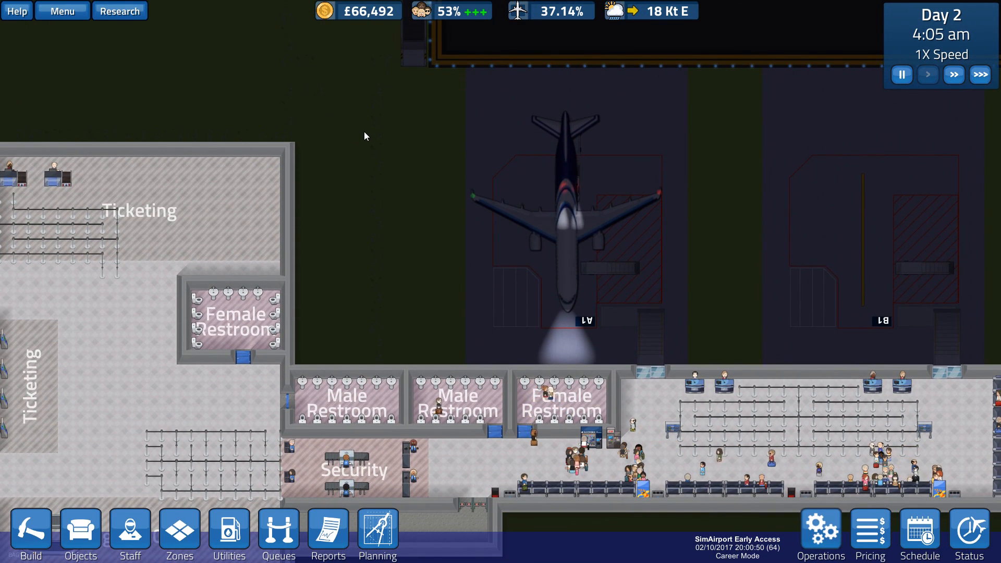
click(561, 223)
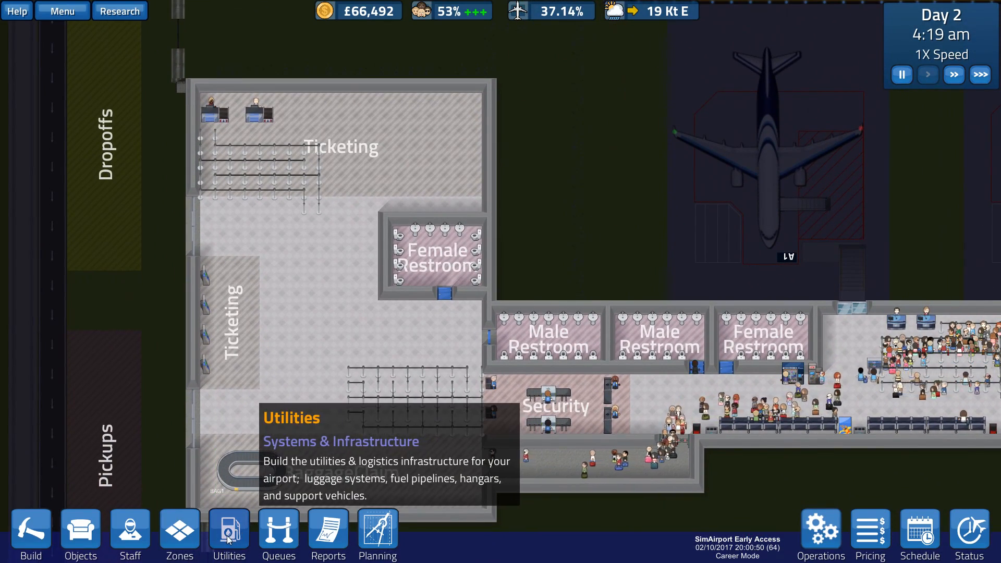
click(228, 535)
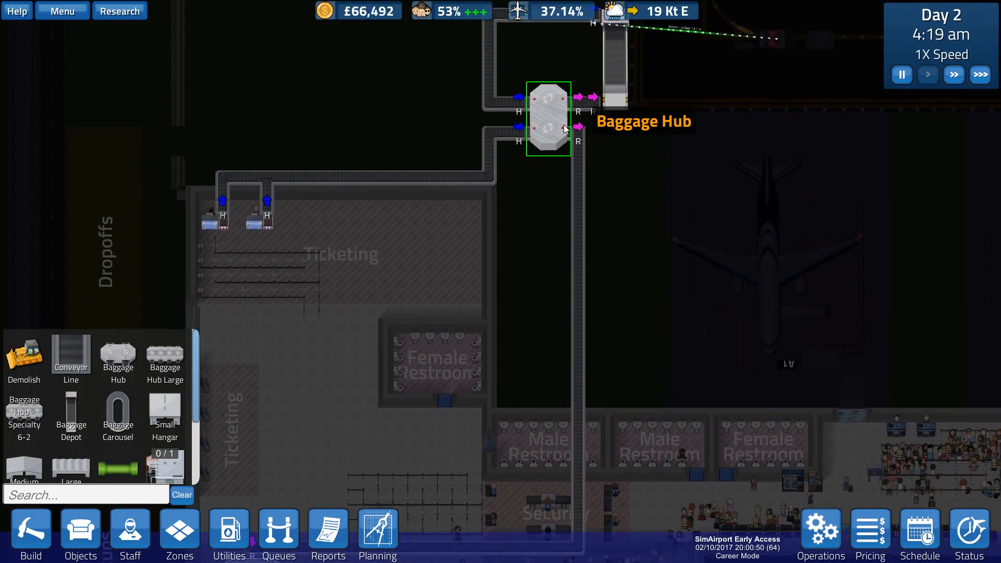
click(178, 533)
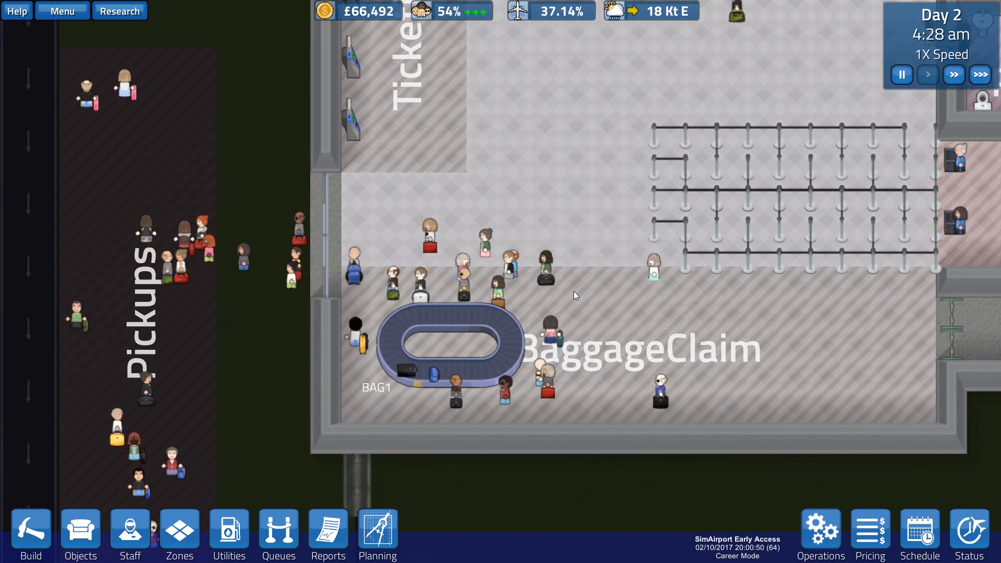
Step: Check the Pacific Airlines flight at stand A1 showing 67 of 67 passengers boarded
click(575, 266)
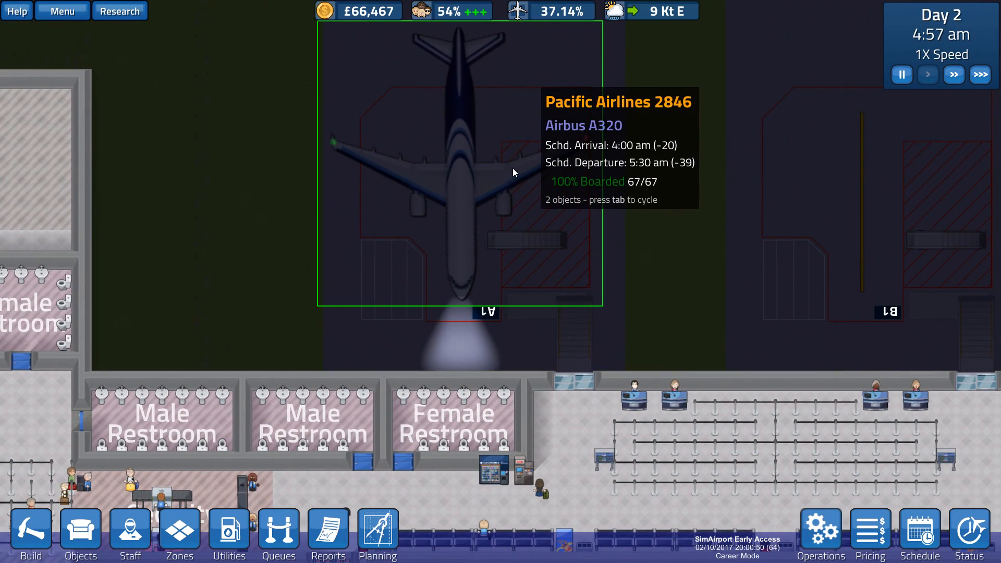
mouse_move(565, 40)
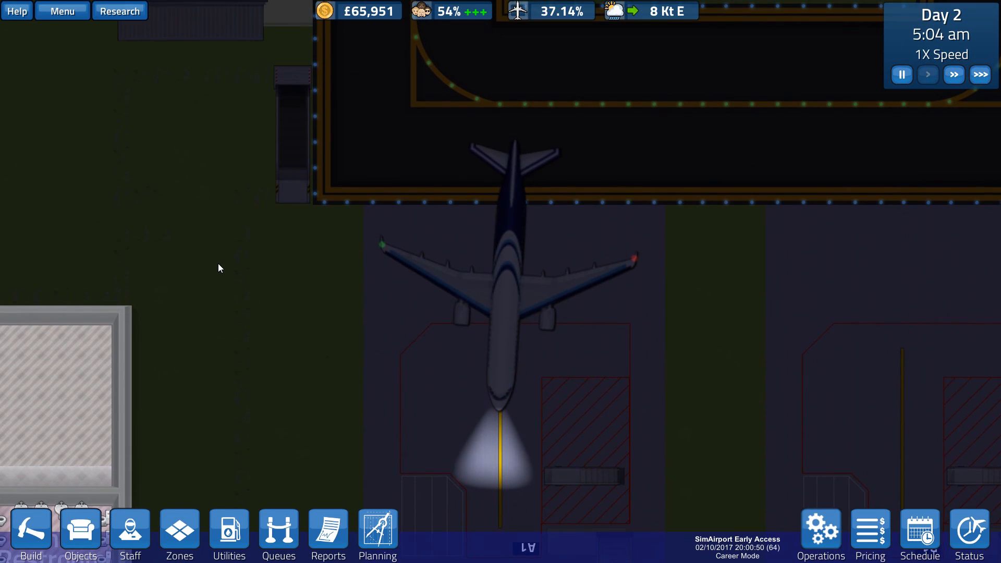
Step: Follow Pacific Airlines 2846 from gate A1 to the taxiway and read Runway 27/9's status
click(505, 255)
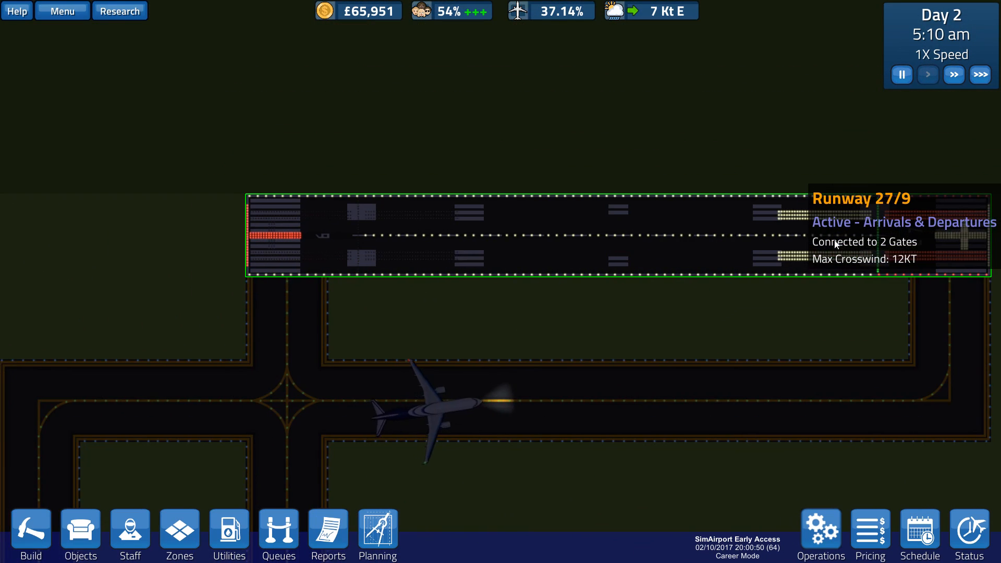
click(918, 532)
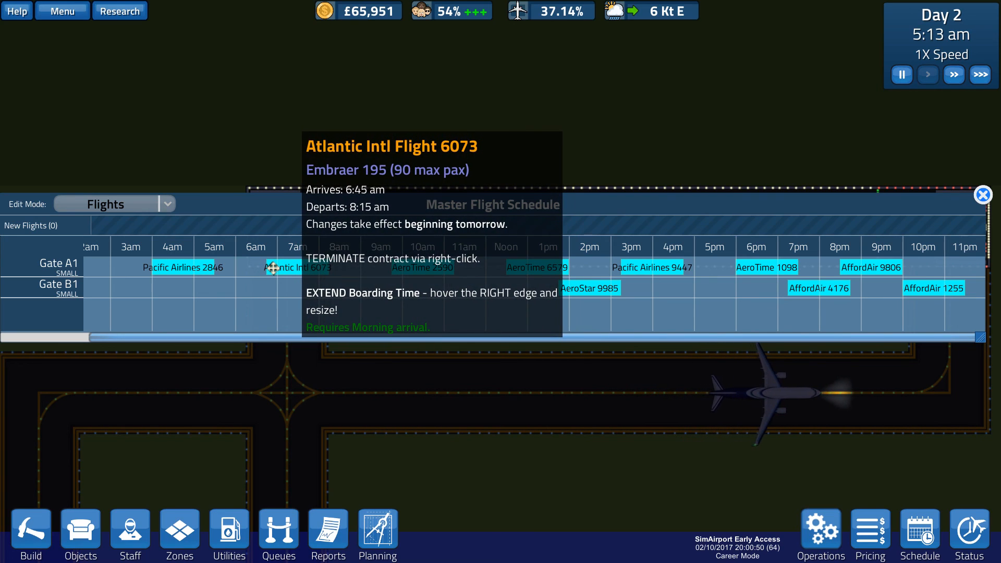
Step: Review Atlantic Intl 6073's 6:45–8:15am slot in the Master Flight Schedule
click(981, 194)
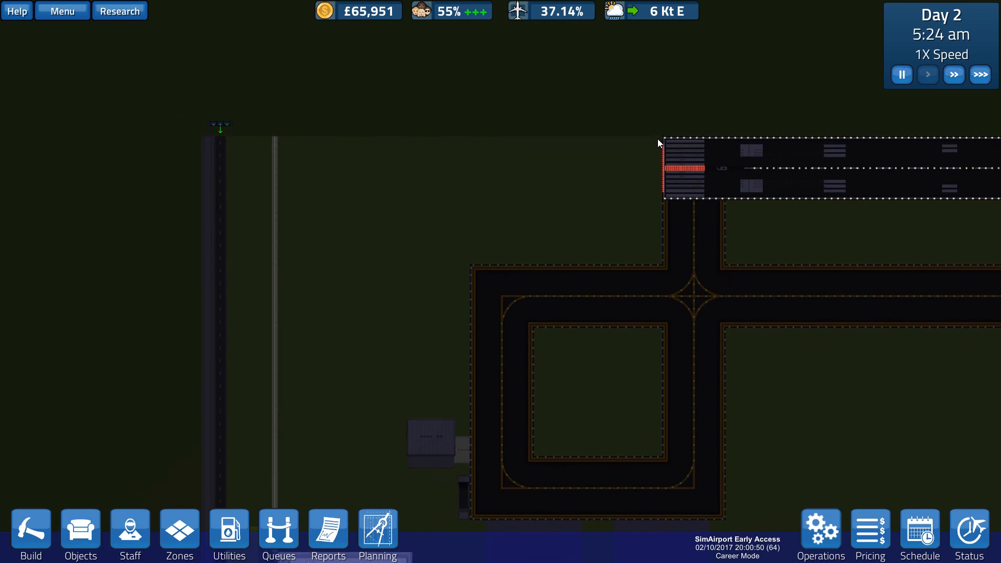
Step: Zoom out to show the whole airport with terminal, empty stands and runway
scroll(down, 3)
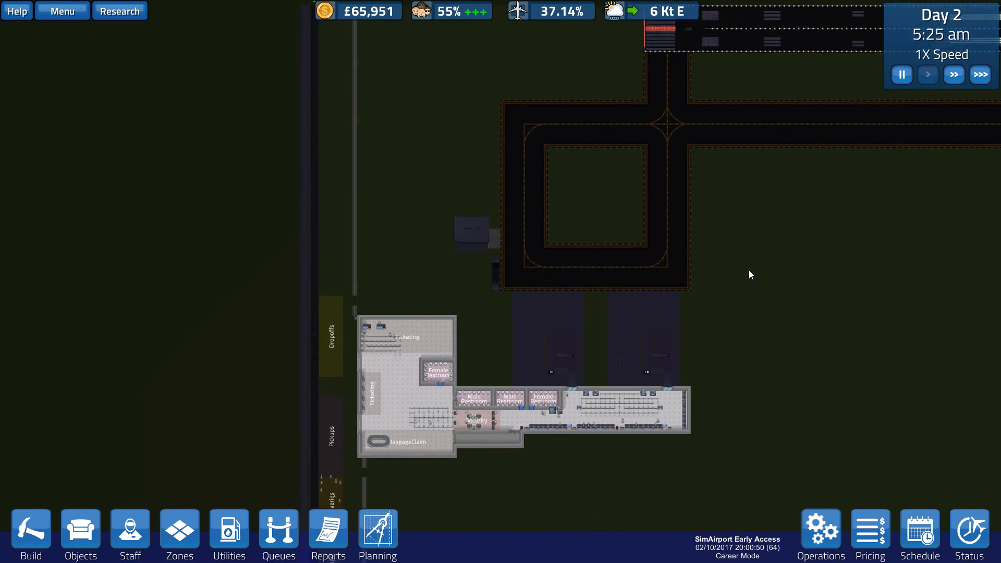